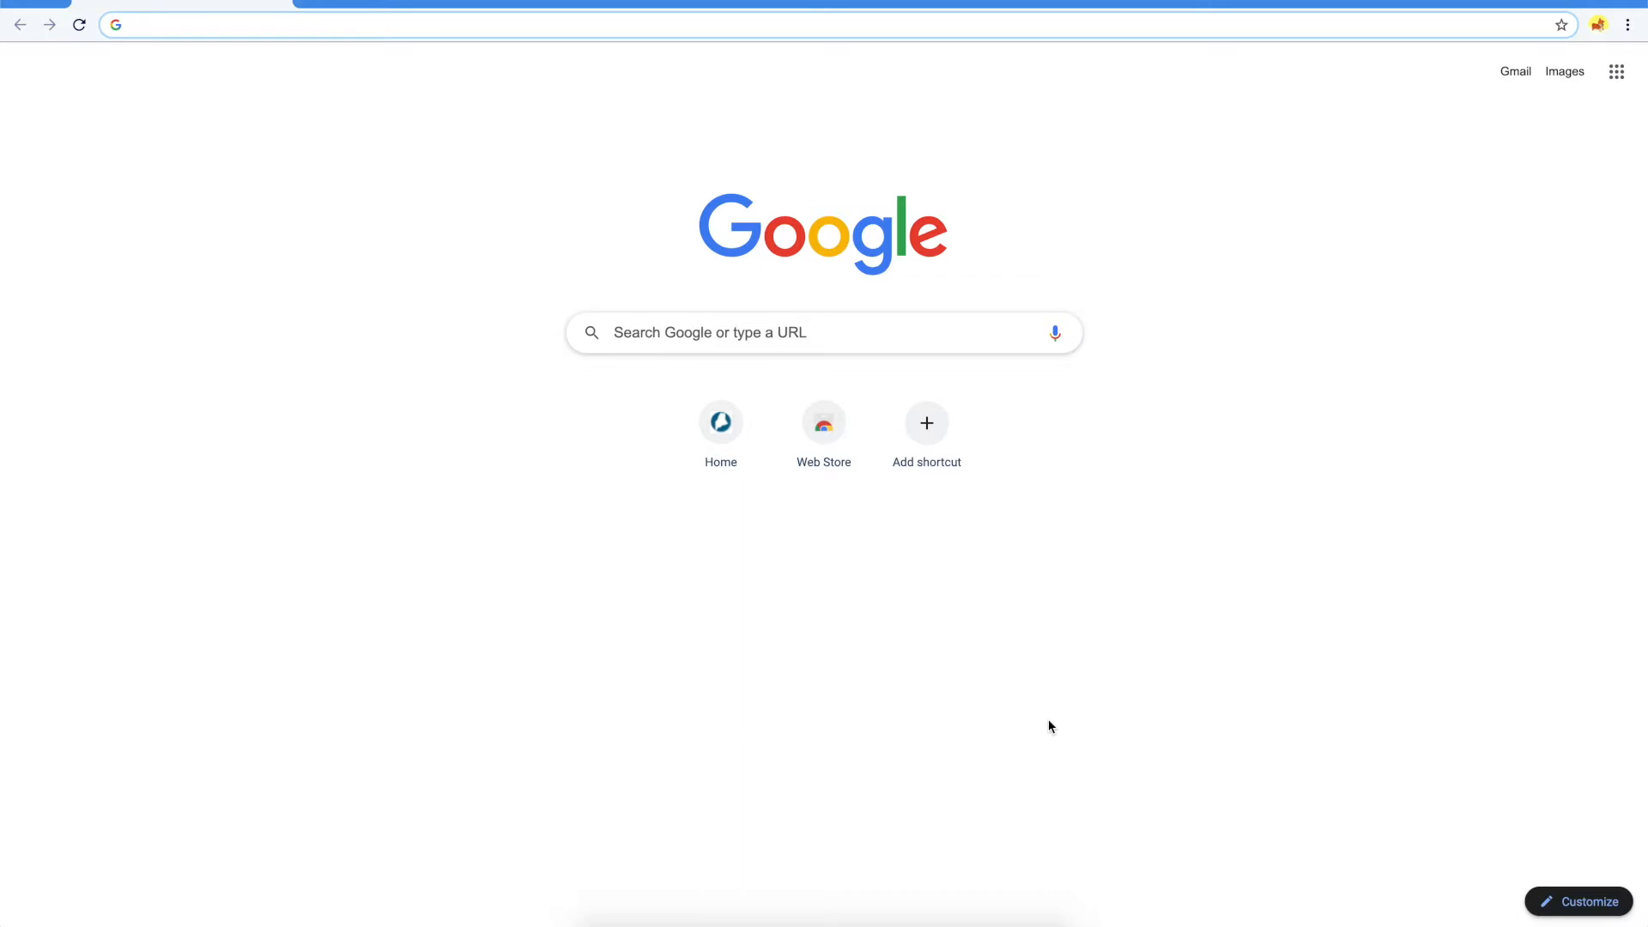
mouse_move(951, 600)
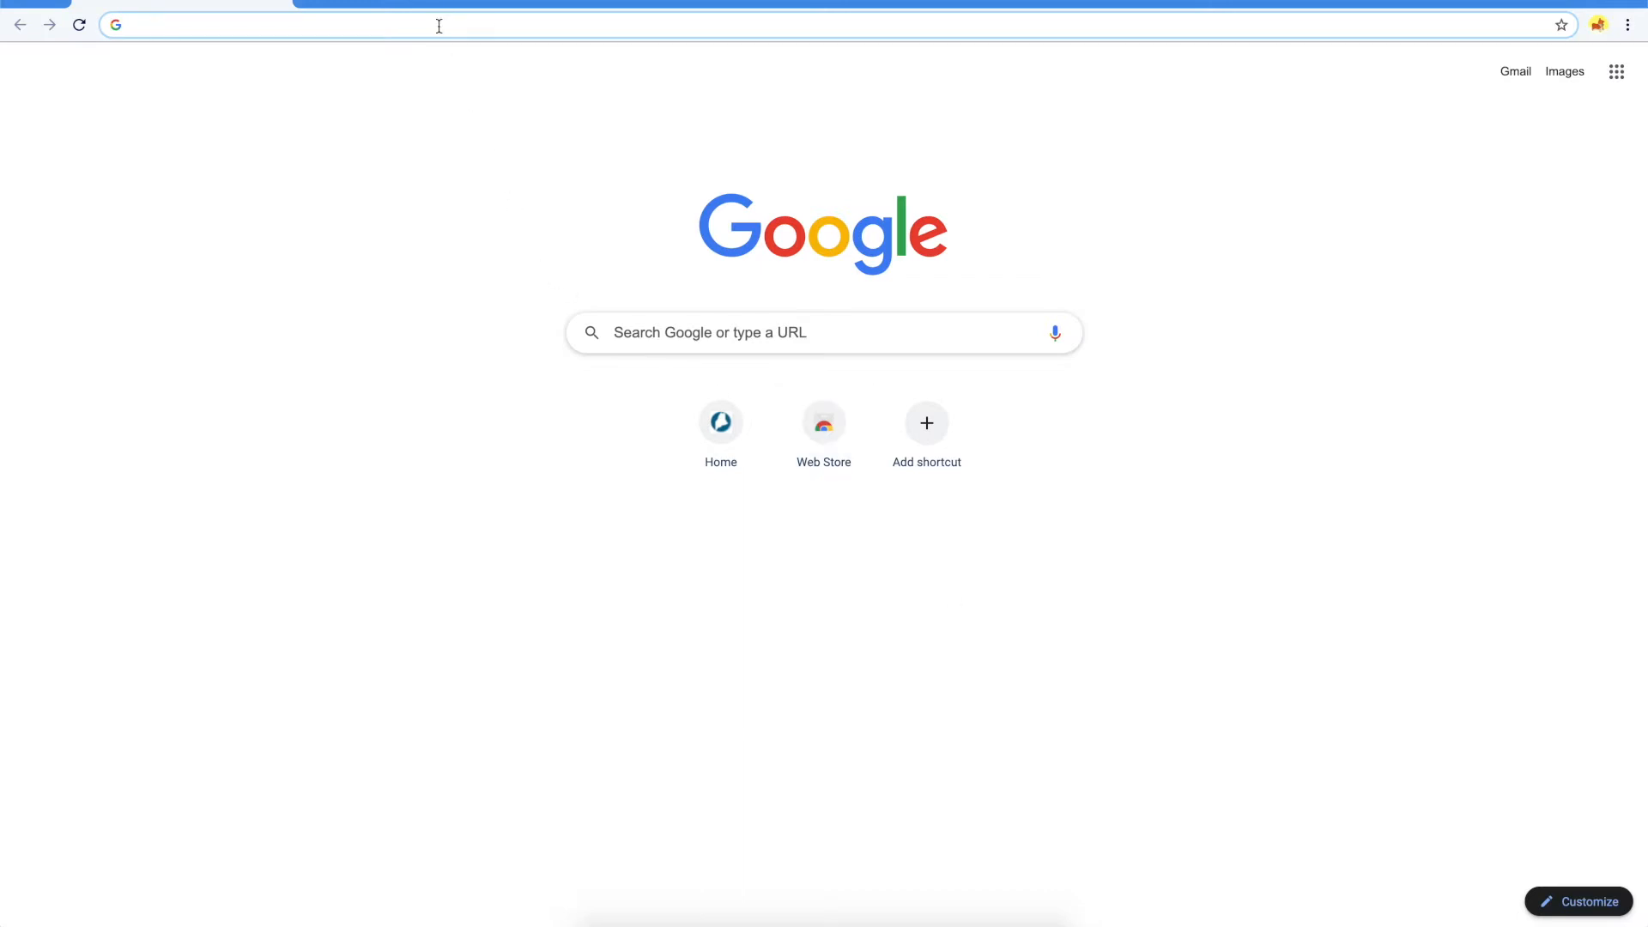
Step: Go to mycampus.maine.edu and open the university Zoom account from the LaunchPad
type("mycampus.maine.edu")
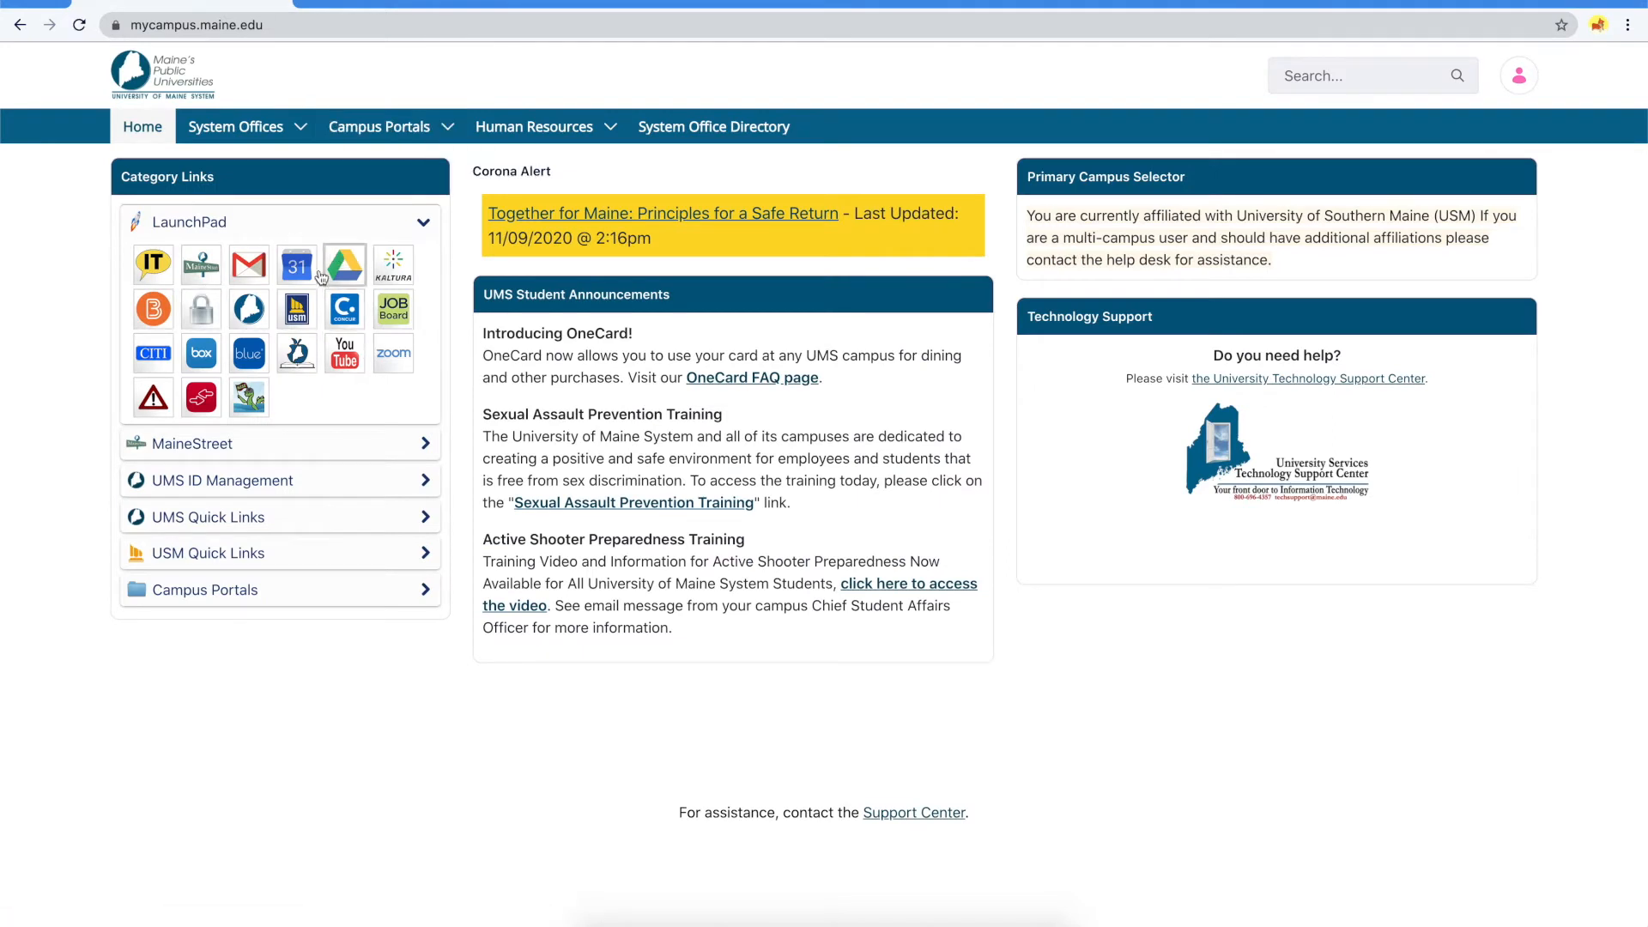
mouse_move(393, 352)
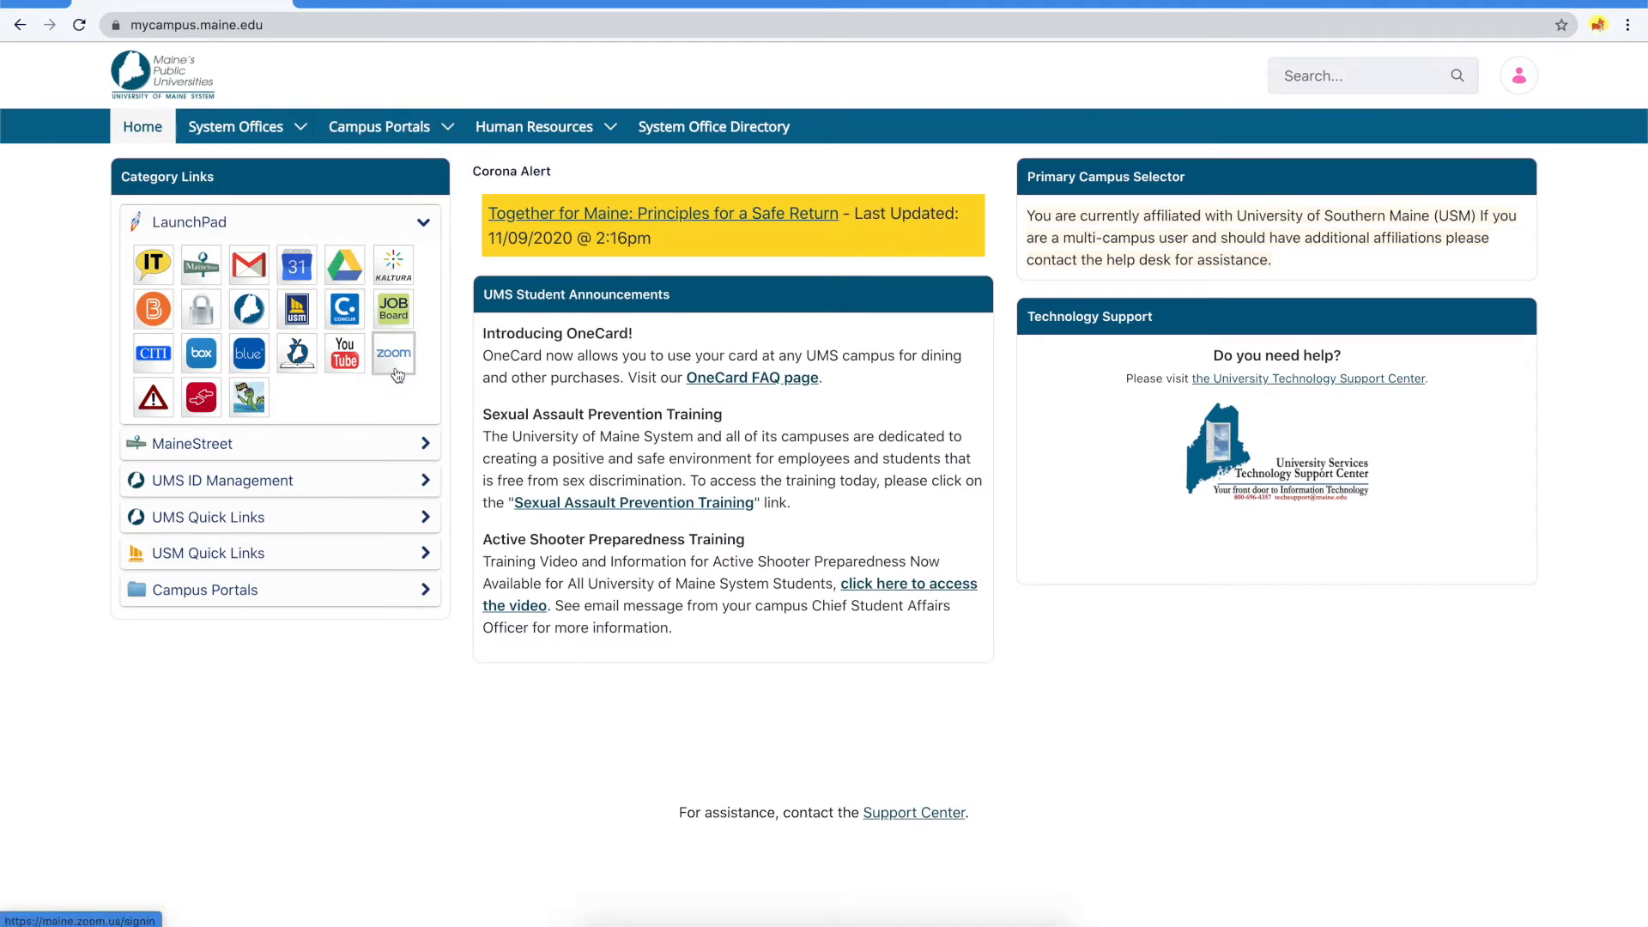
left_click(393, 352)
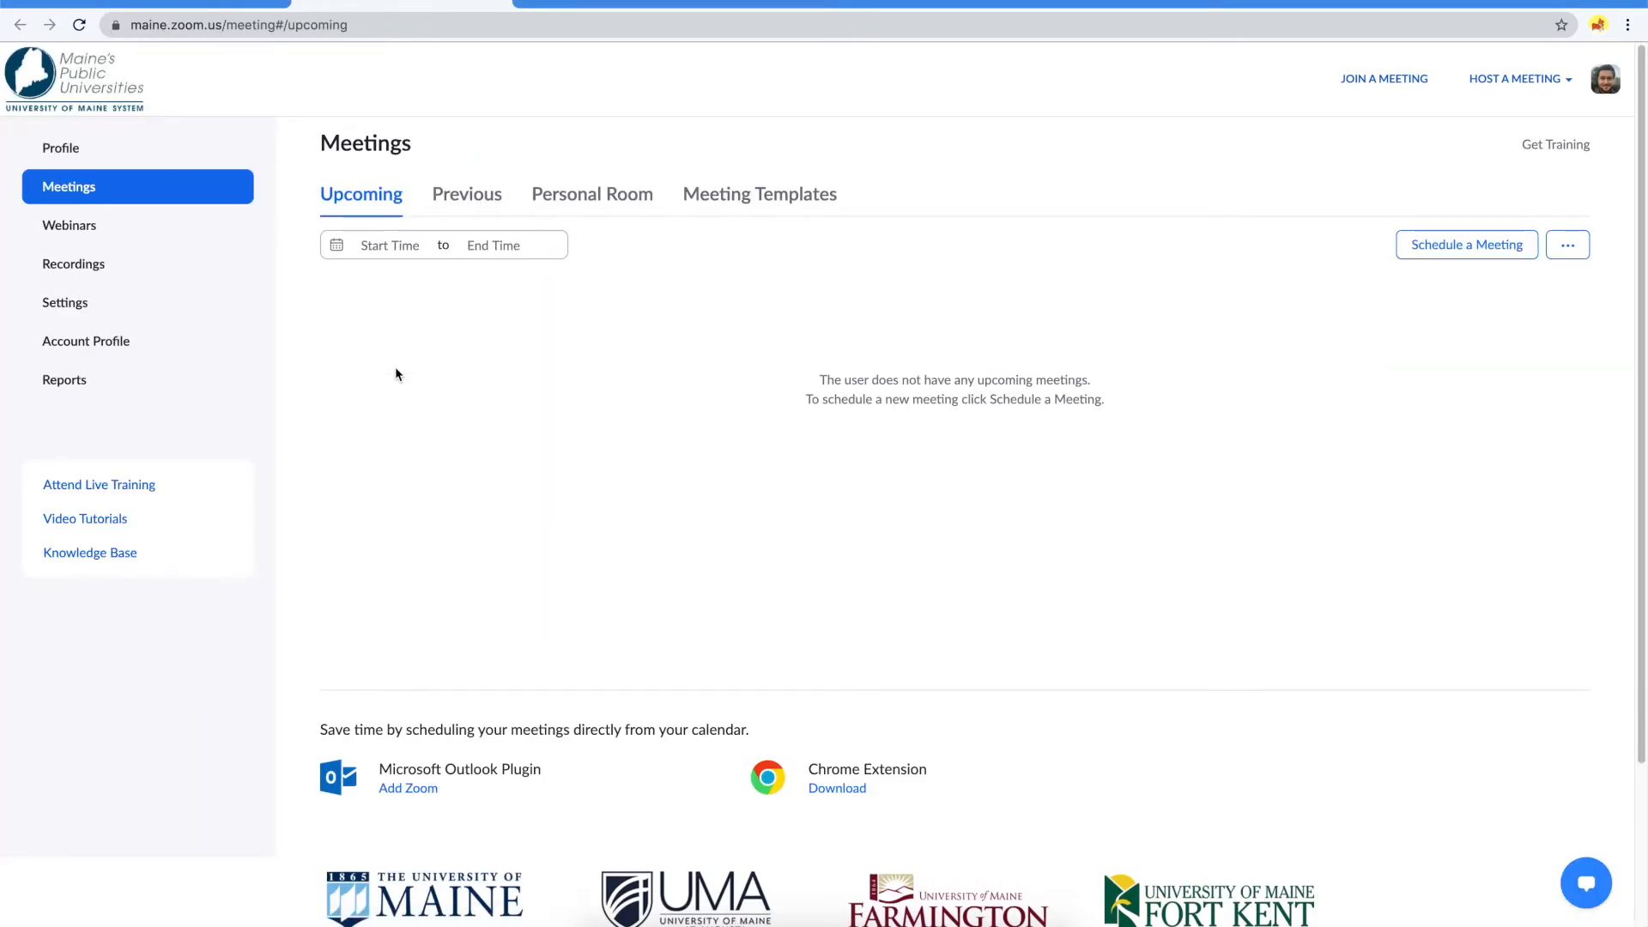
Step: Host a new meeting with video on and let the browser launch the Zoom app
left_click(1514, 77)
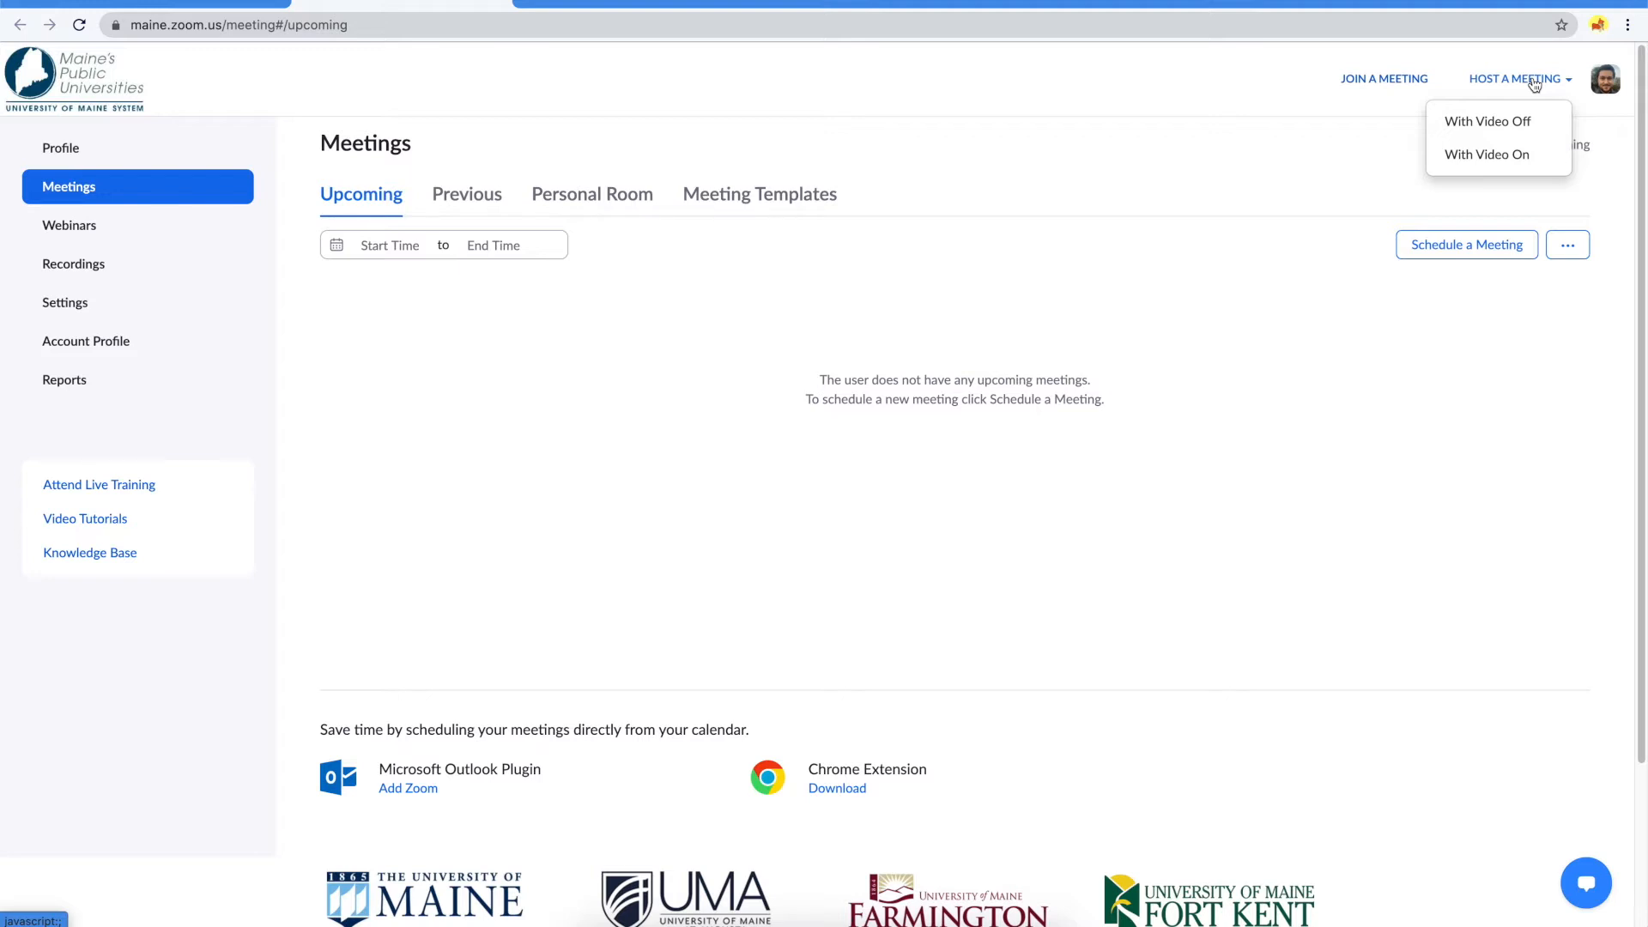
mouse_move(1487, 120)
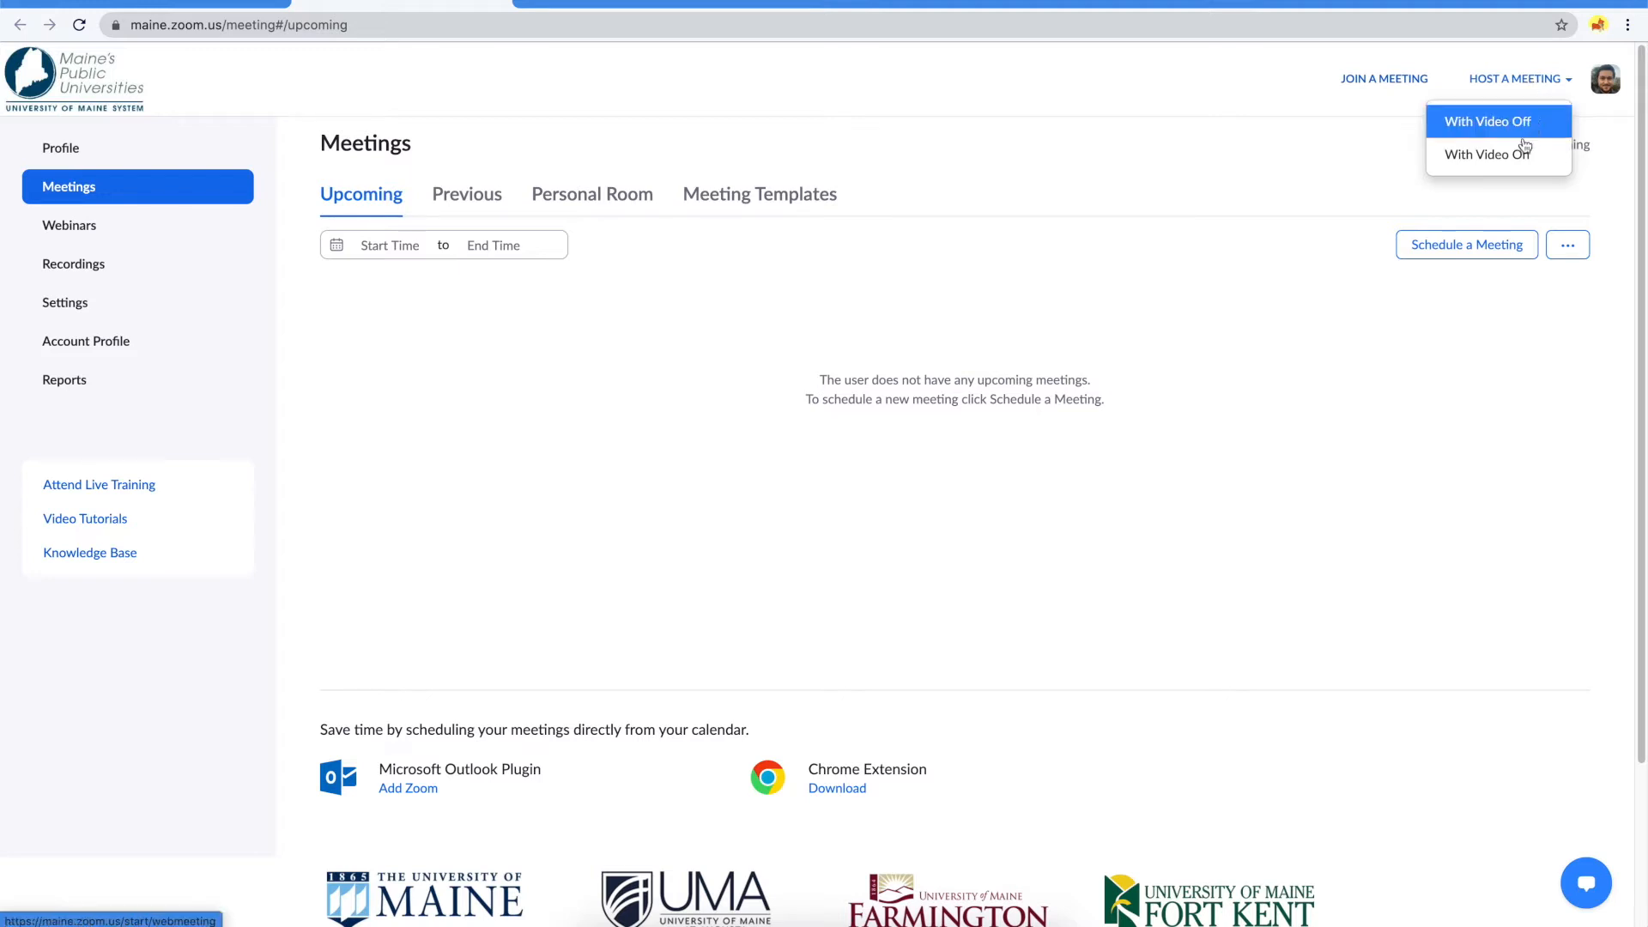
mouse_move(1485, 152)
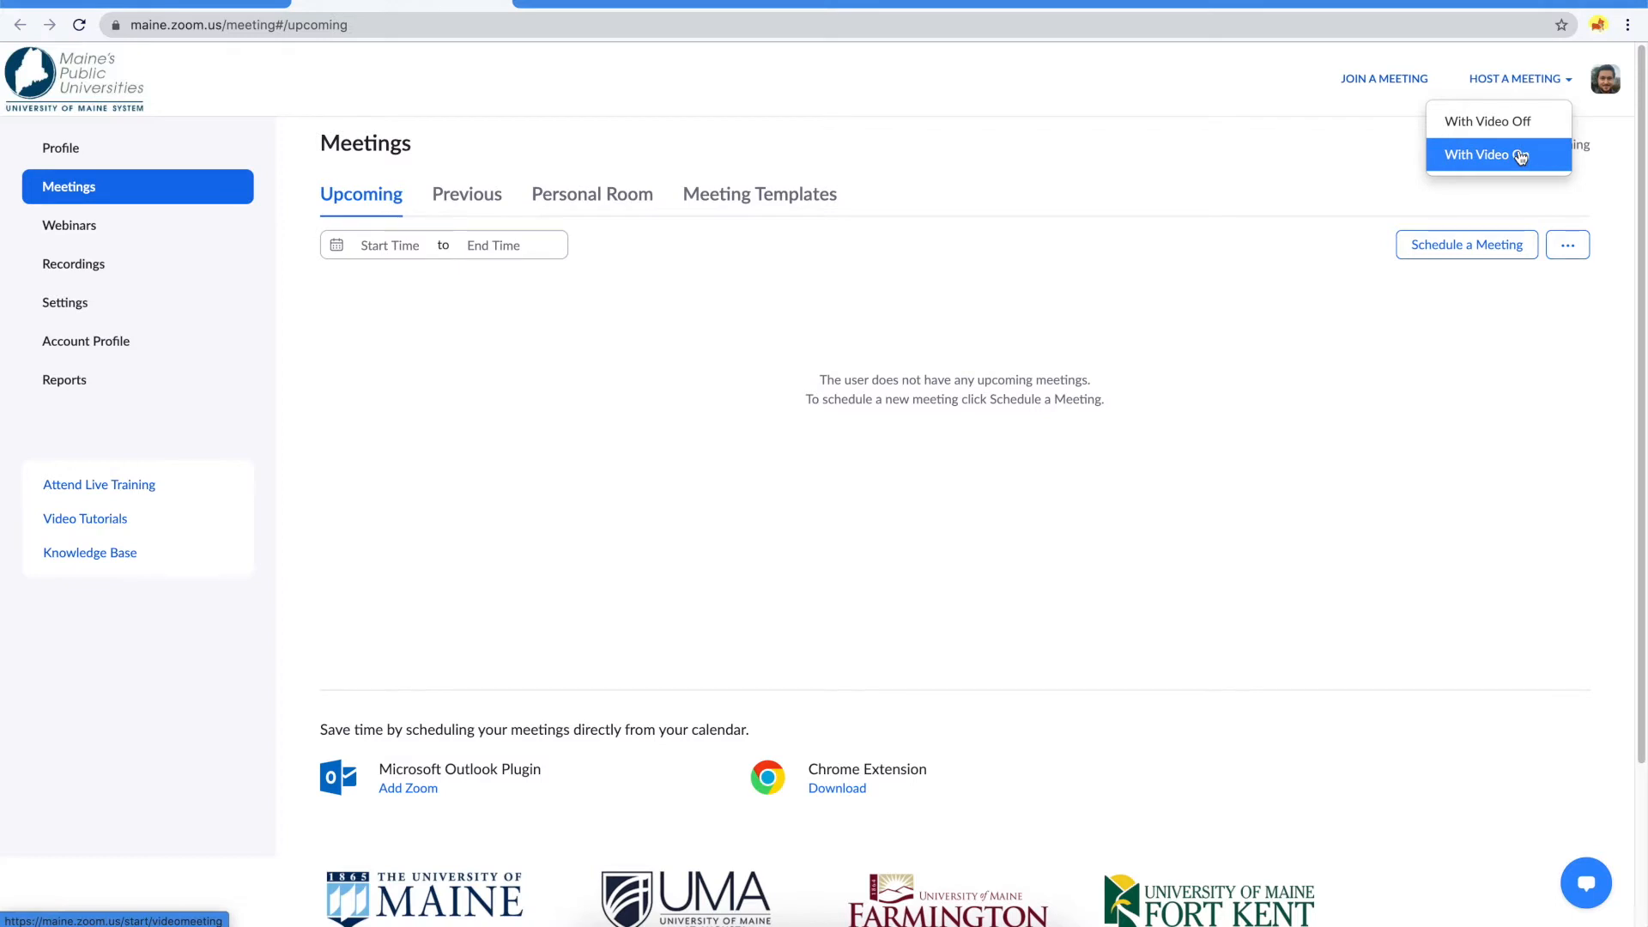
left_click(1476, 154)
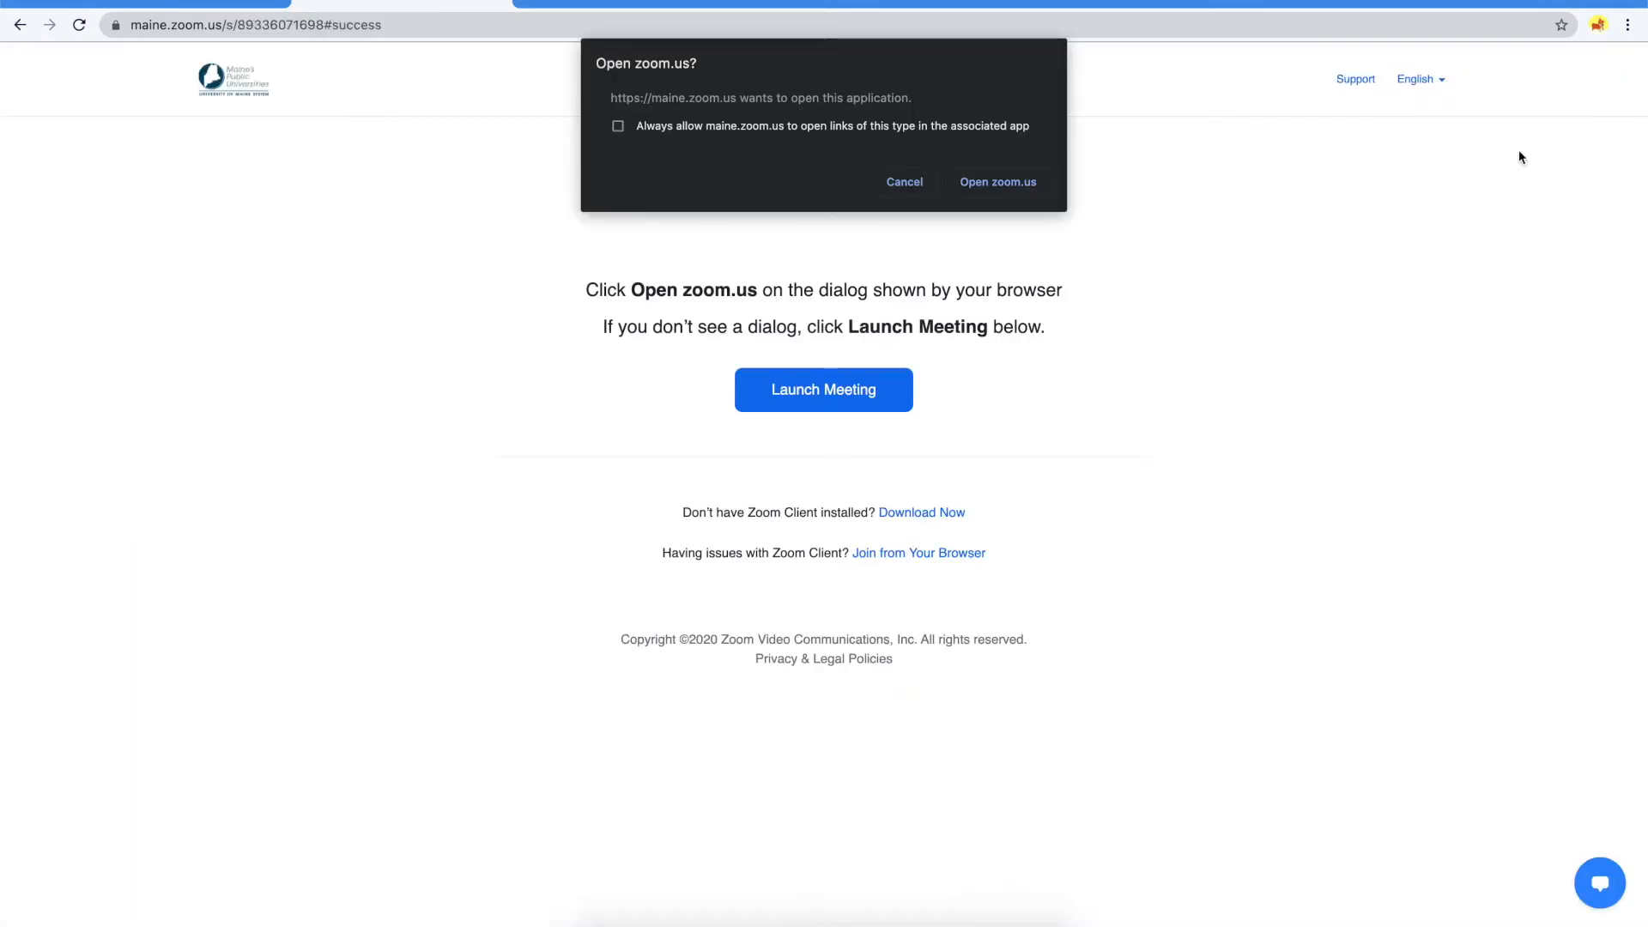
mouse_move(1193, 269)
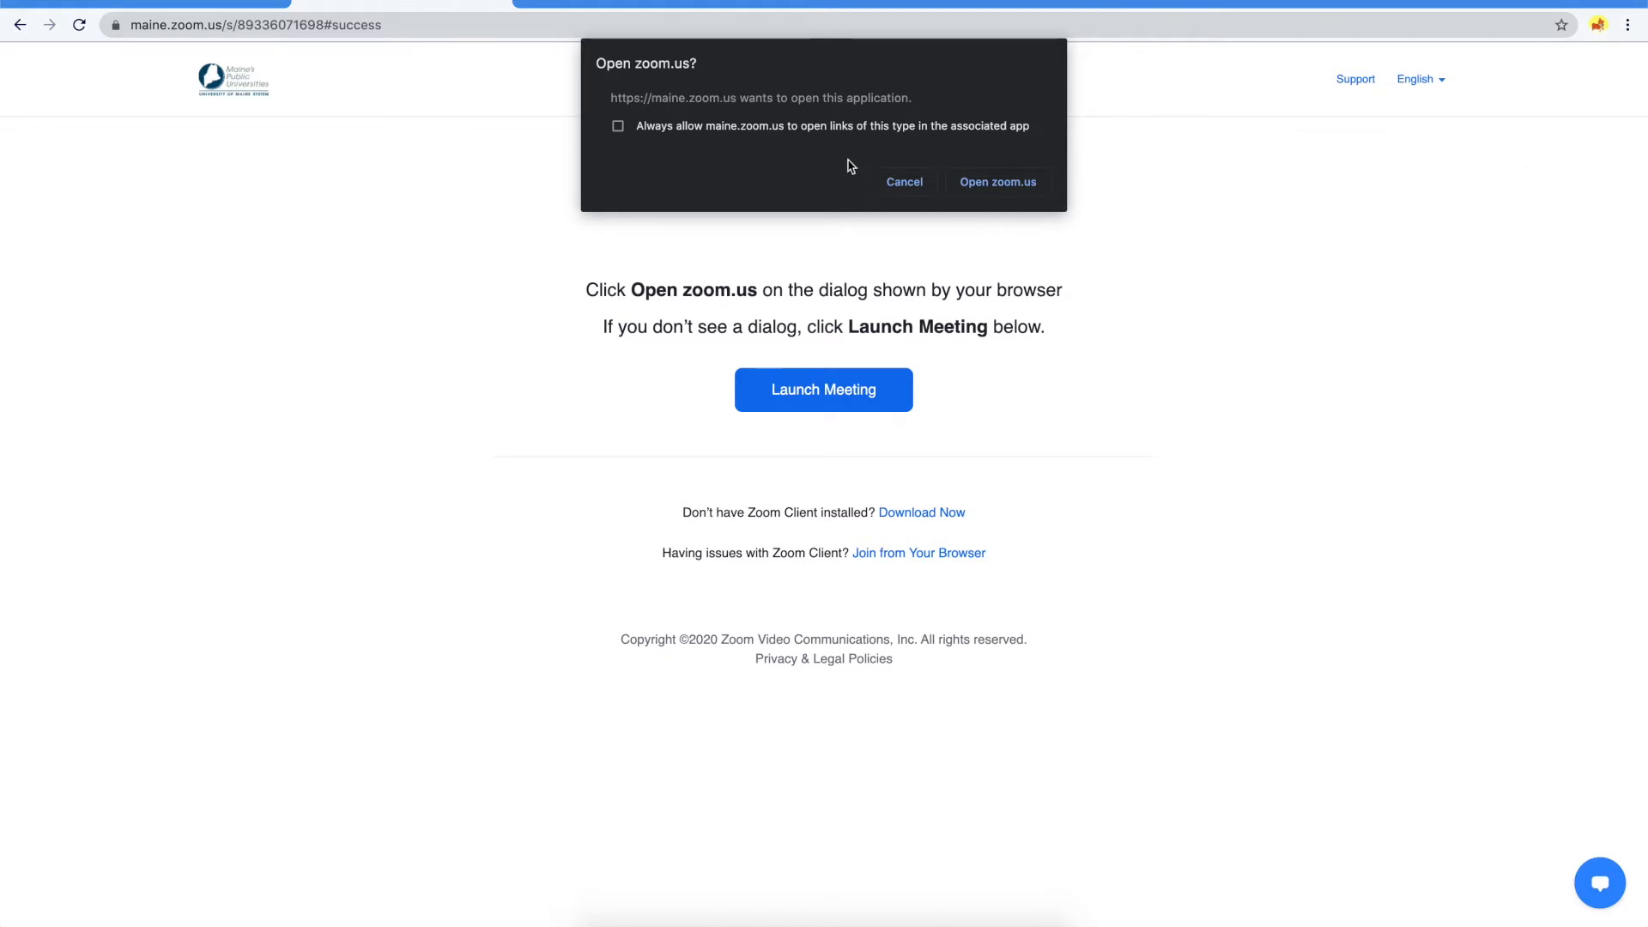
mouse_move(868, 139)
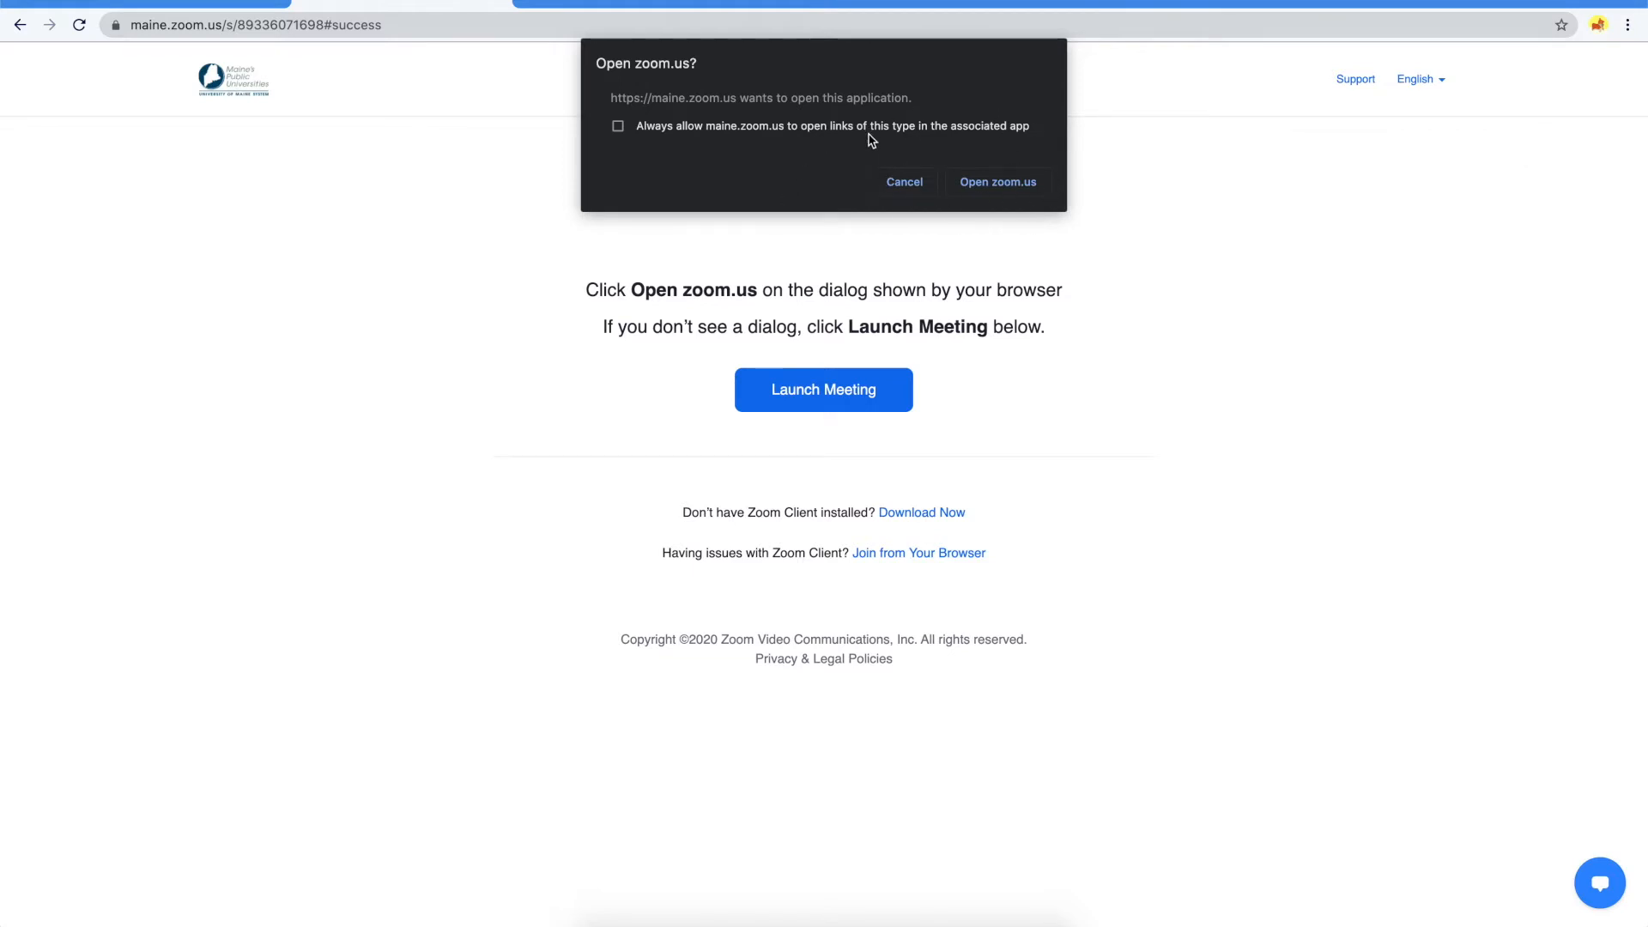
mouse_move(780, 604)
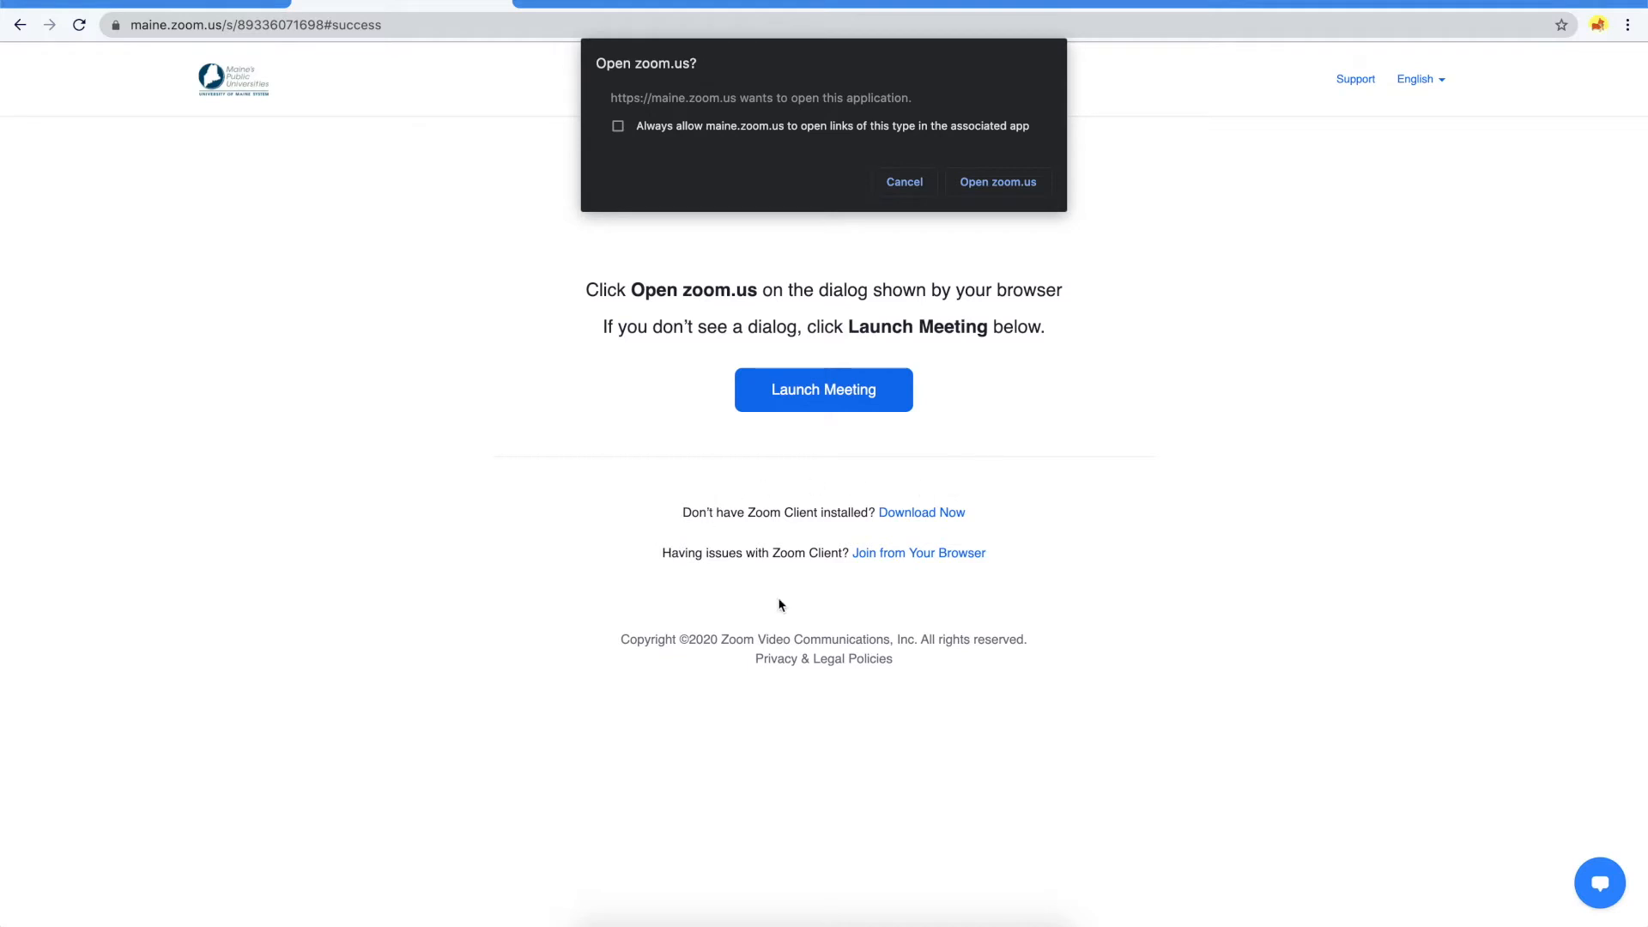
mouse_move(985, 494)
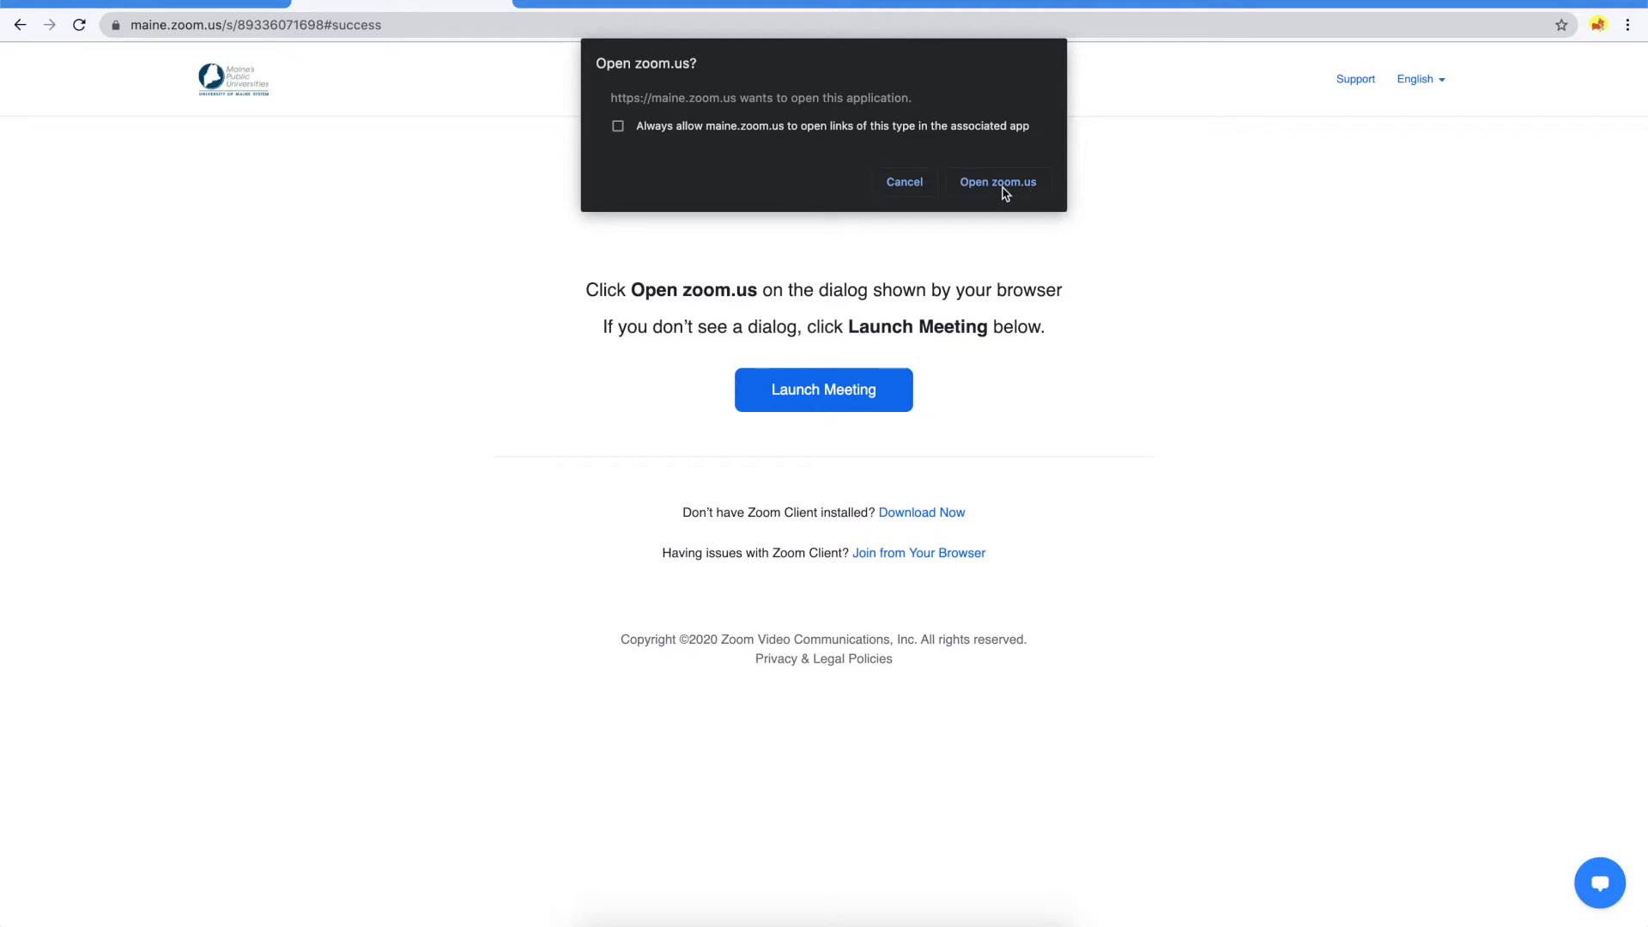
left_click(995, 181)
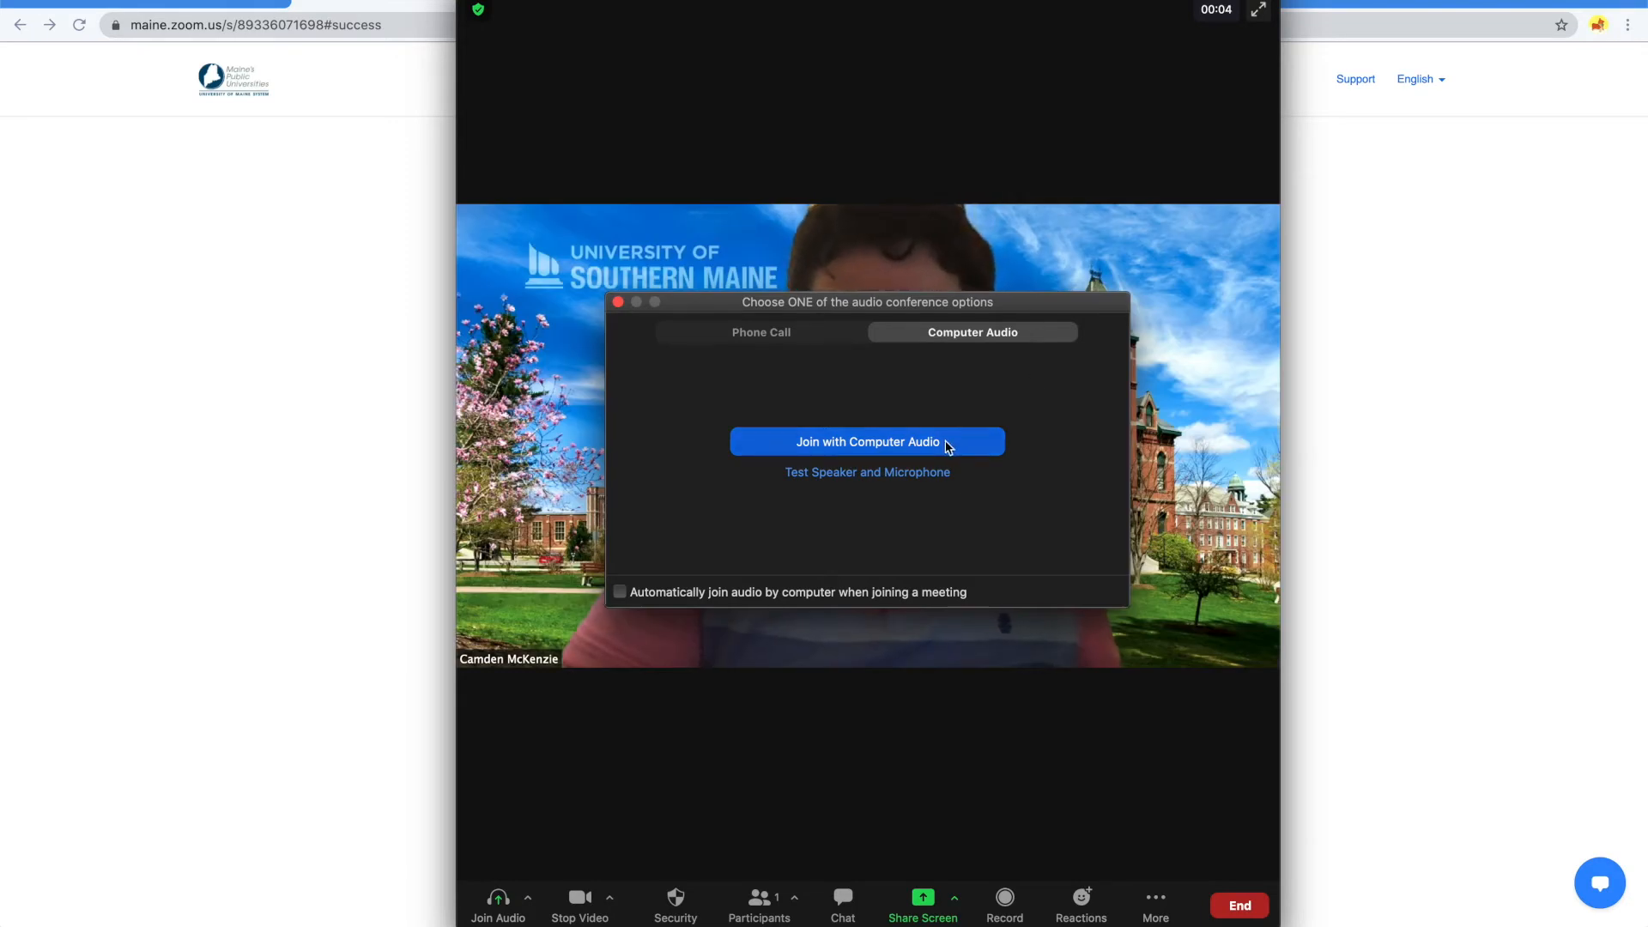
Step: Join the meeting with computer audio and open Presentation.pptx from Finder
left_click(866, 441)
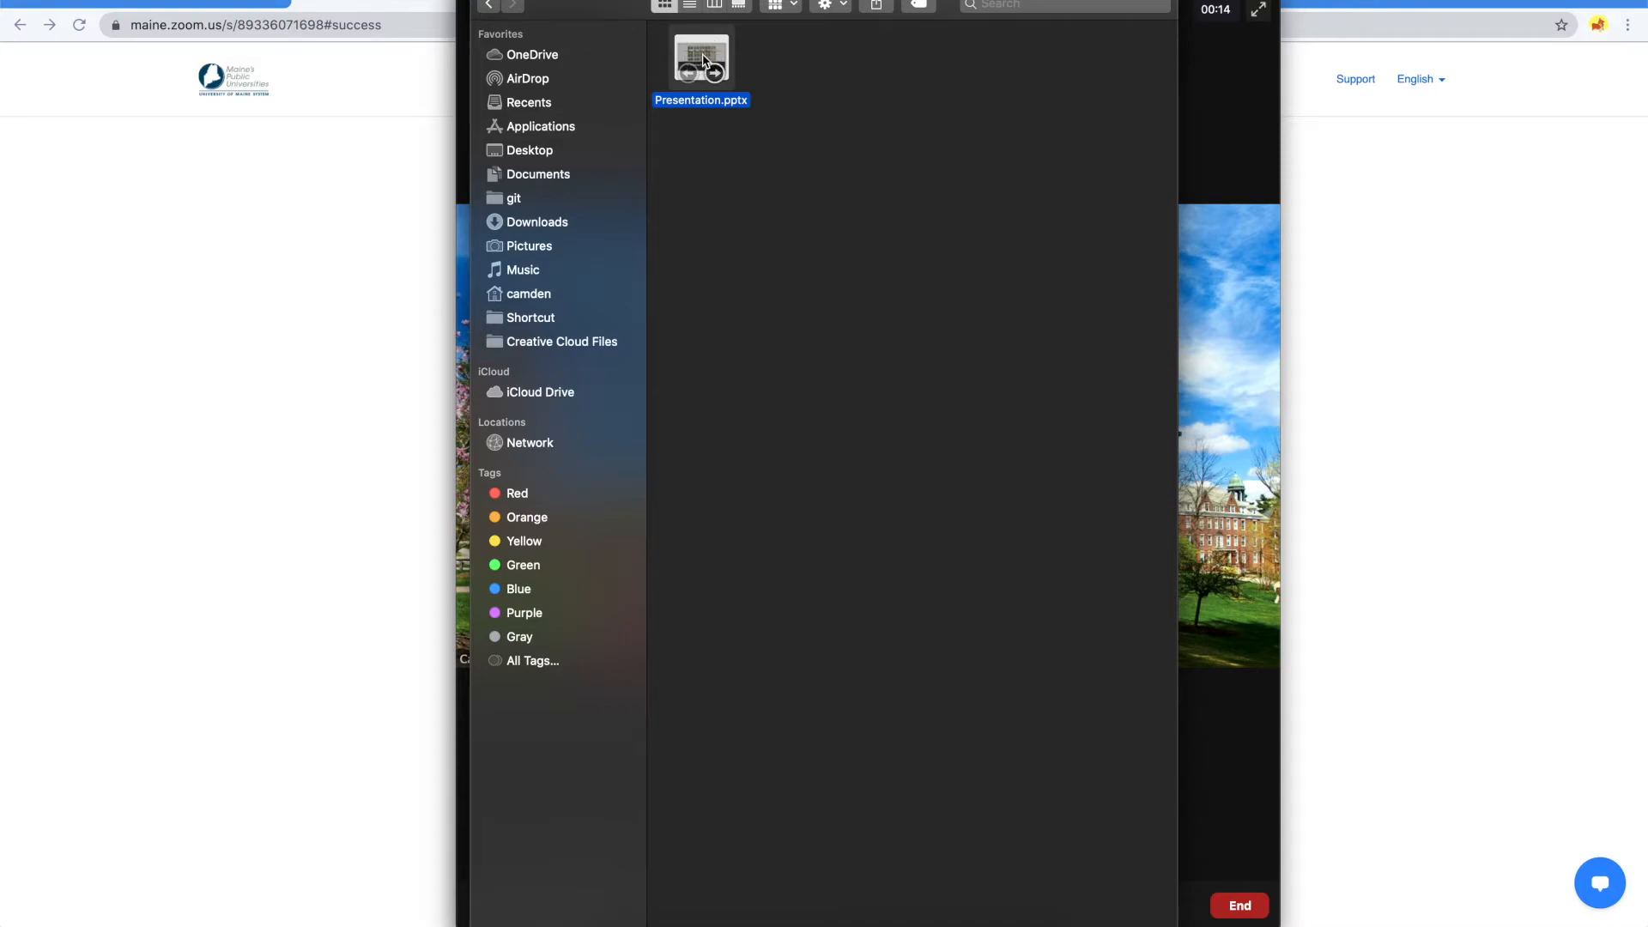
double_click(700, 59)
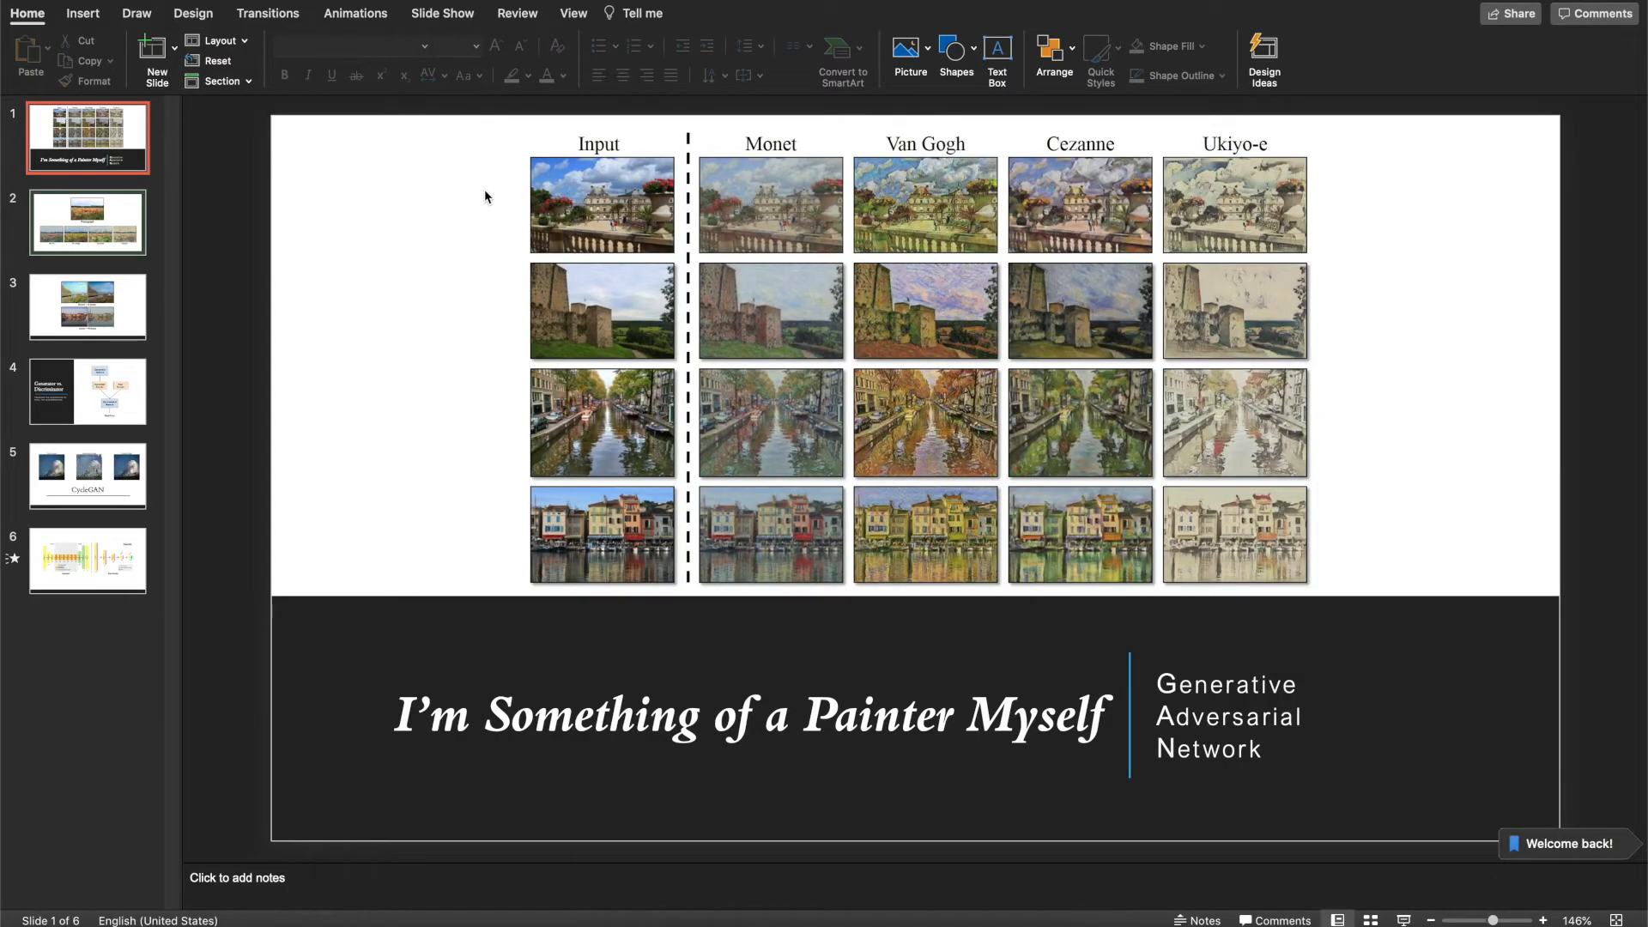
Step: Play the presentation as a full-screen slideshow from the first slide
left_click(442, 12)
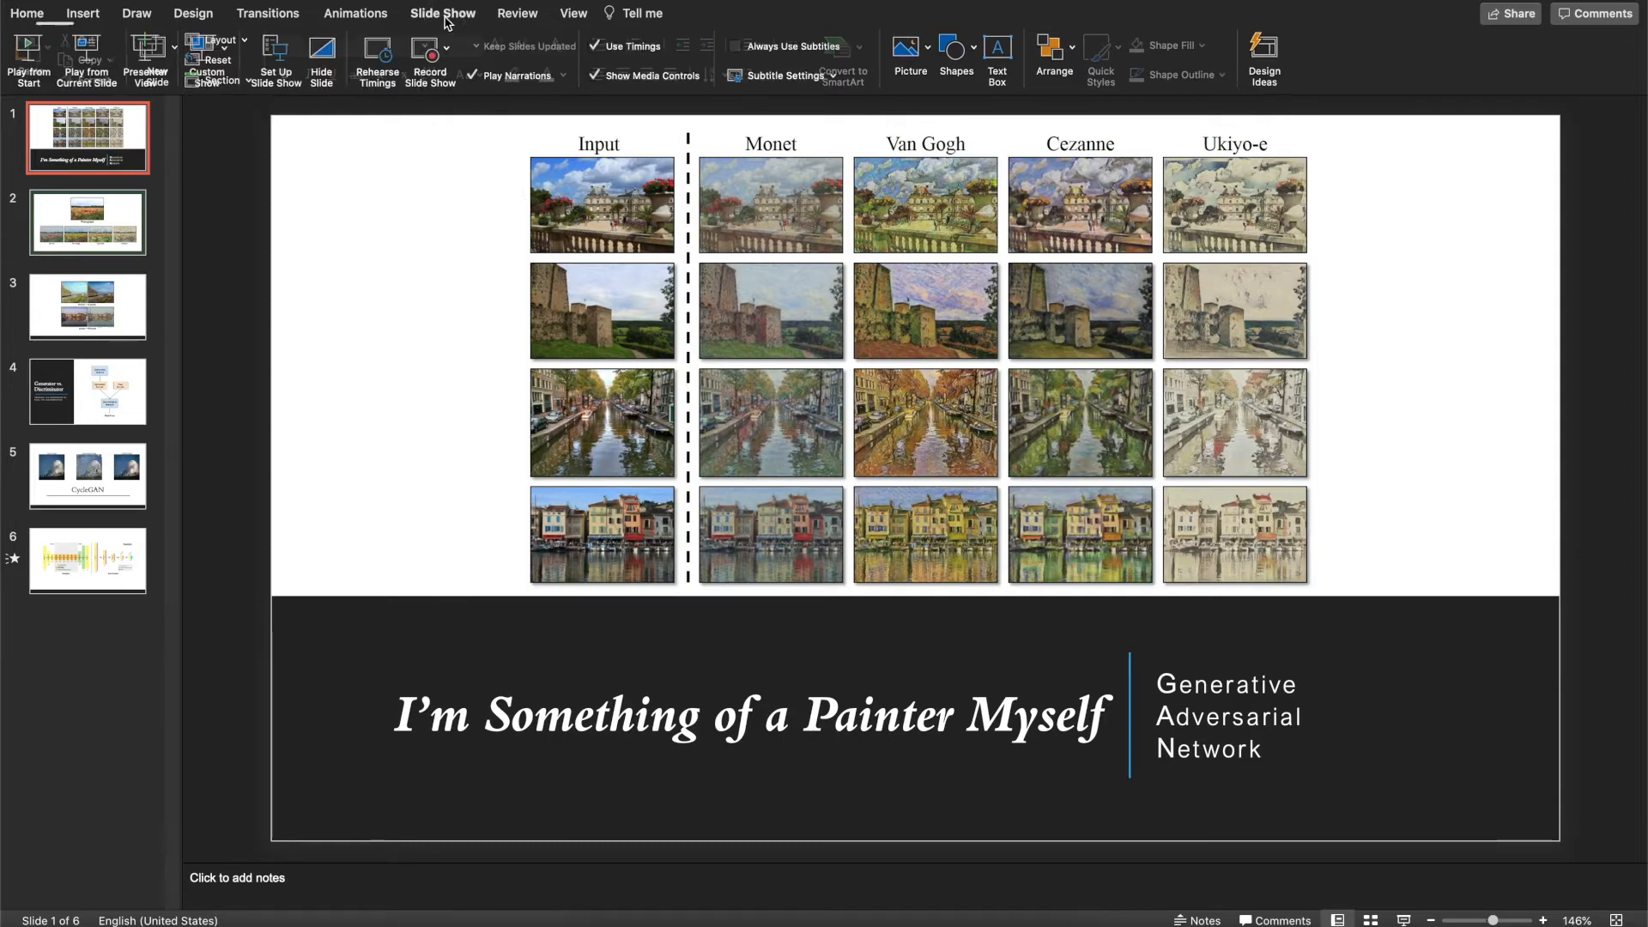
left_click(443, 12)
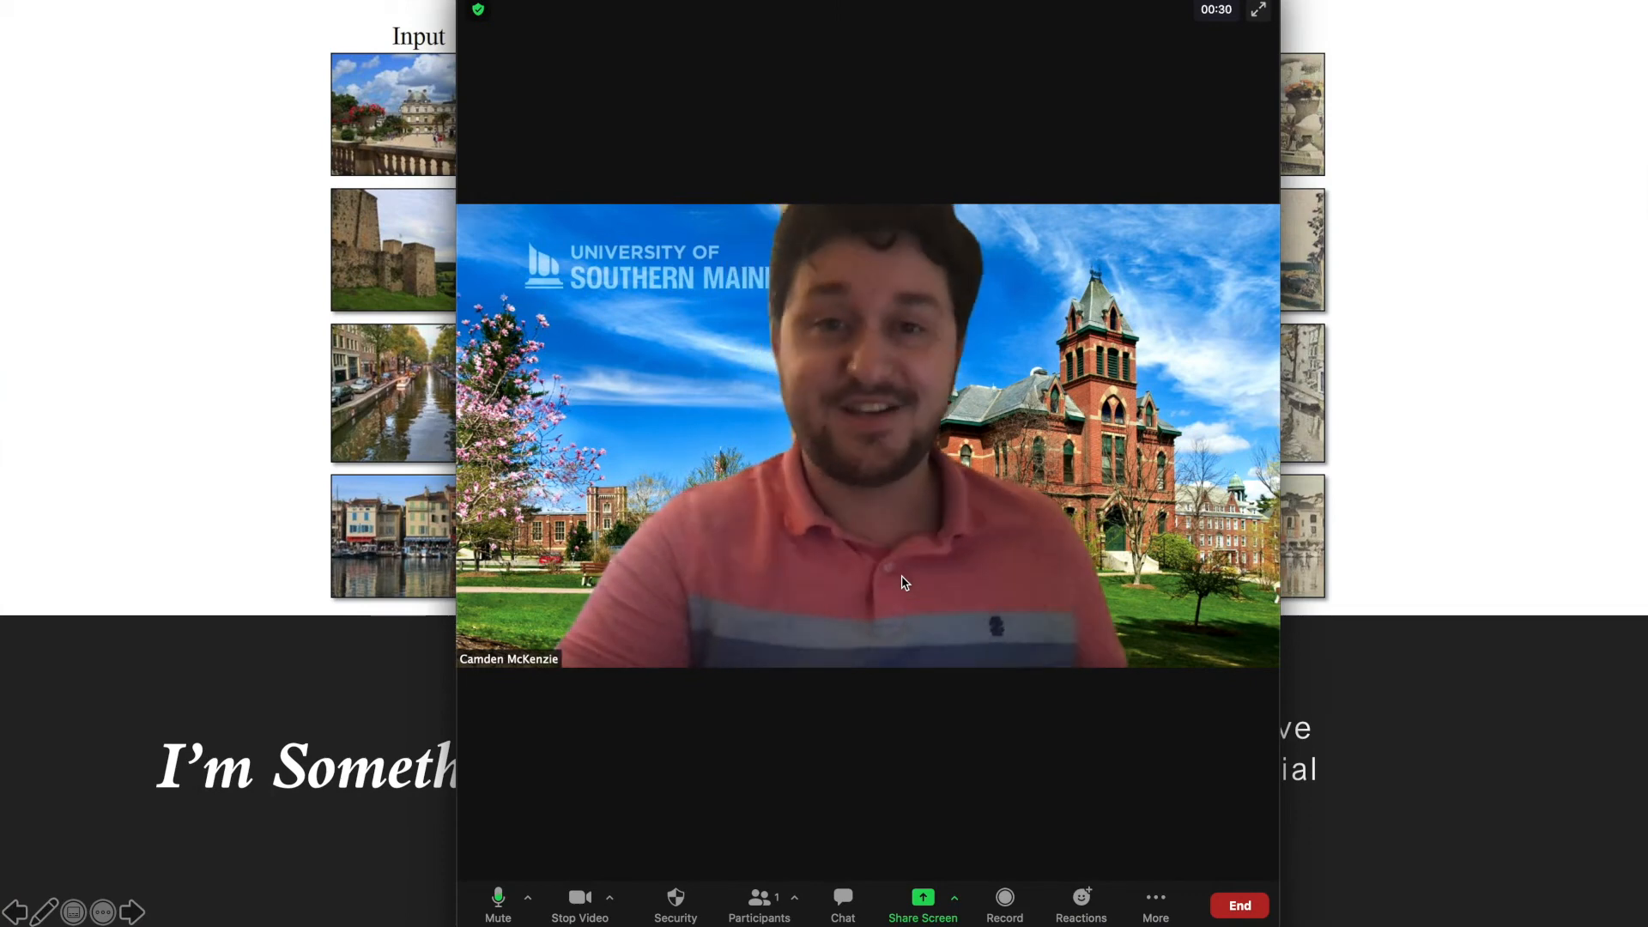
Step: Start recording the meeting to the cloud and bring up the screen-share picker
left_click(1004, 901)
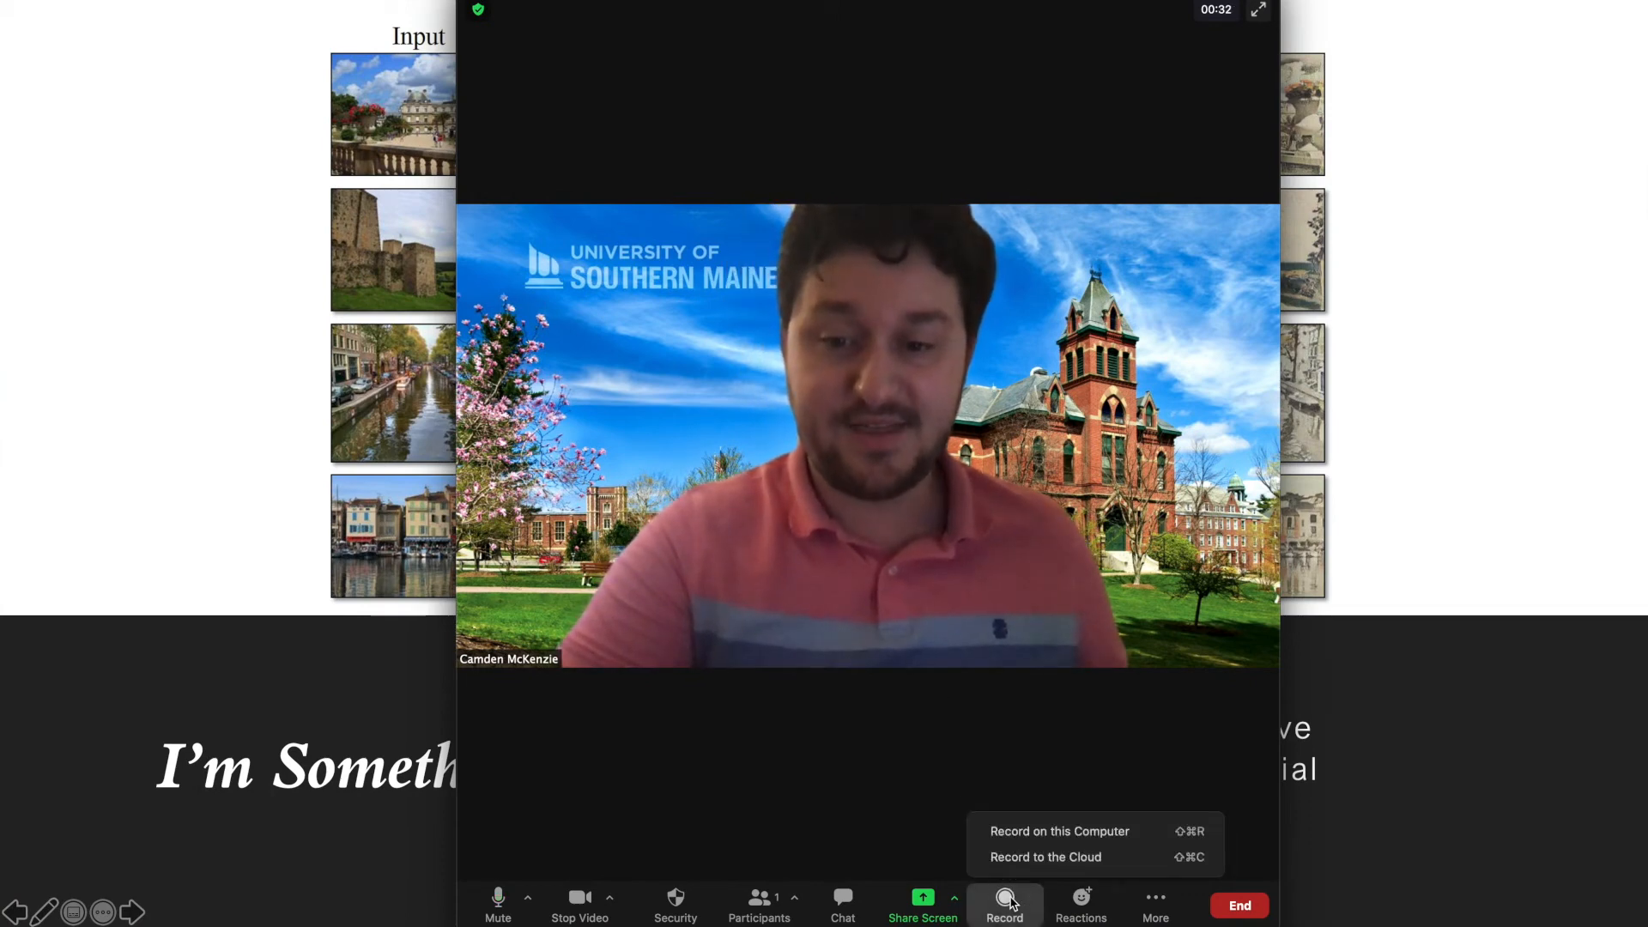
mouse_move(1045, 856)
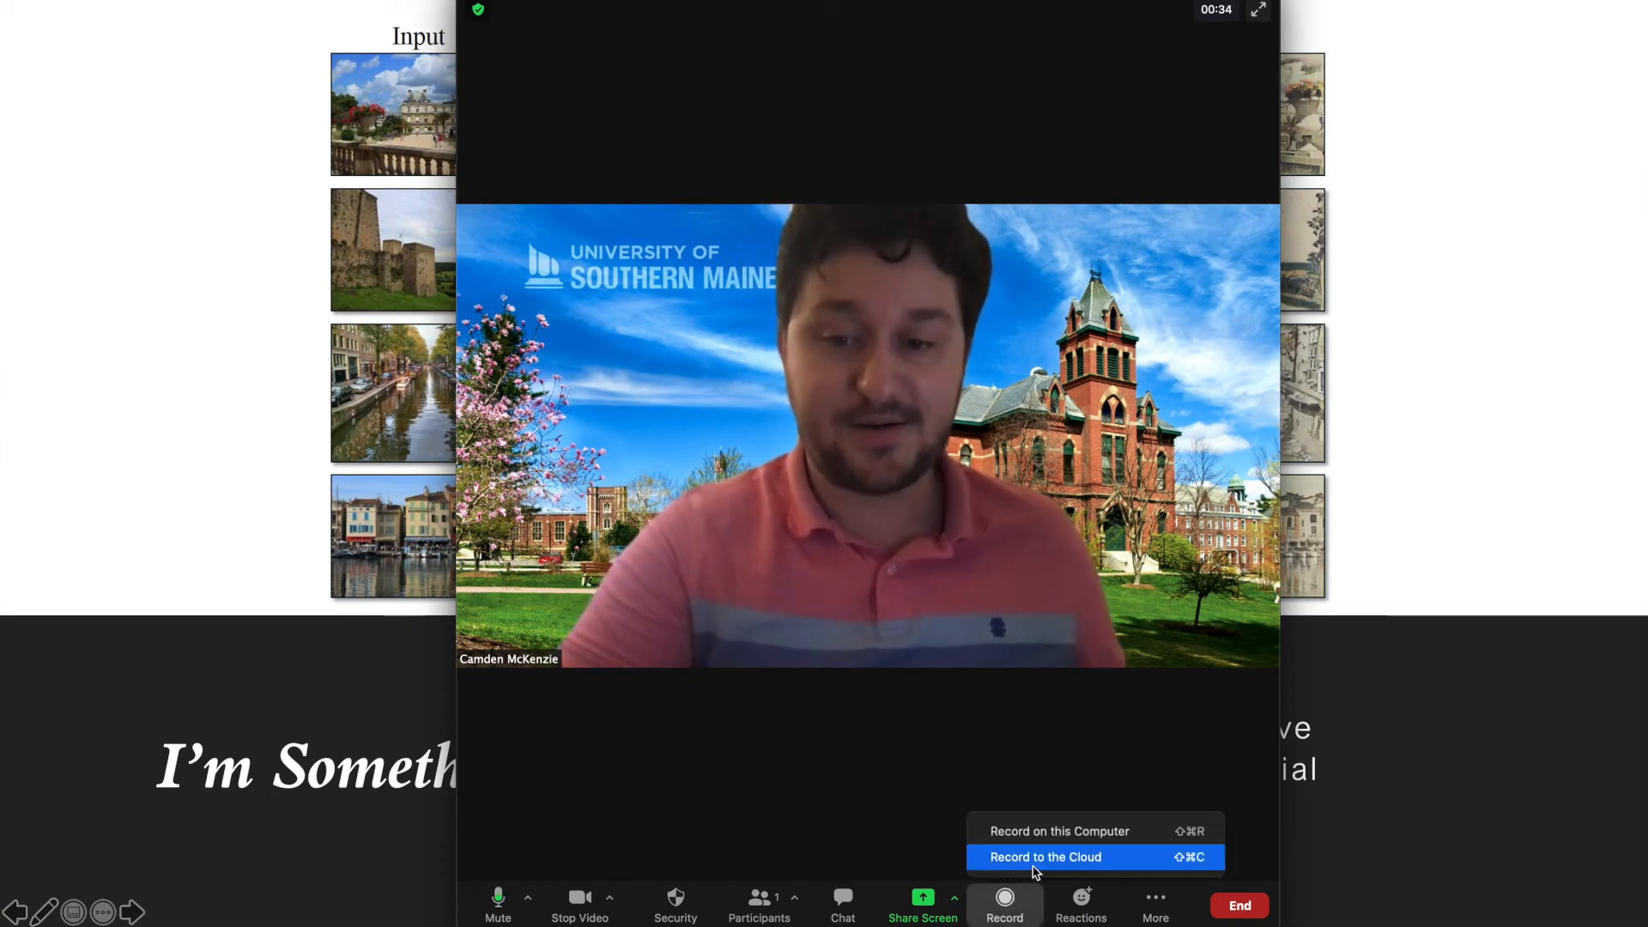
left_click(1043, 857)
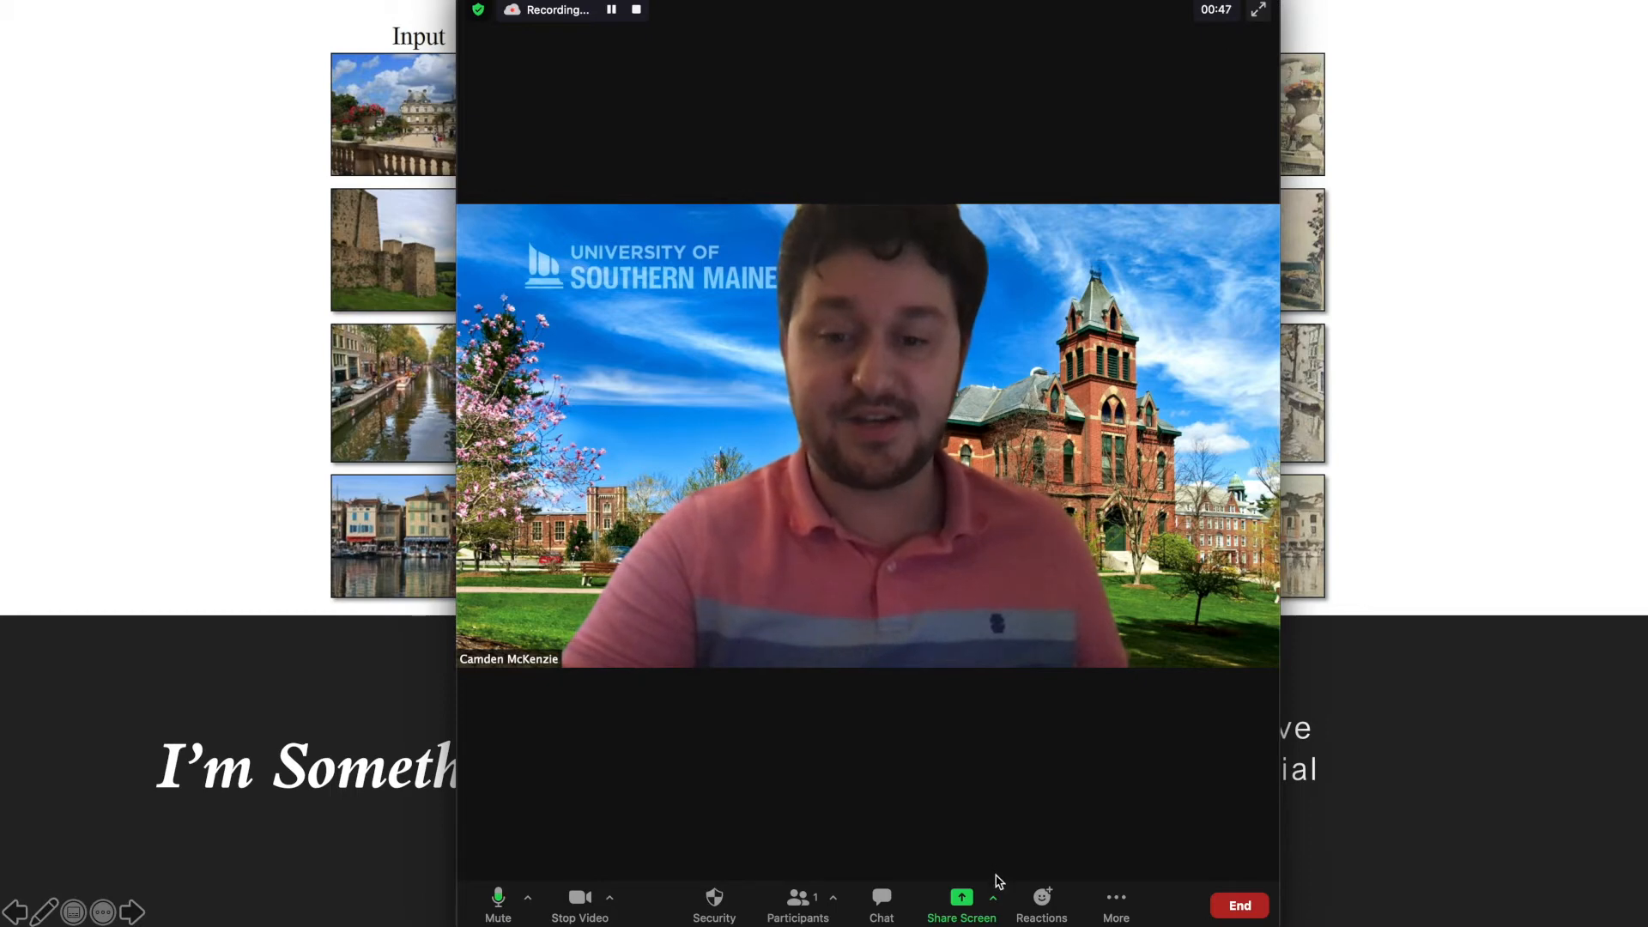
left_click(959, 905)
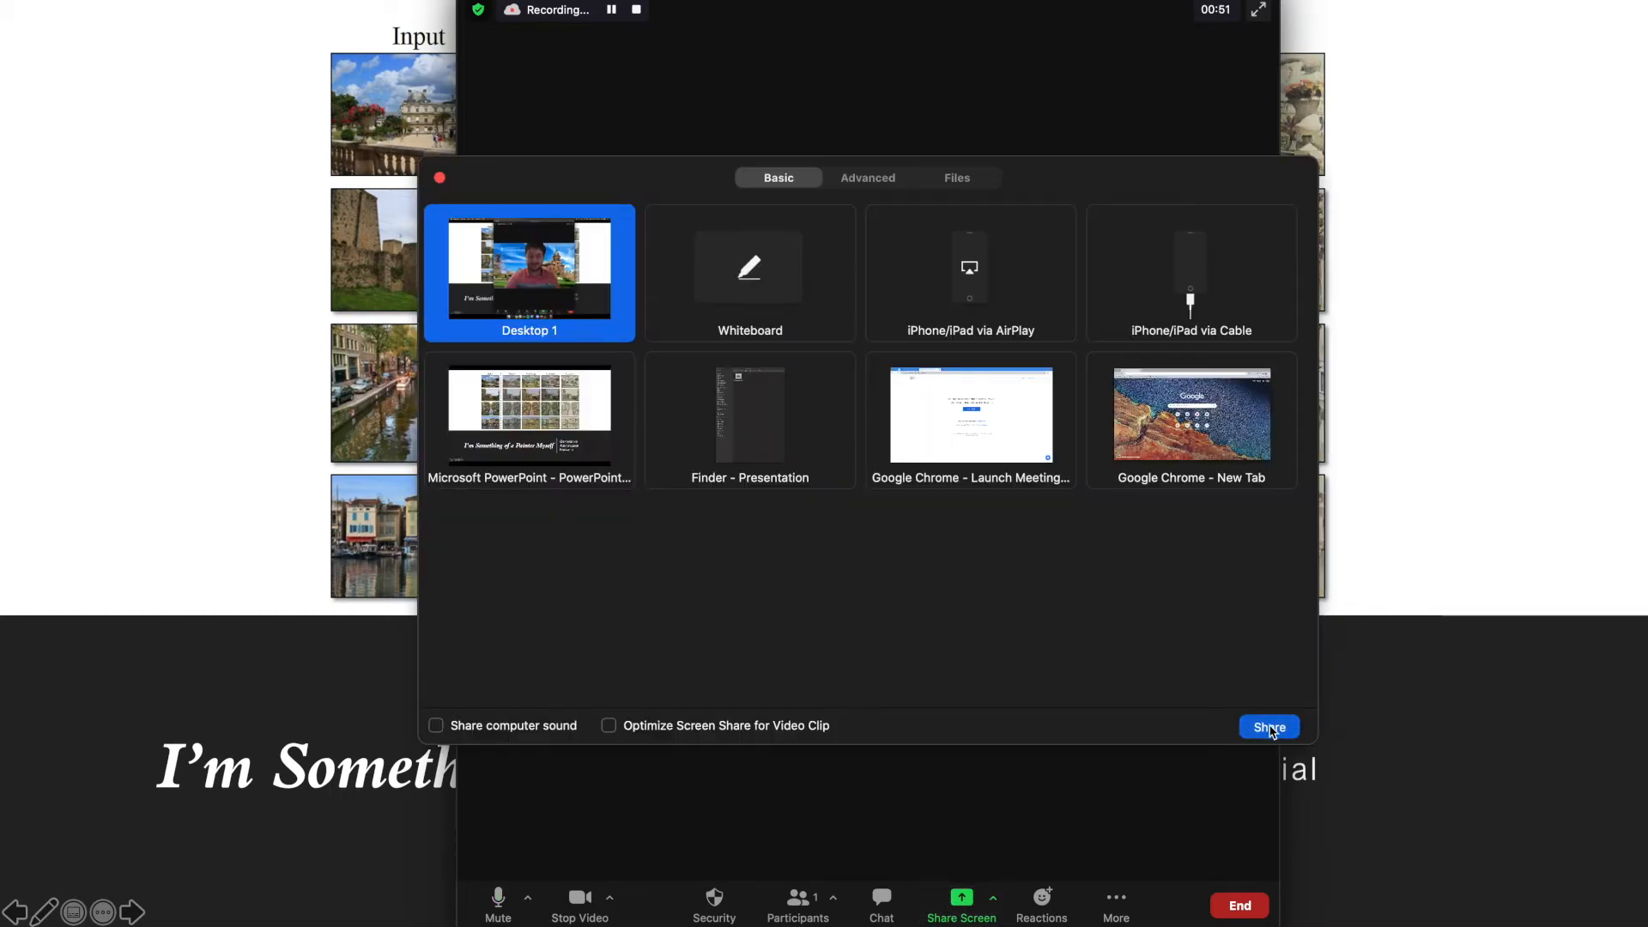
Step: Share Desktop 1 with the running slideshow and turn the host's camera off
left_click(1266, 726)
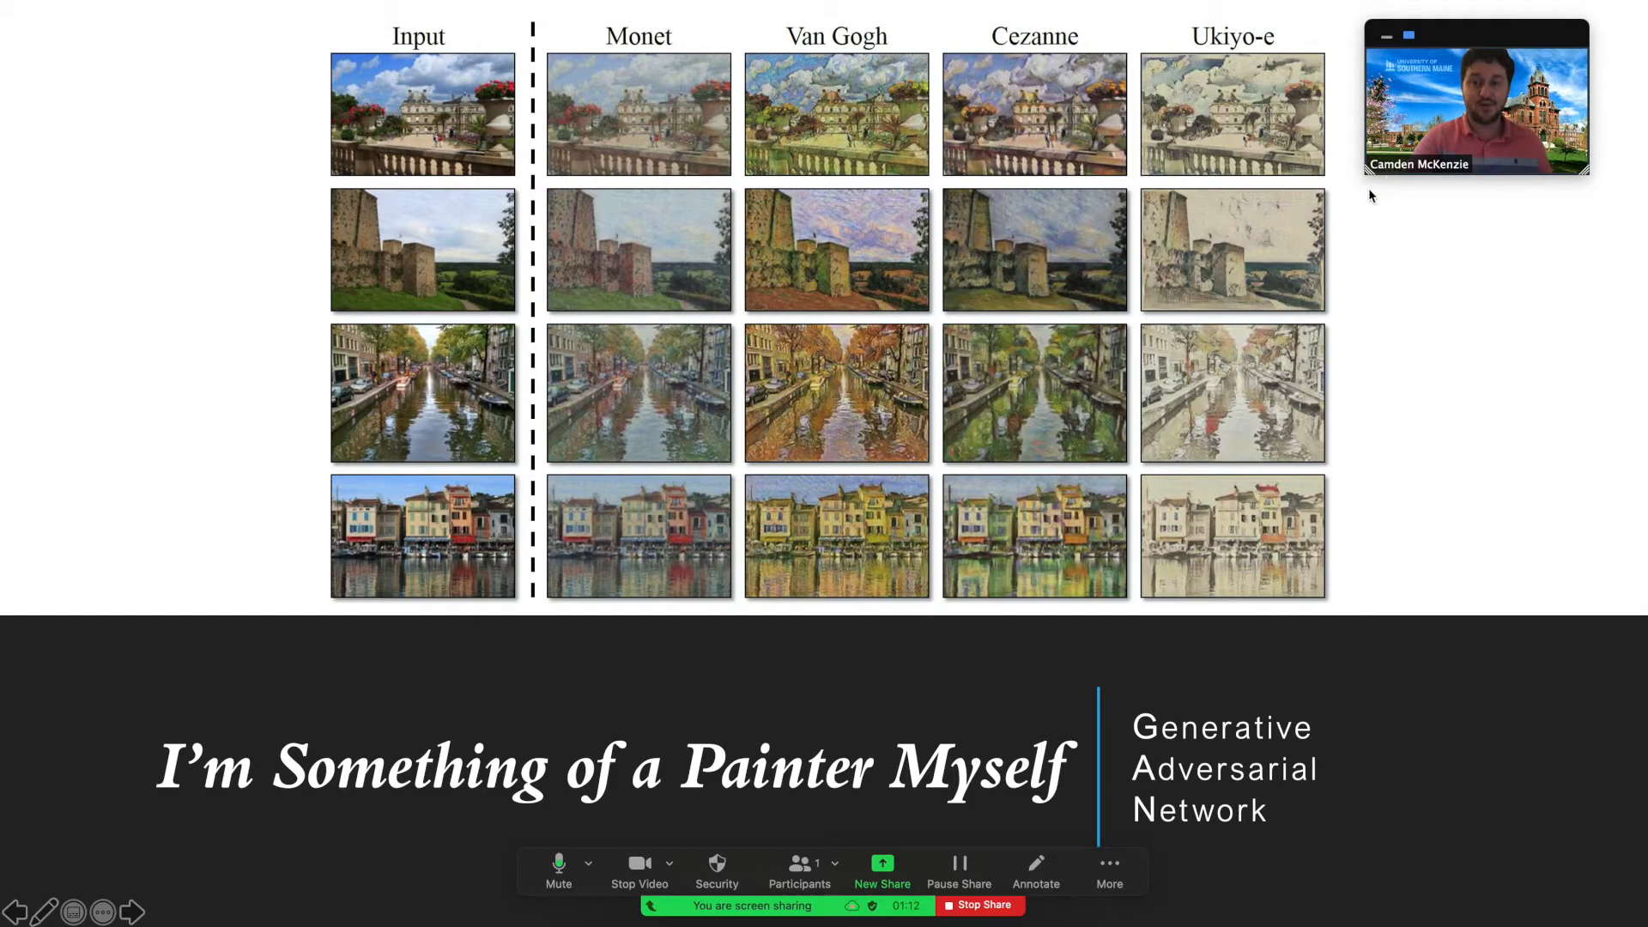
mouse_move(1367, 174)
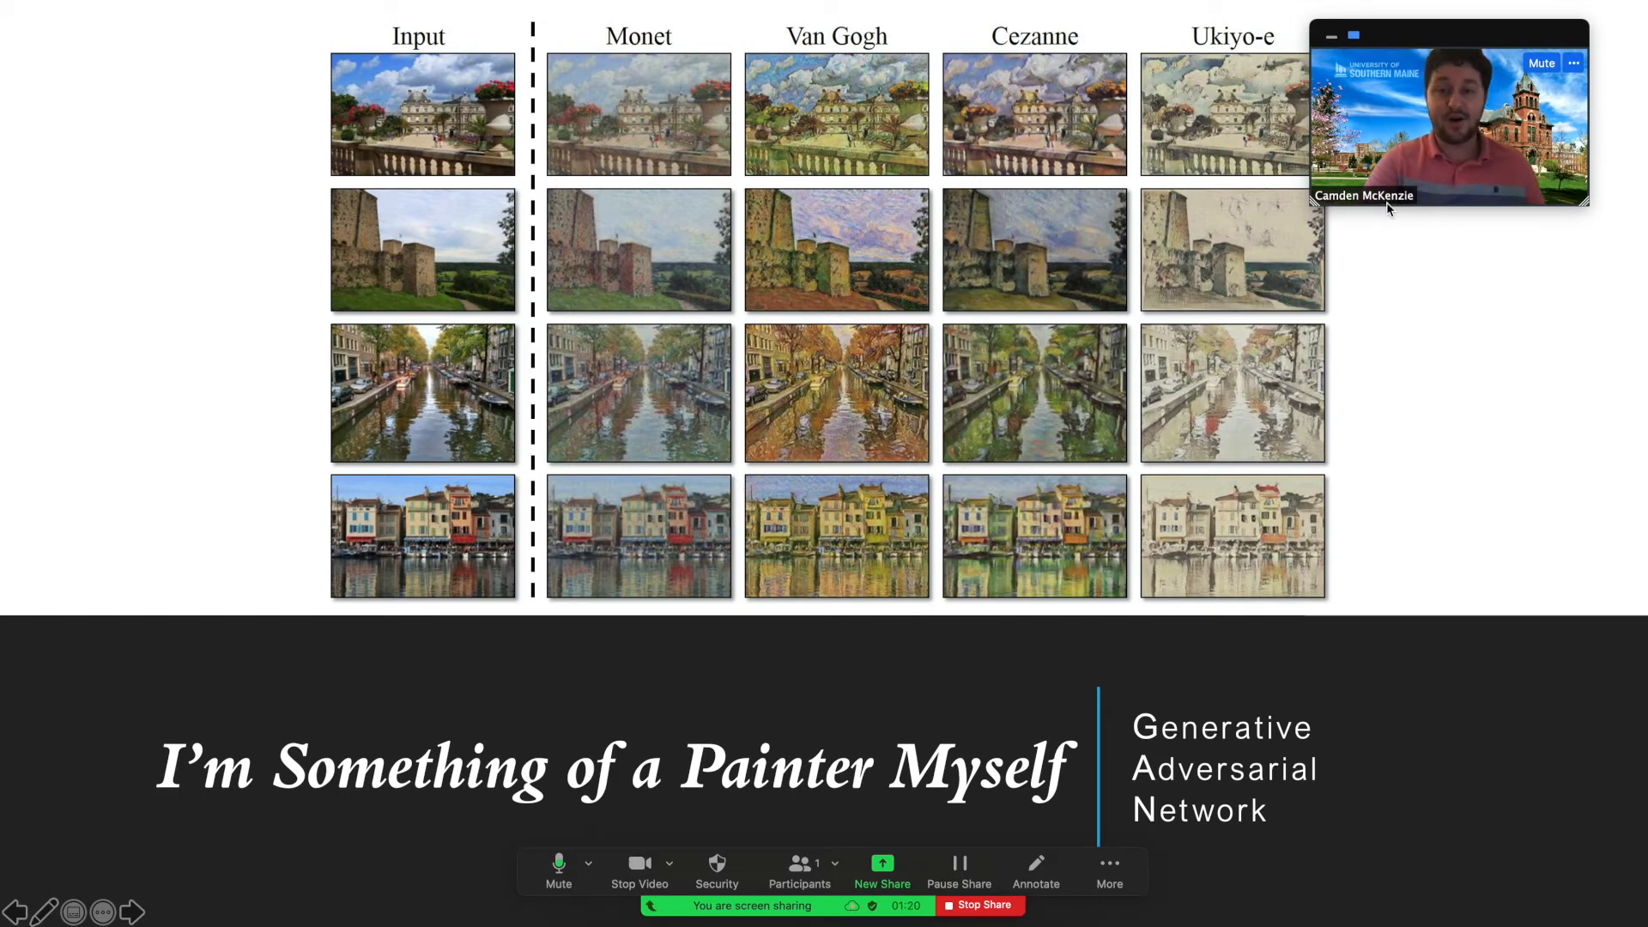
mouse_move(836, 889)
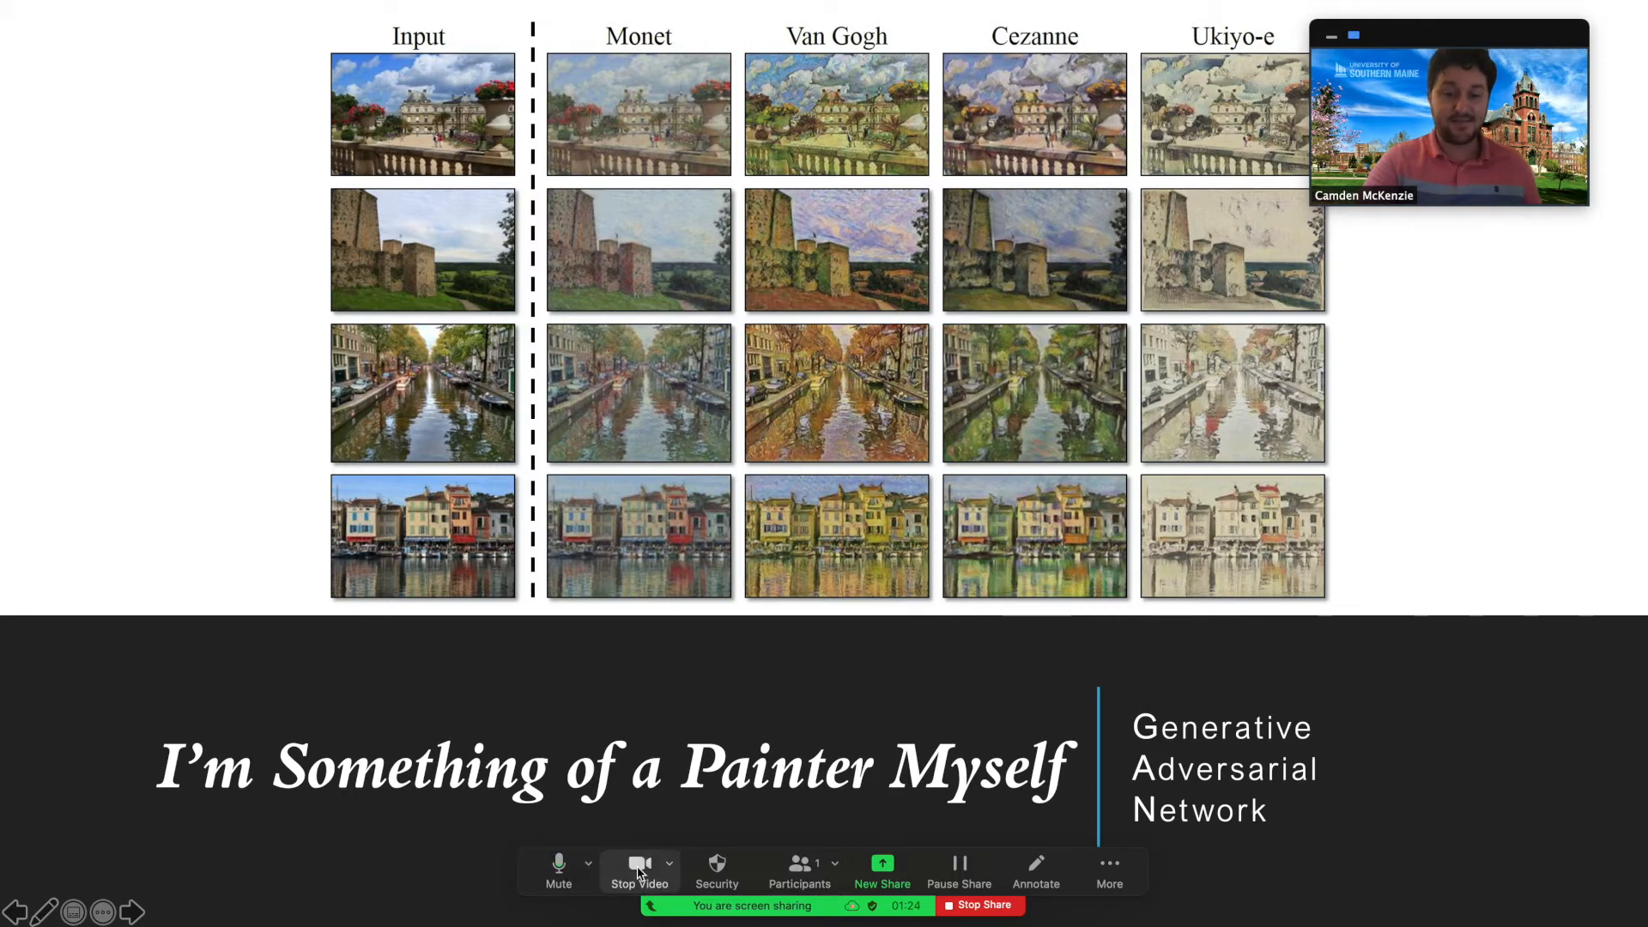
left_click(638, 869)
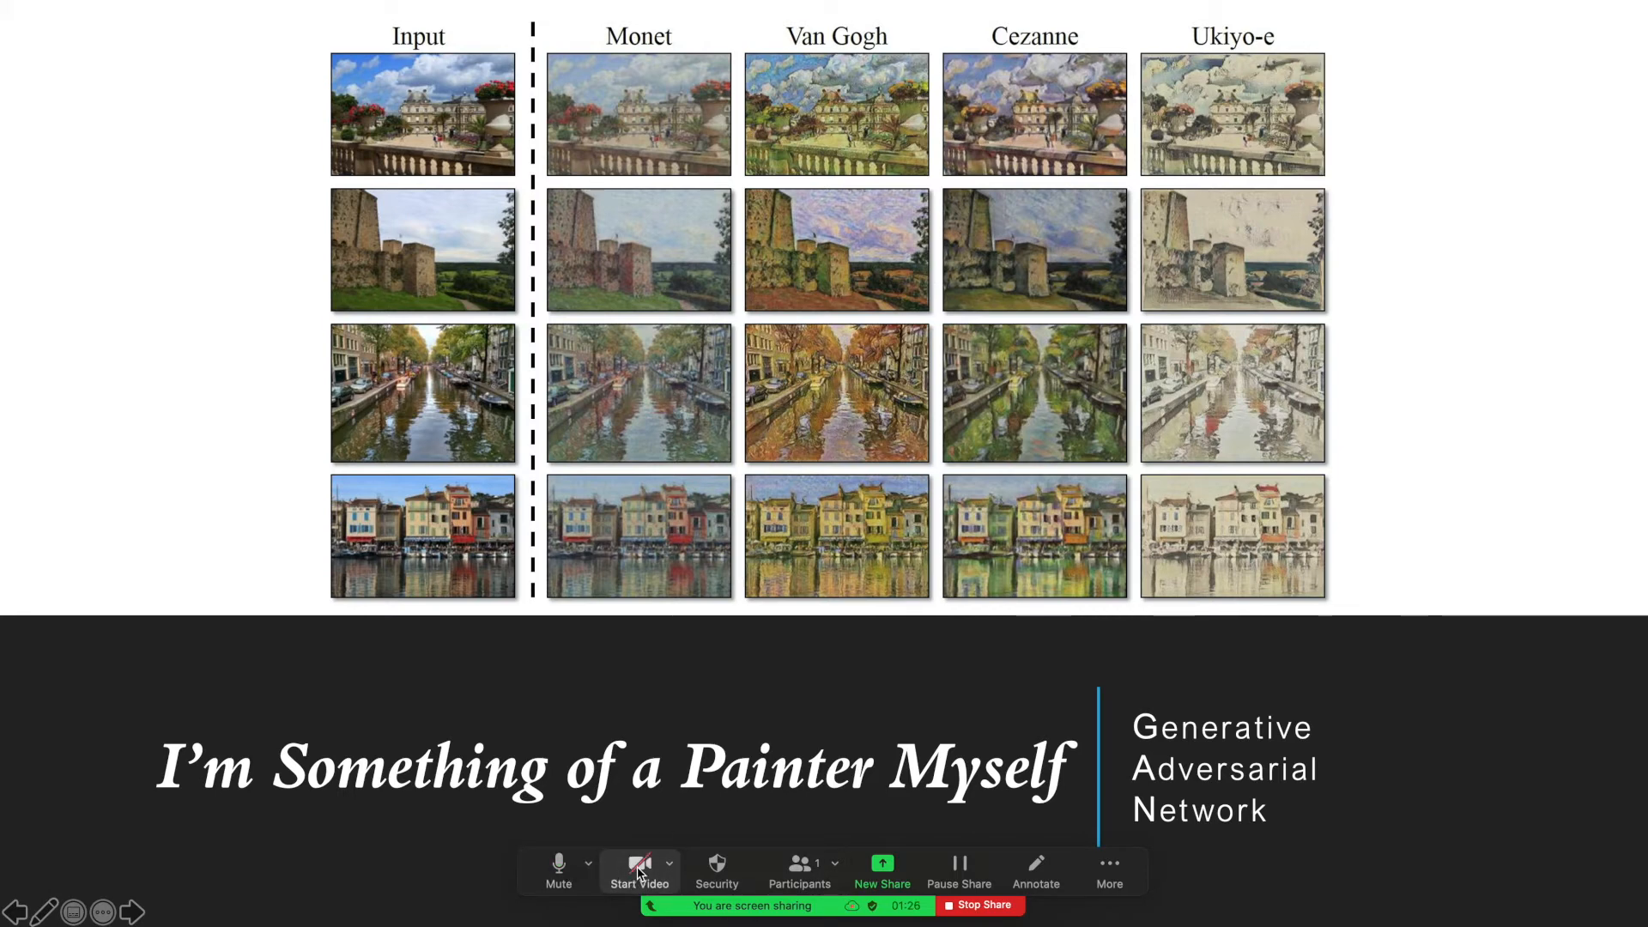
mouse_move(877, 621)
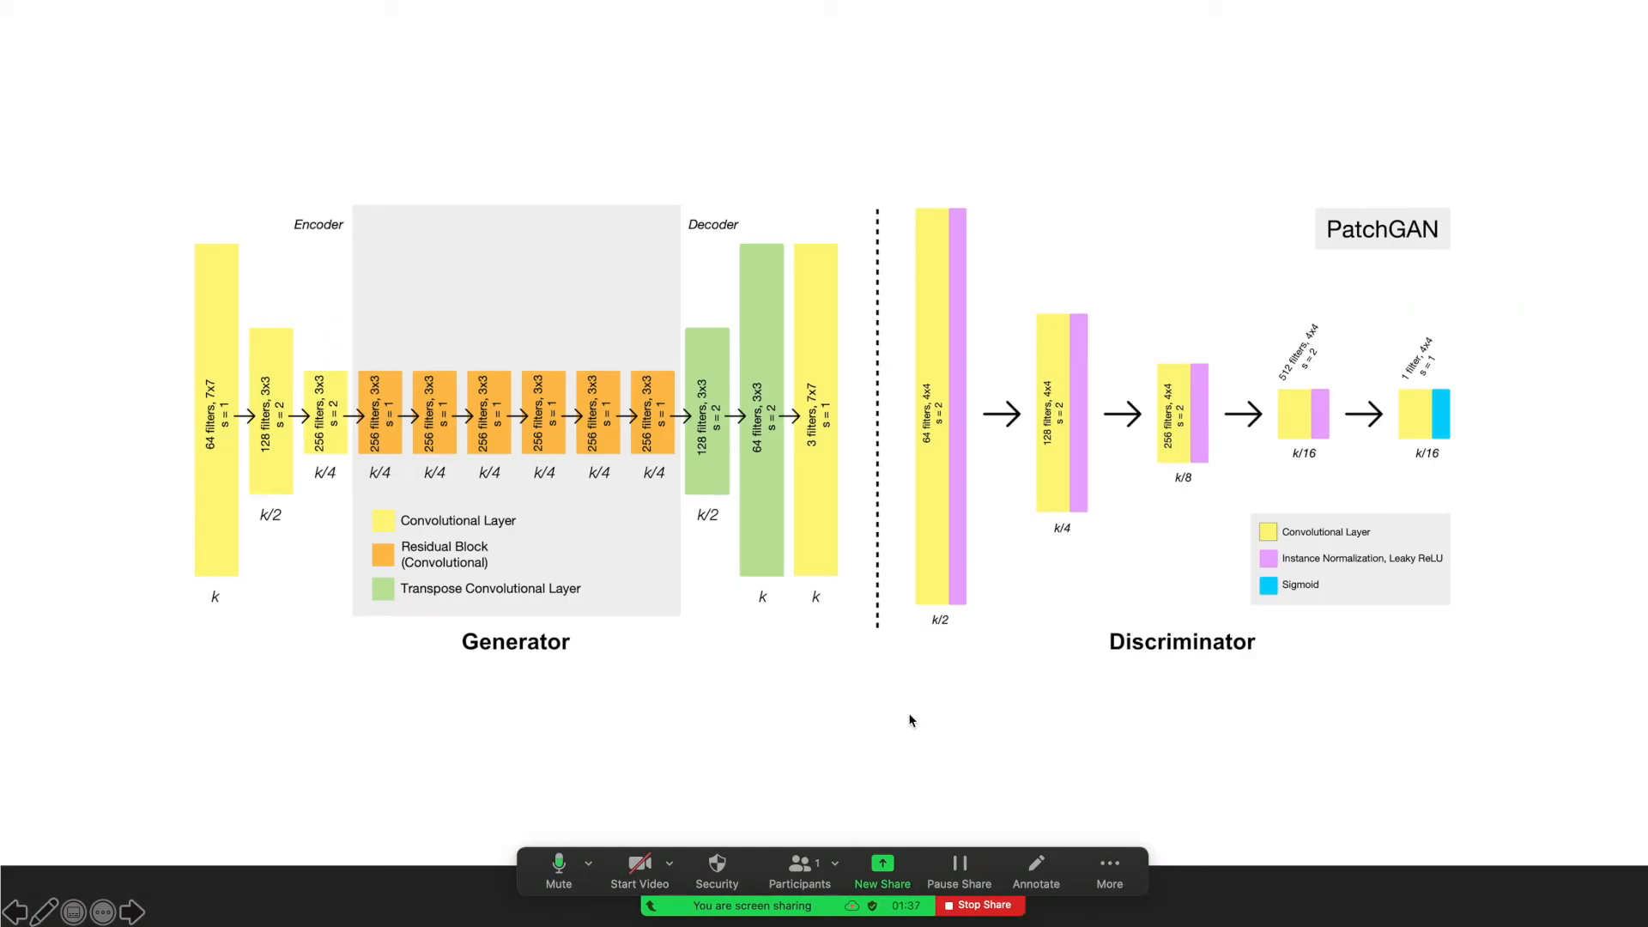
mouse_move(925, 780)
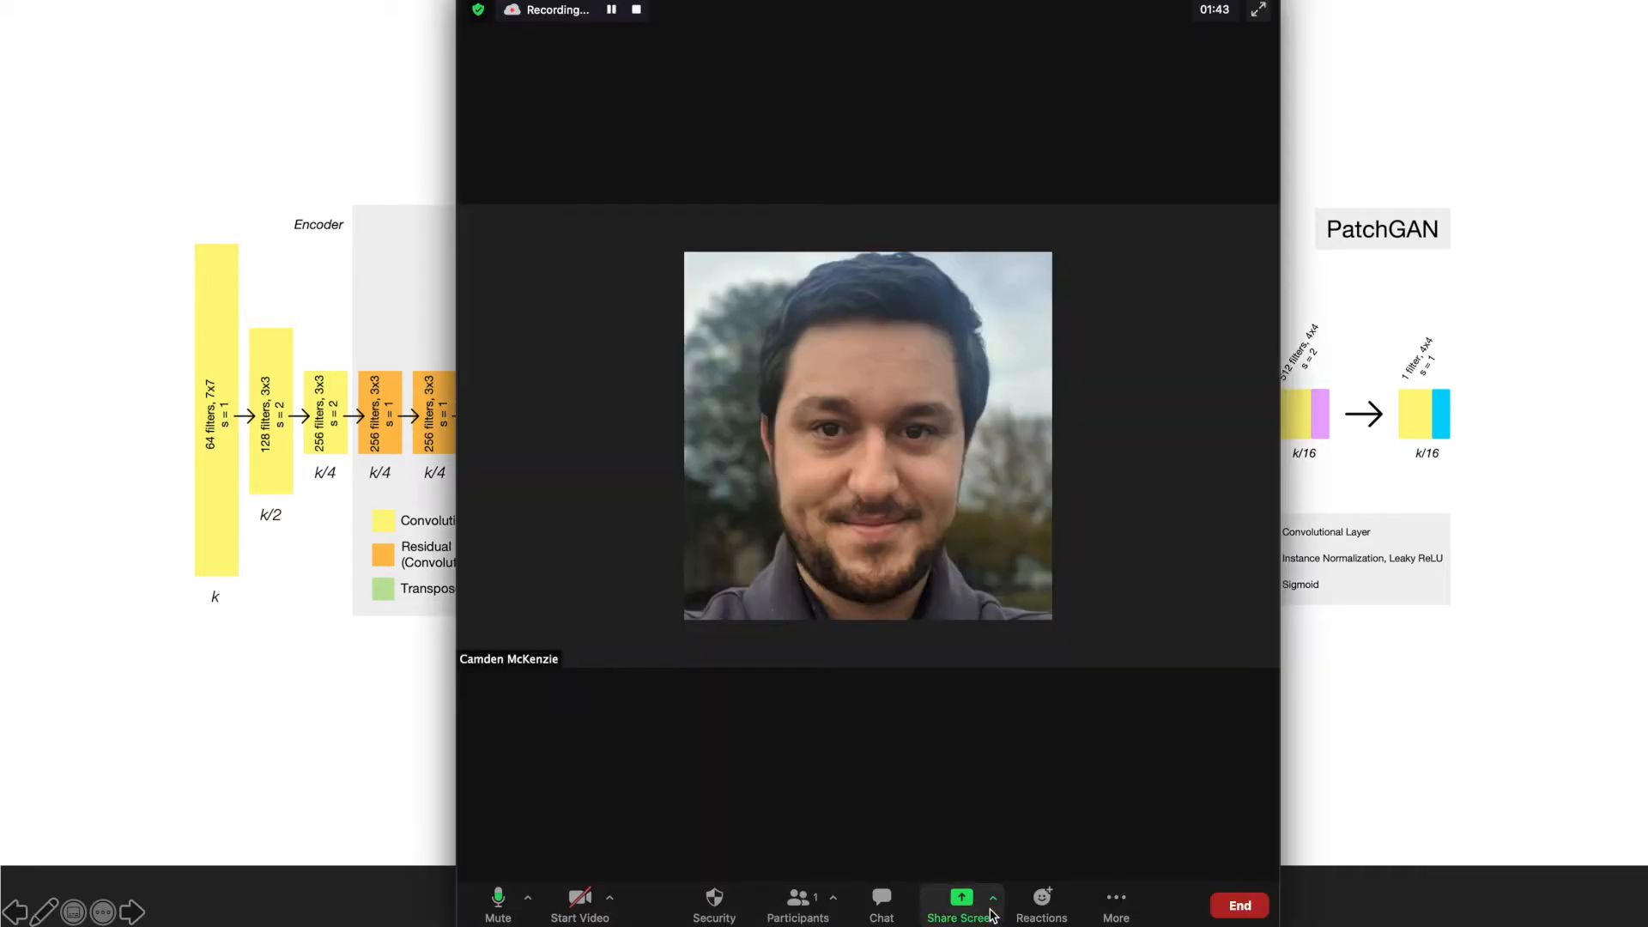
mouse_move(644, 39)
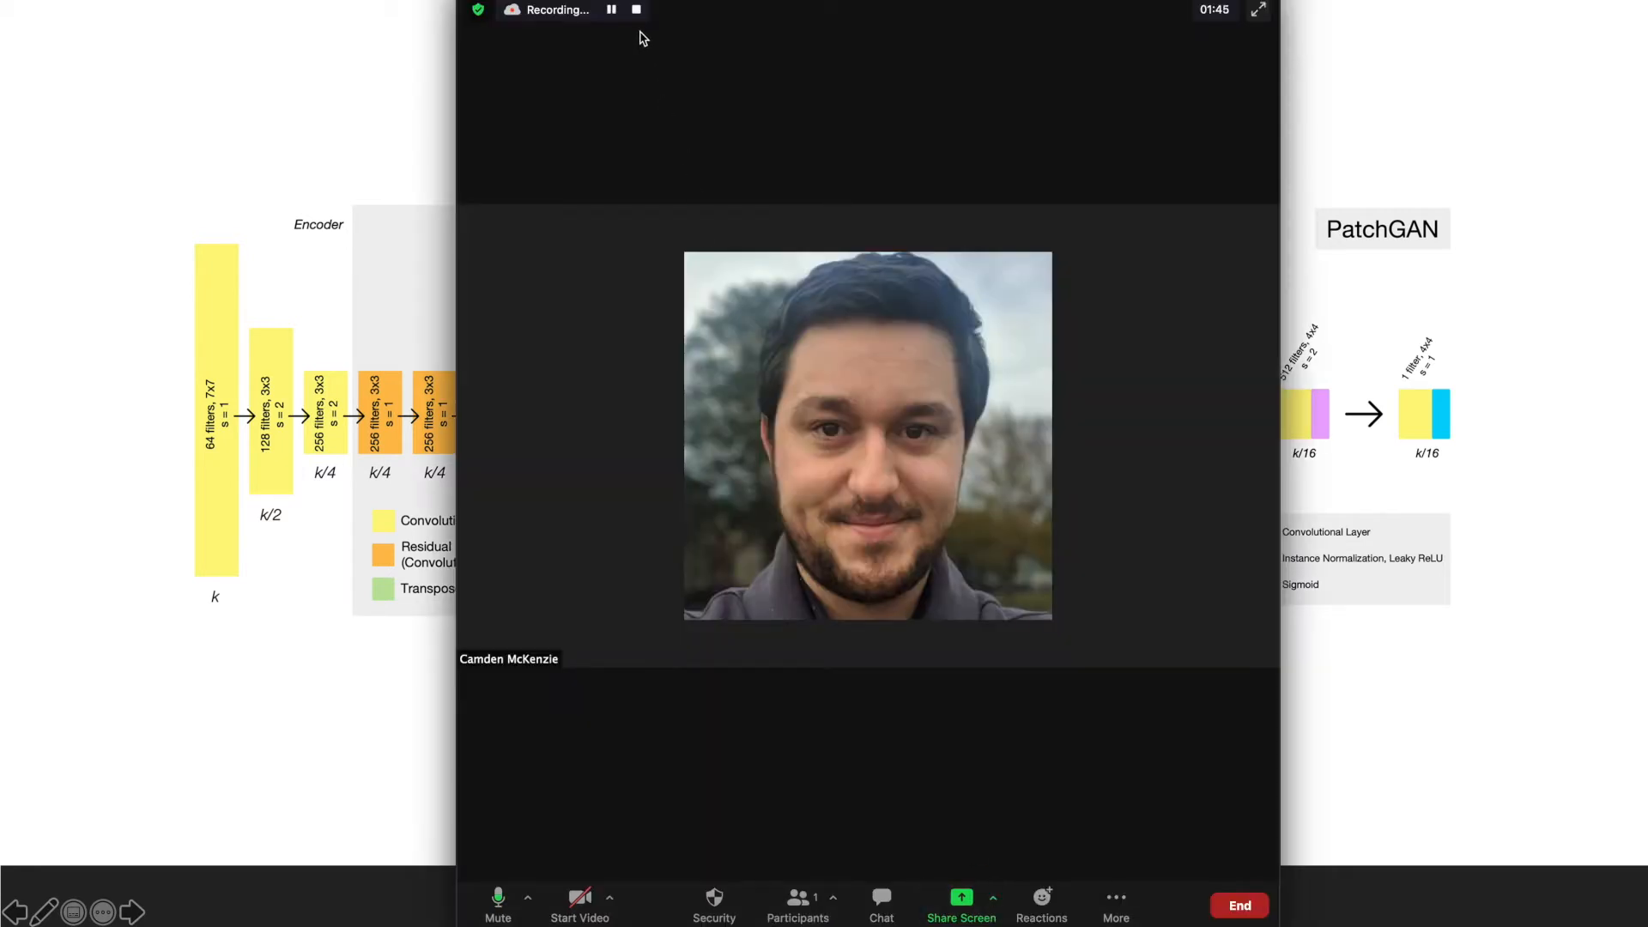
Step: Stop the cloud recording and confirm in the Stop Recording dialog
left_click(635, 10)
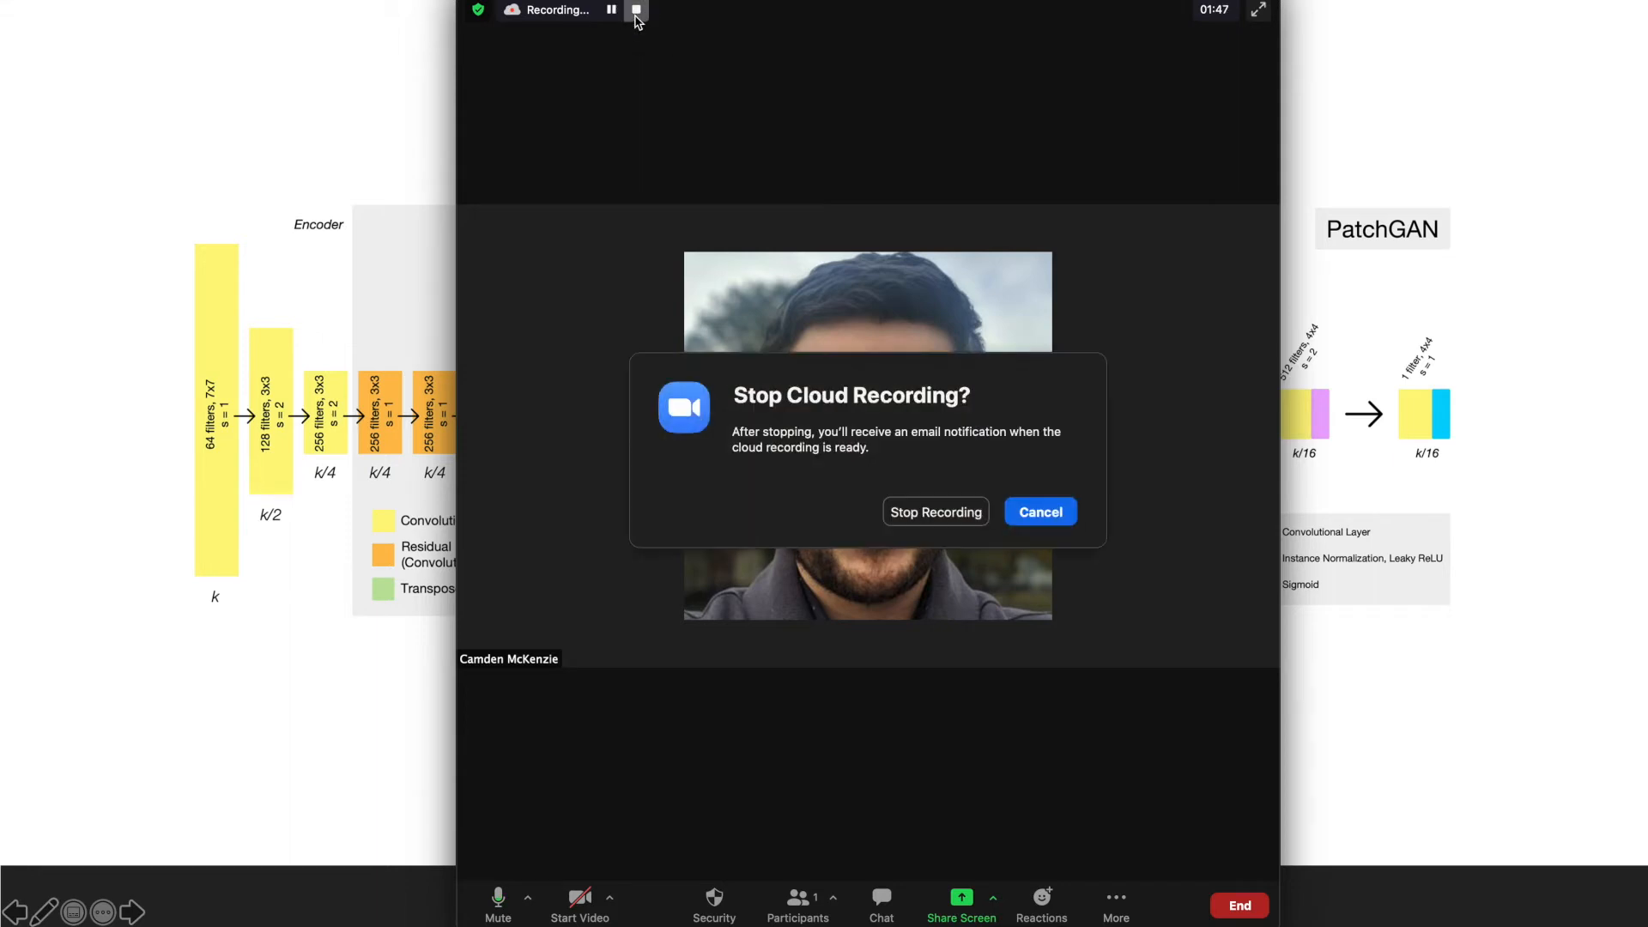
mouse_move(934, 511)
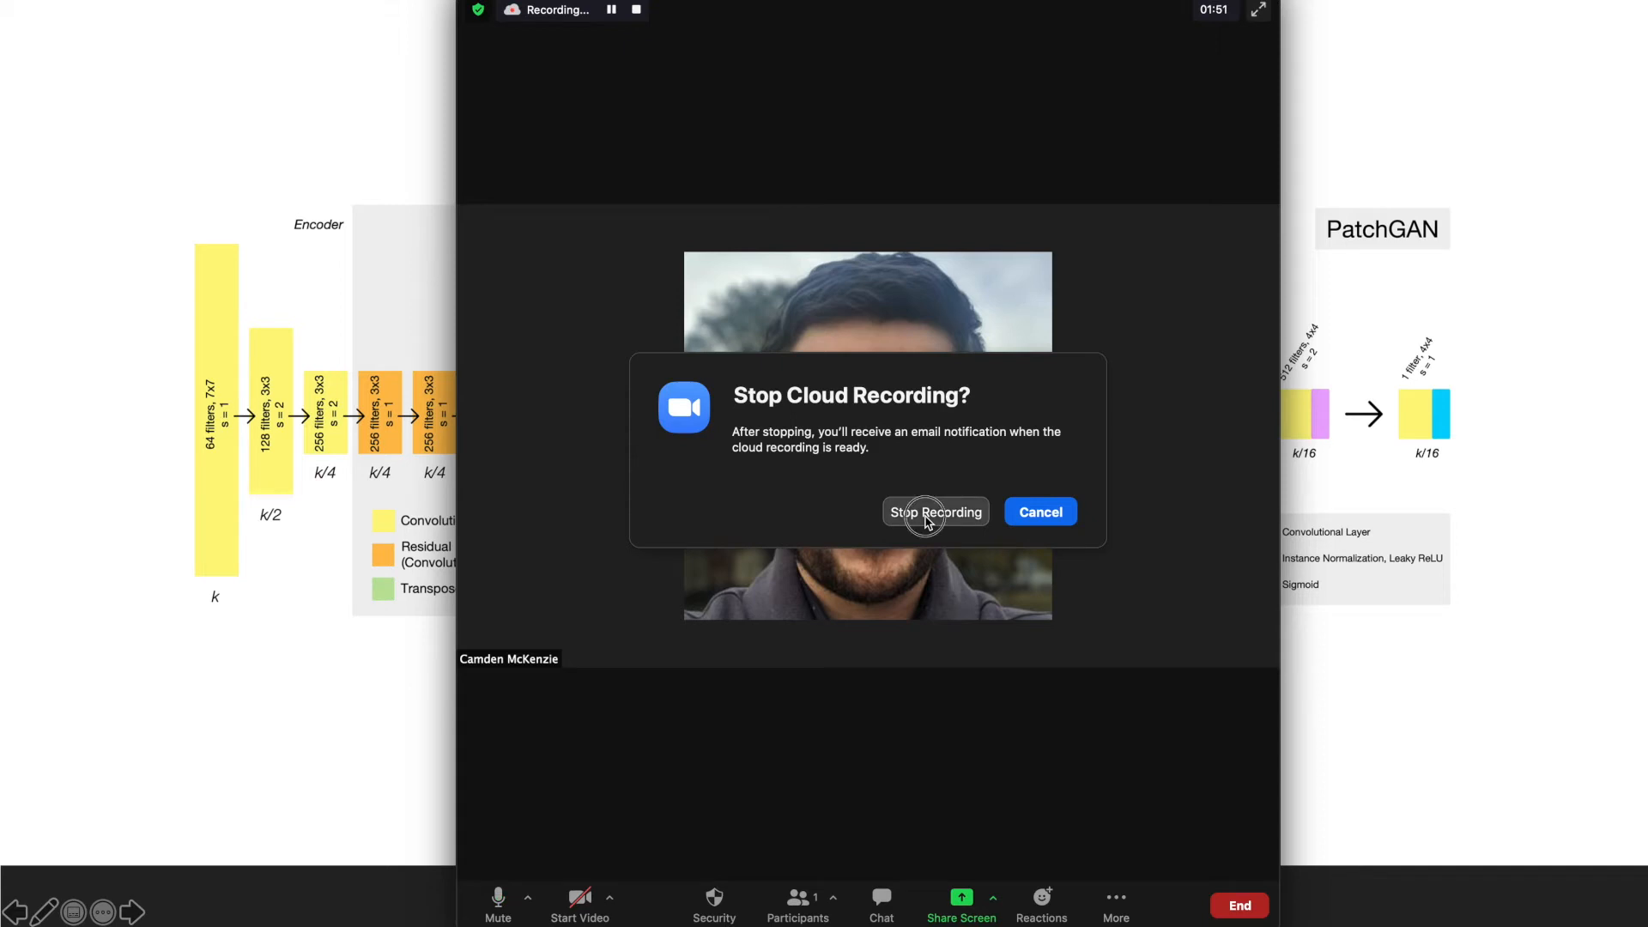
left_click(934, 512)
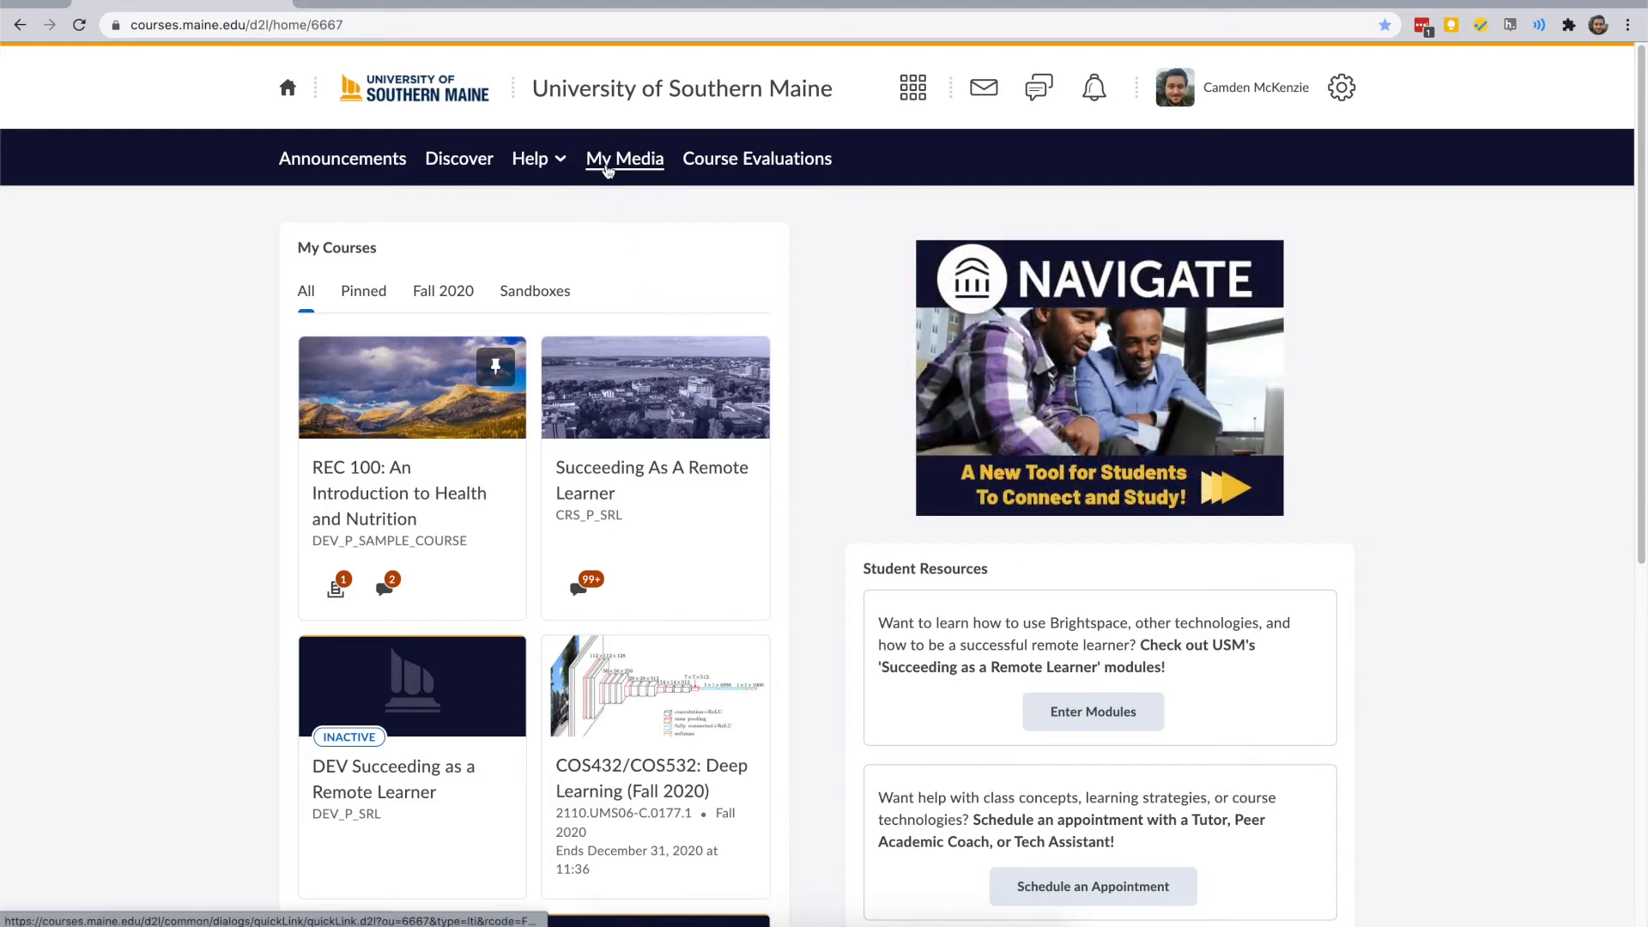
Step: From My Media, open the newest Camden McKenzie's Zoom Meeting recording's media page
left_click(623, 158)
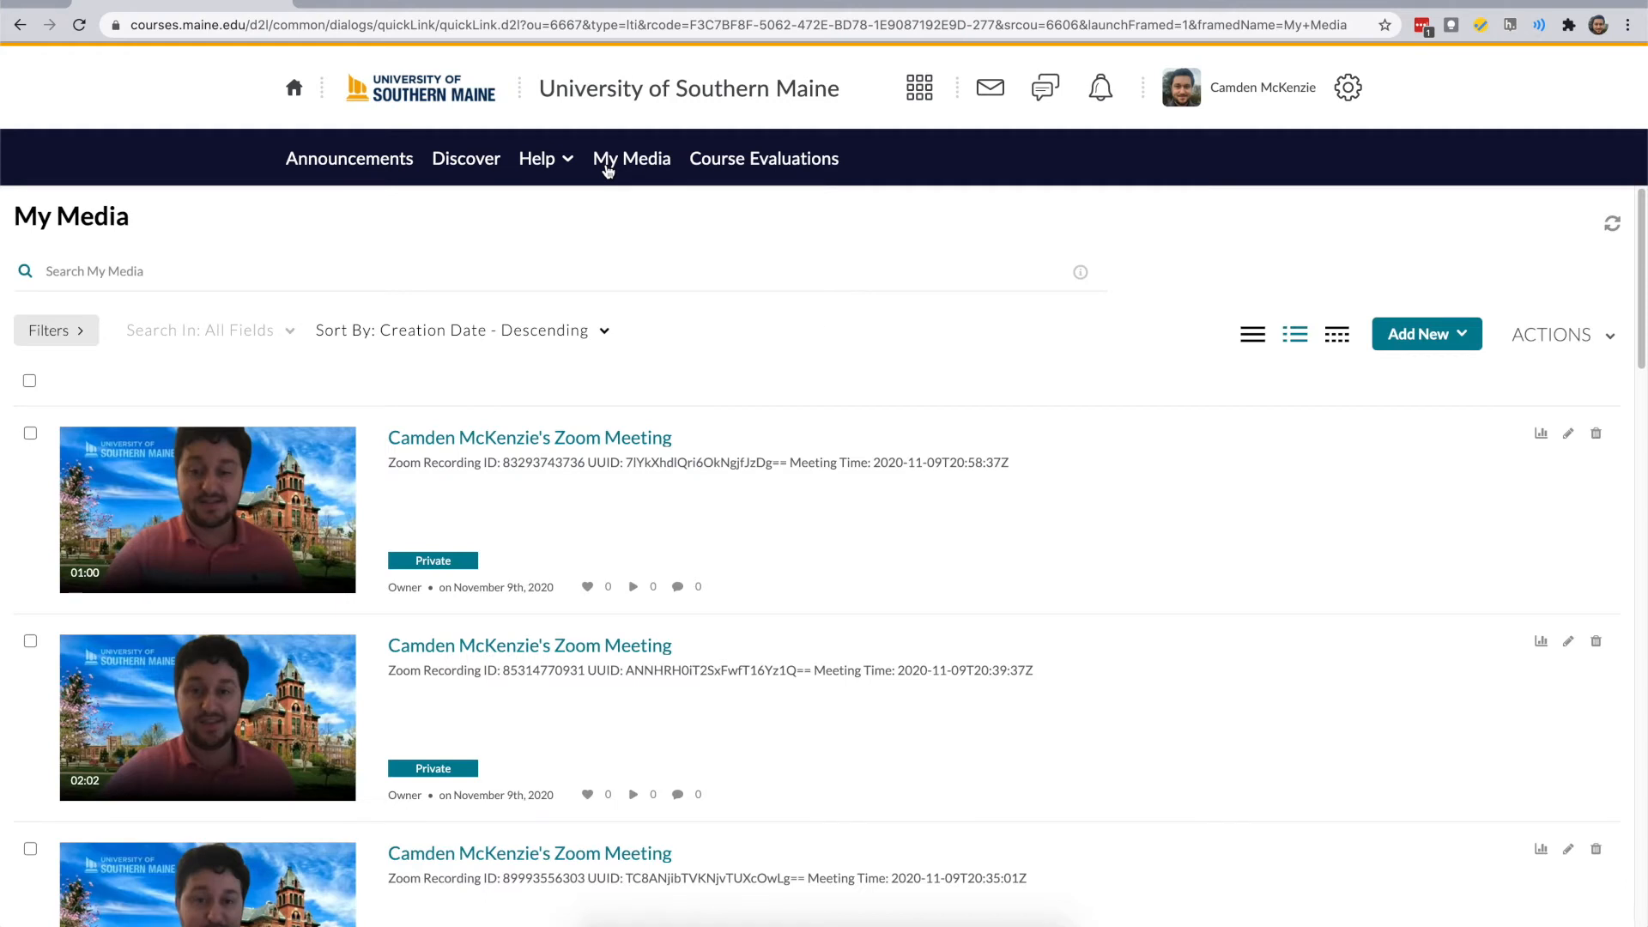
mouse_move(530, 438)
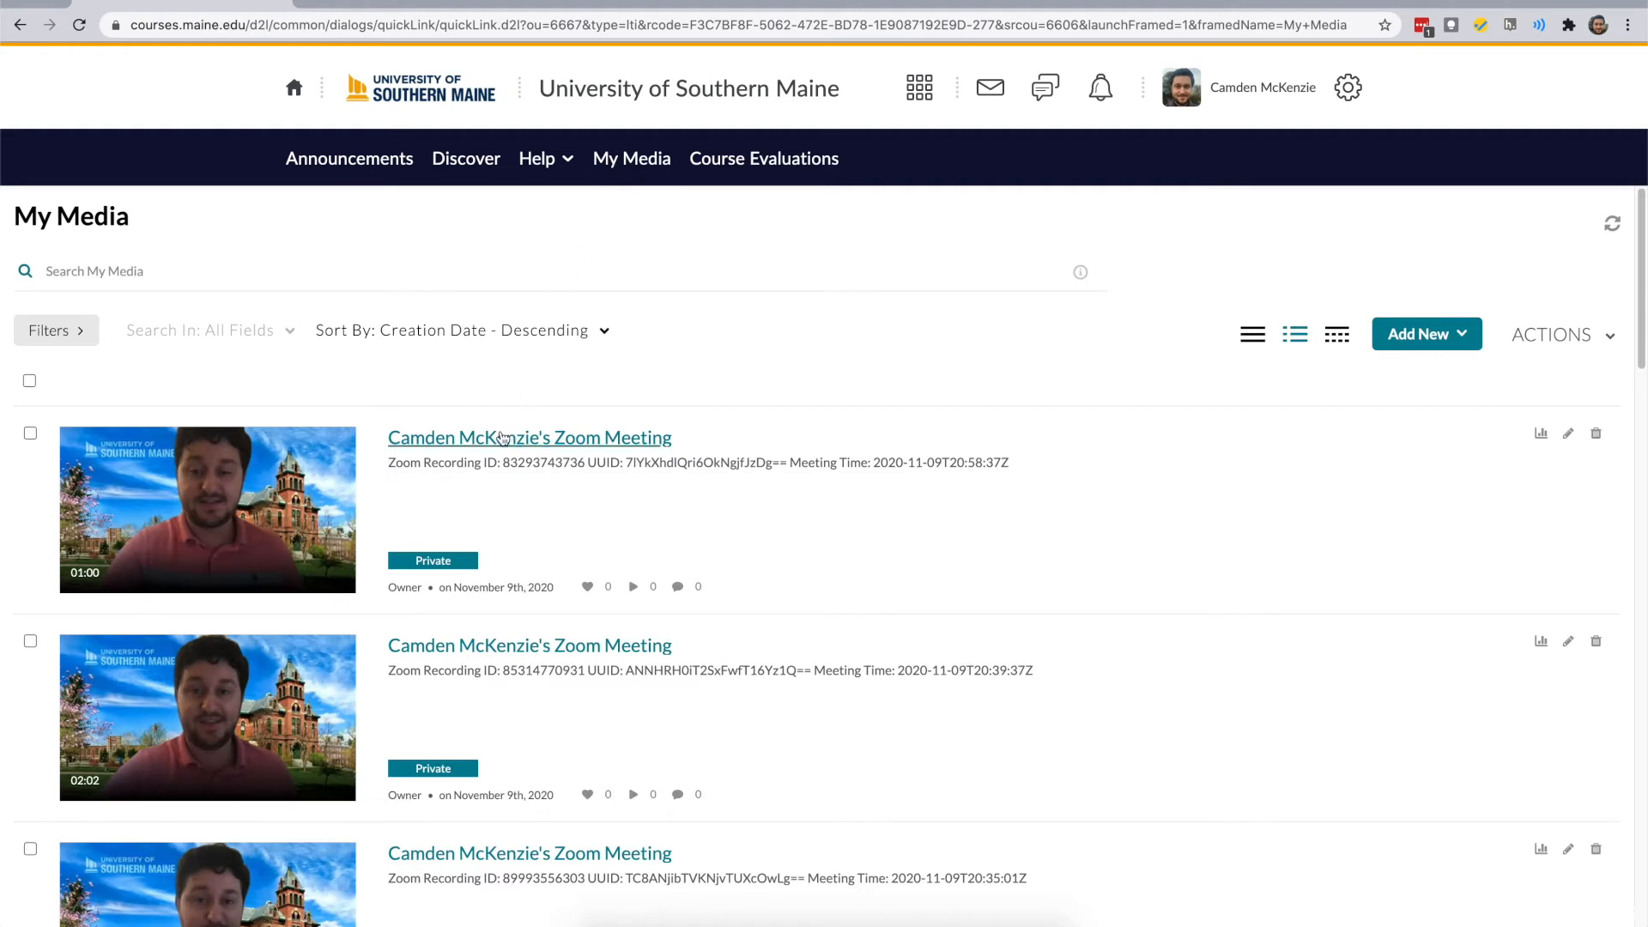
left_click(530, 438)
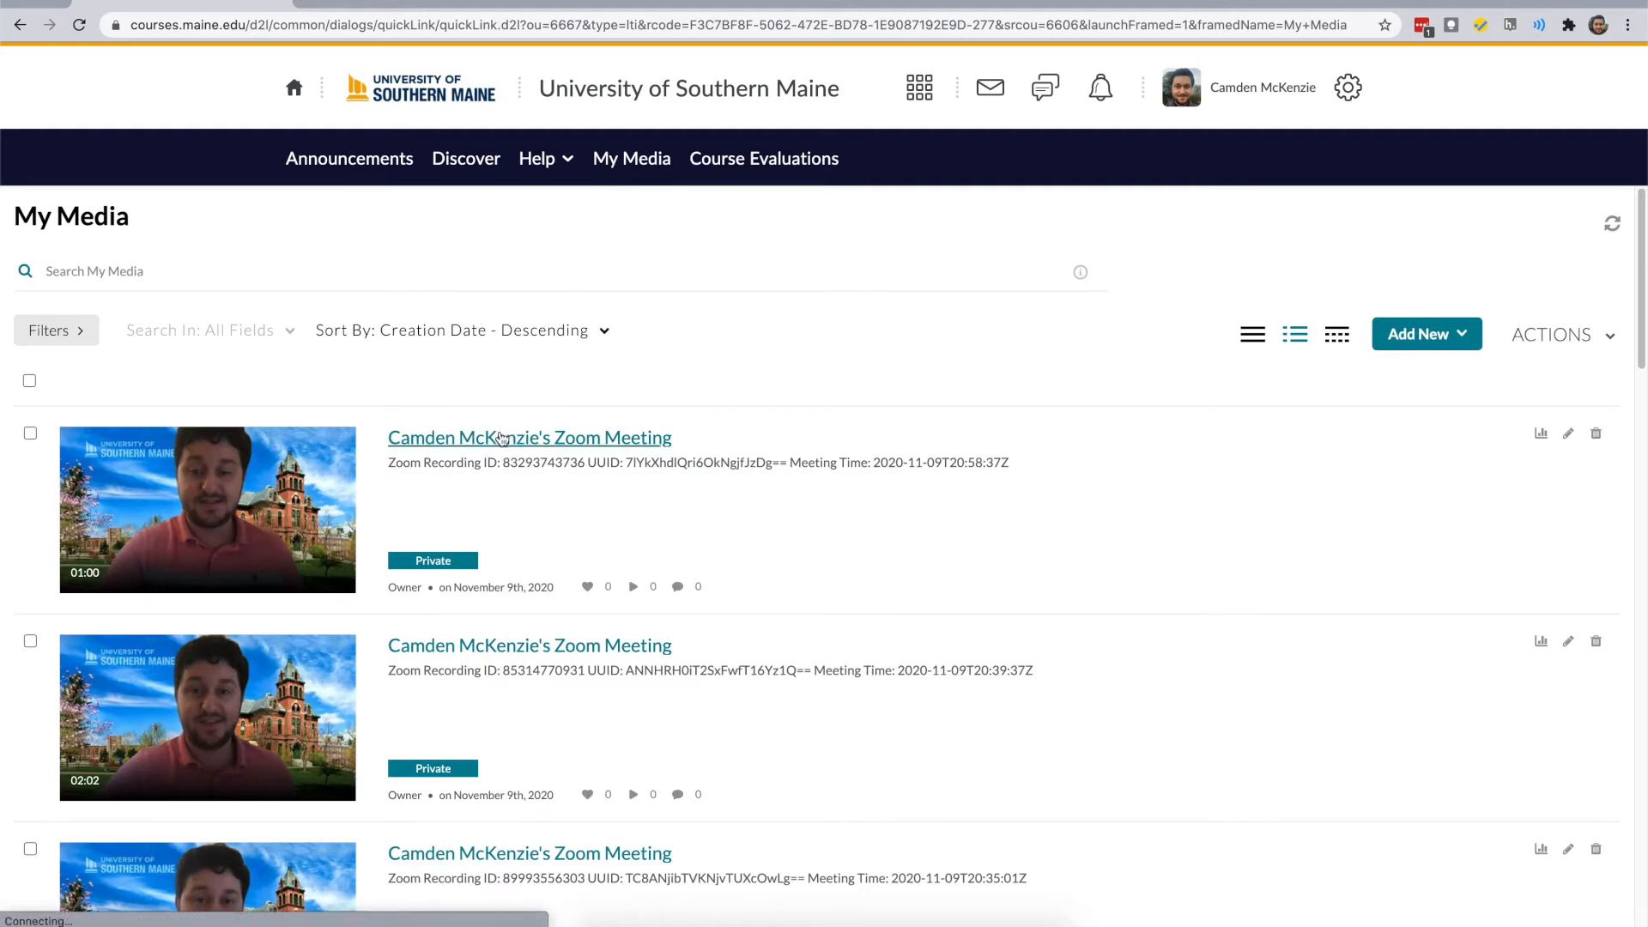
left_click(530, 438)
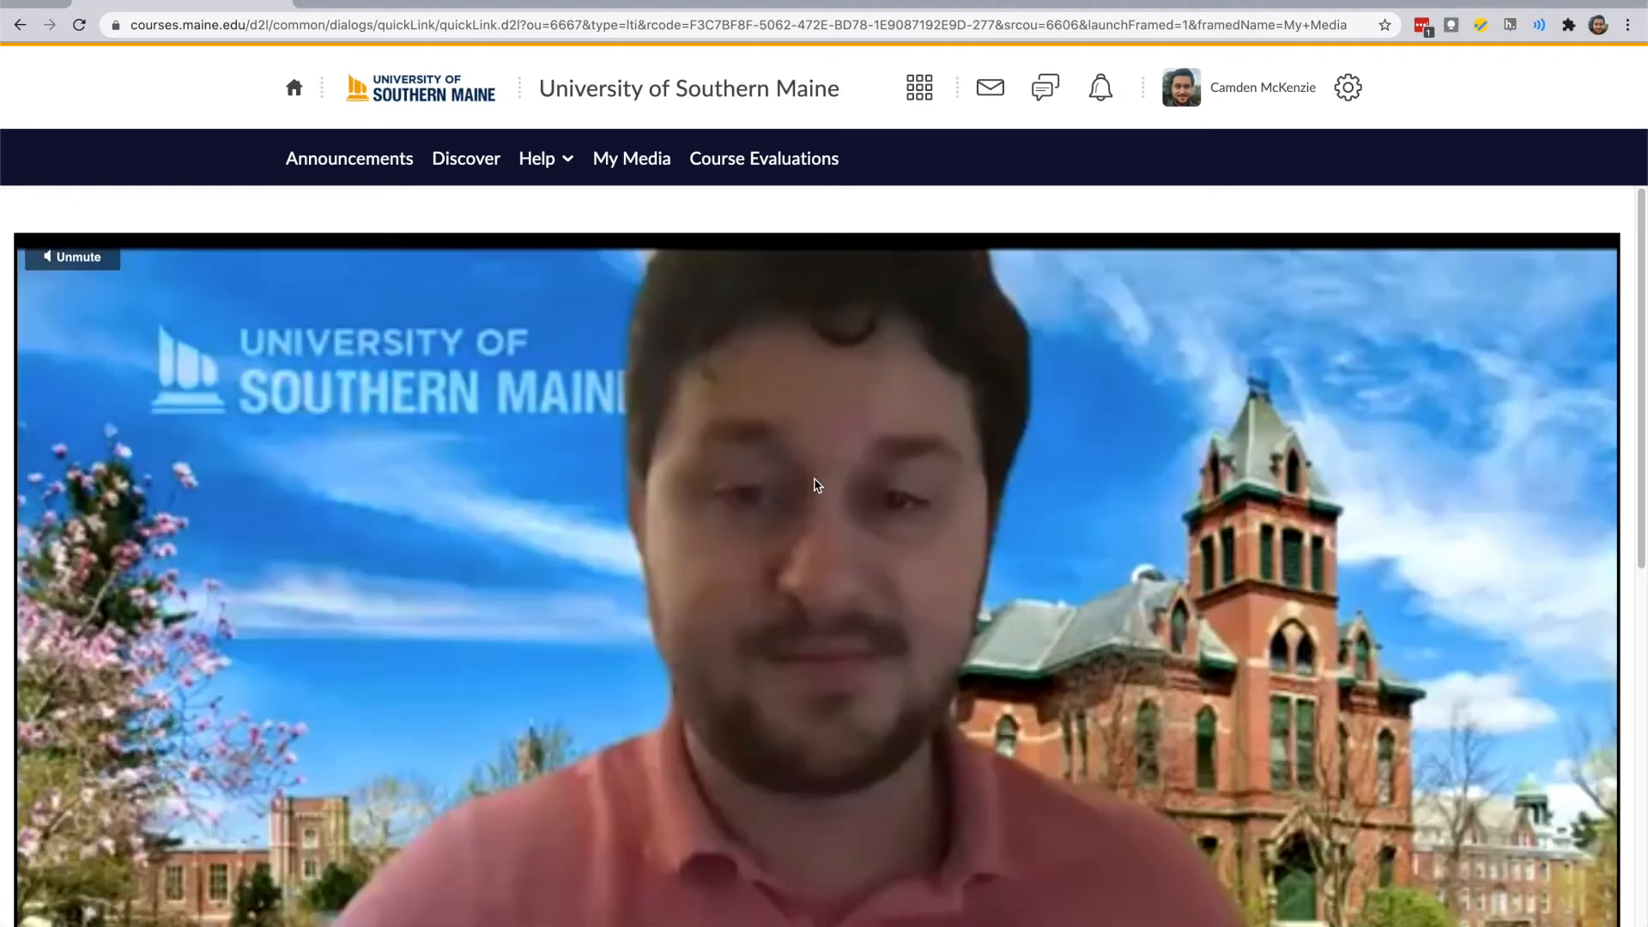
Step: Pause the recording and scroll down to its Details and Share tabs
left_click(820, 457)
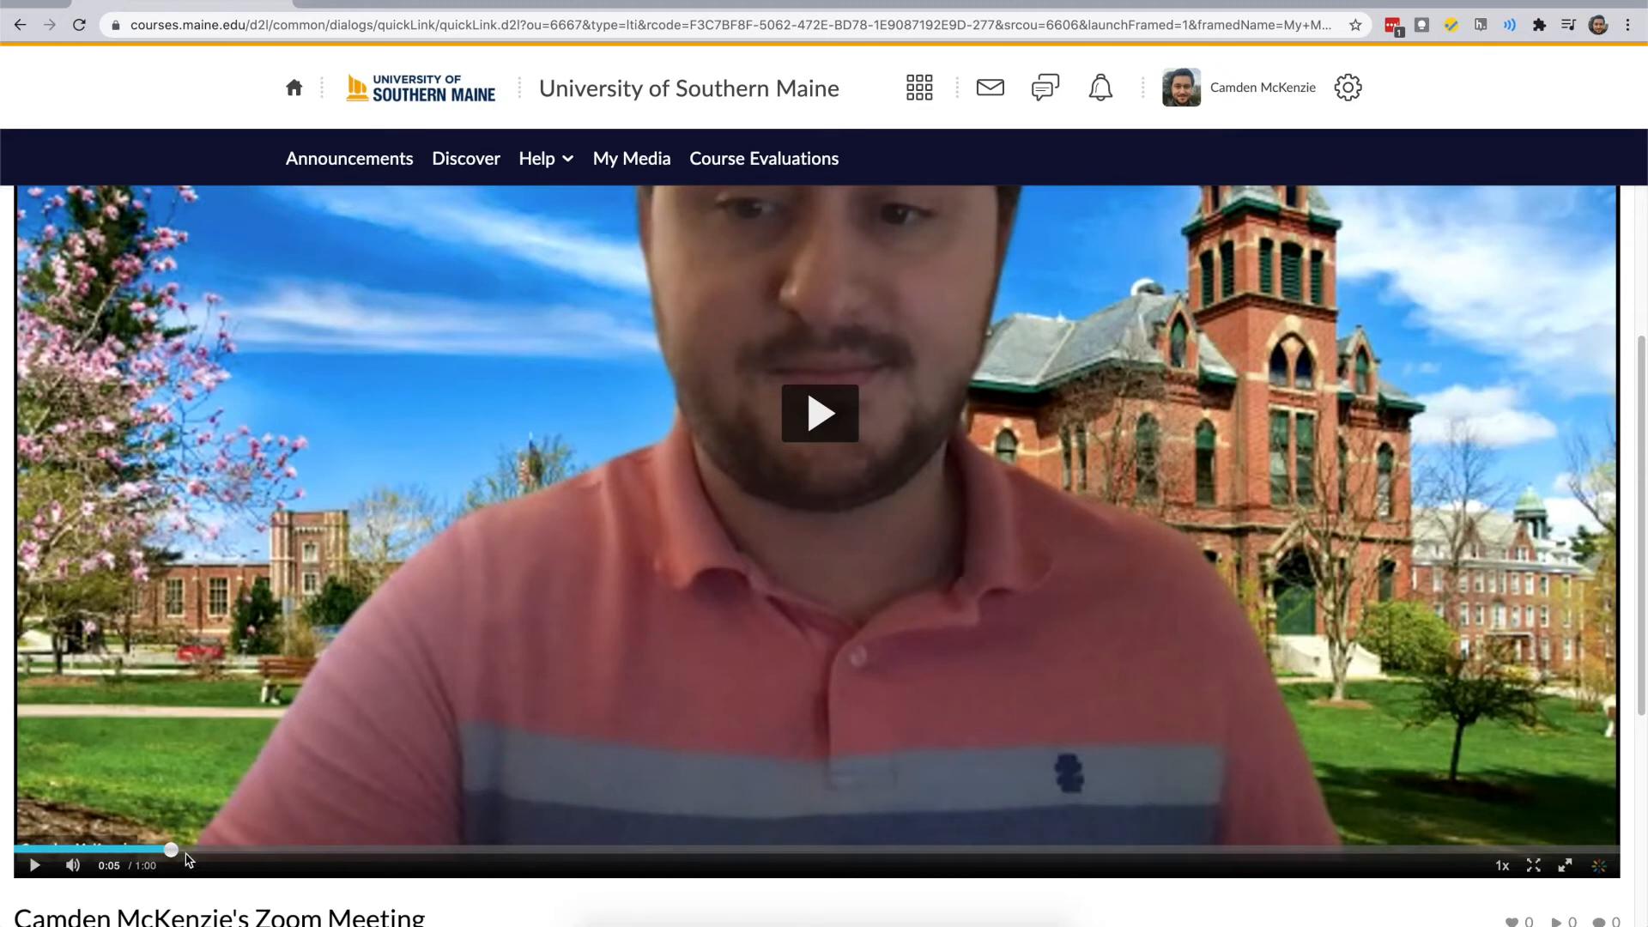
scroll("down", 3)
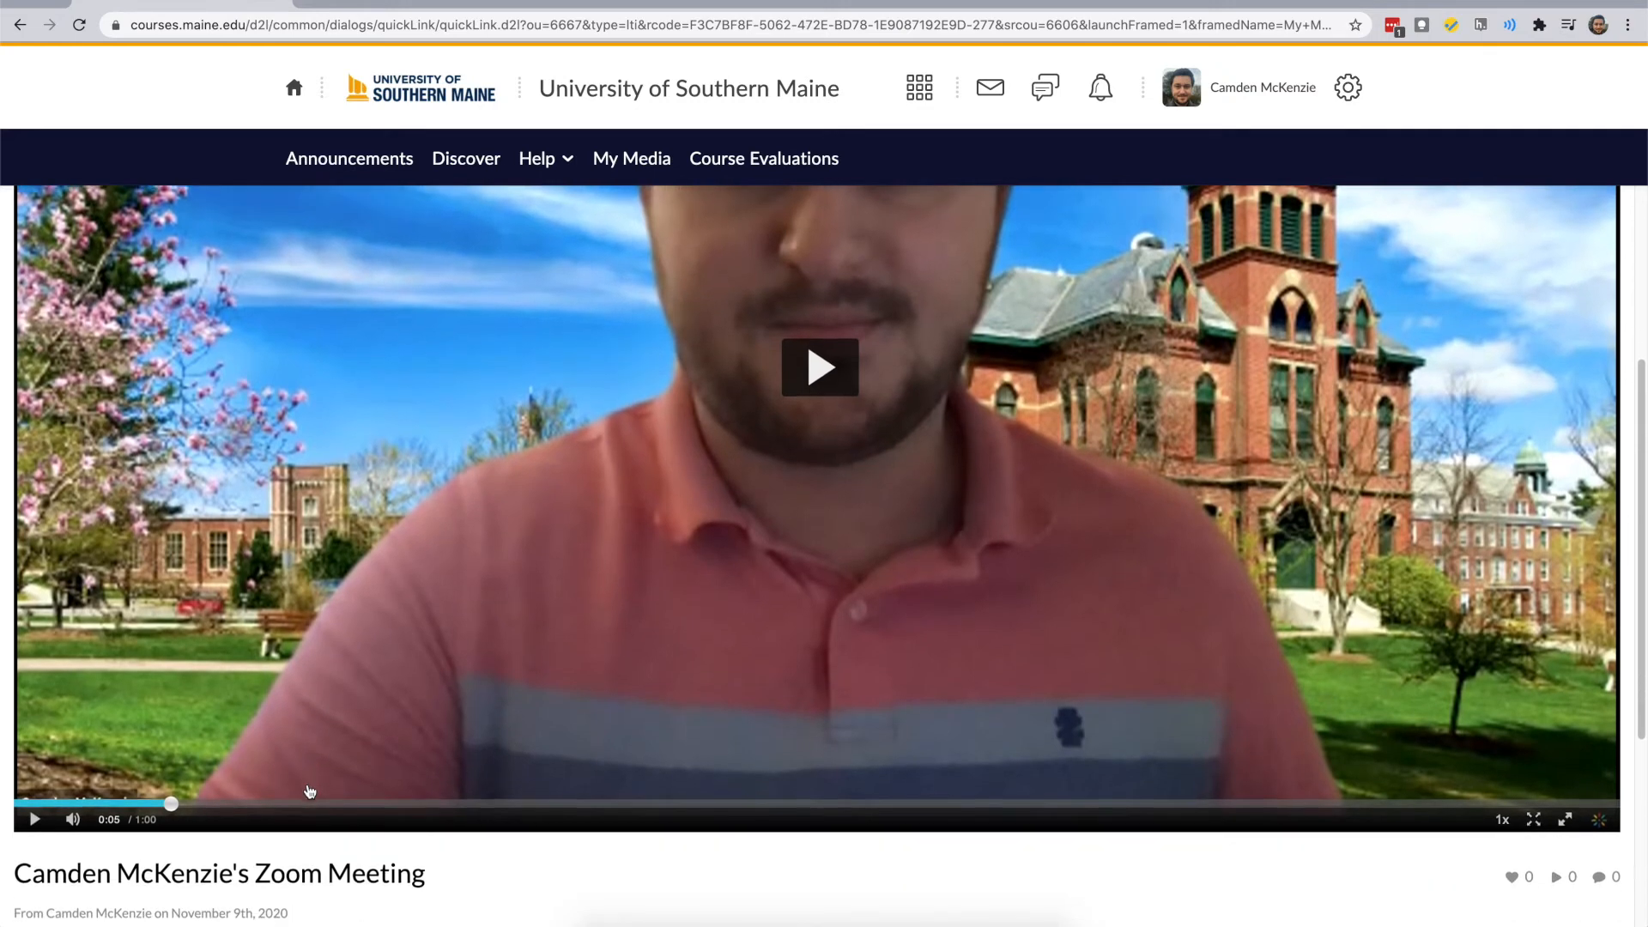
scroll("down", 3)
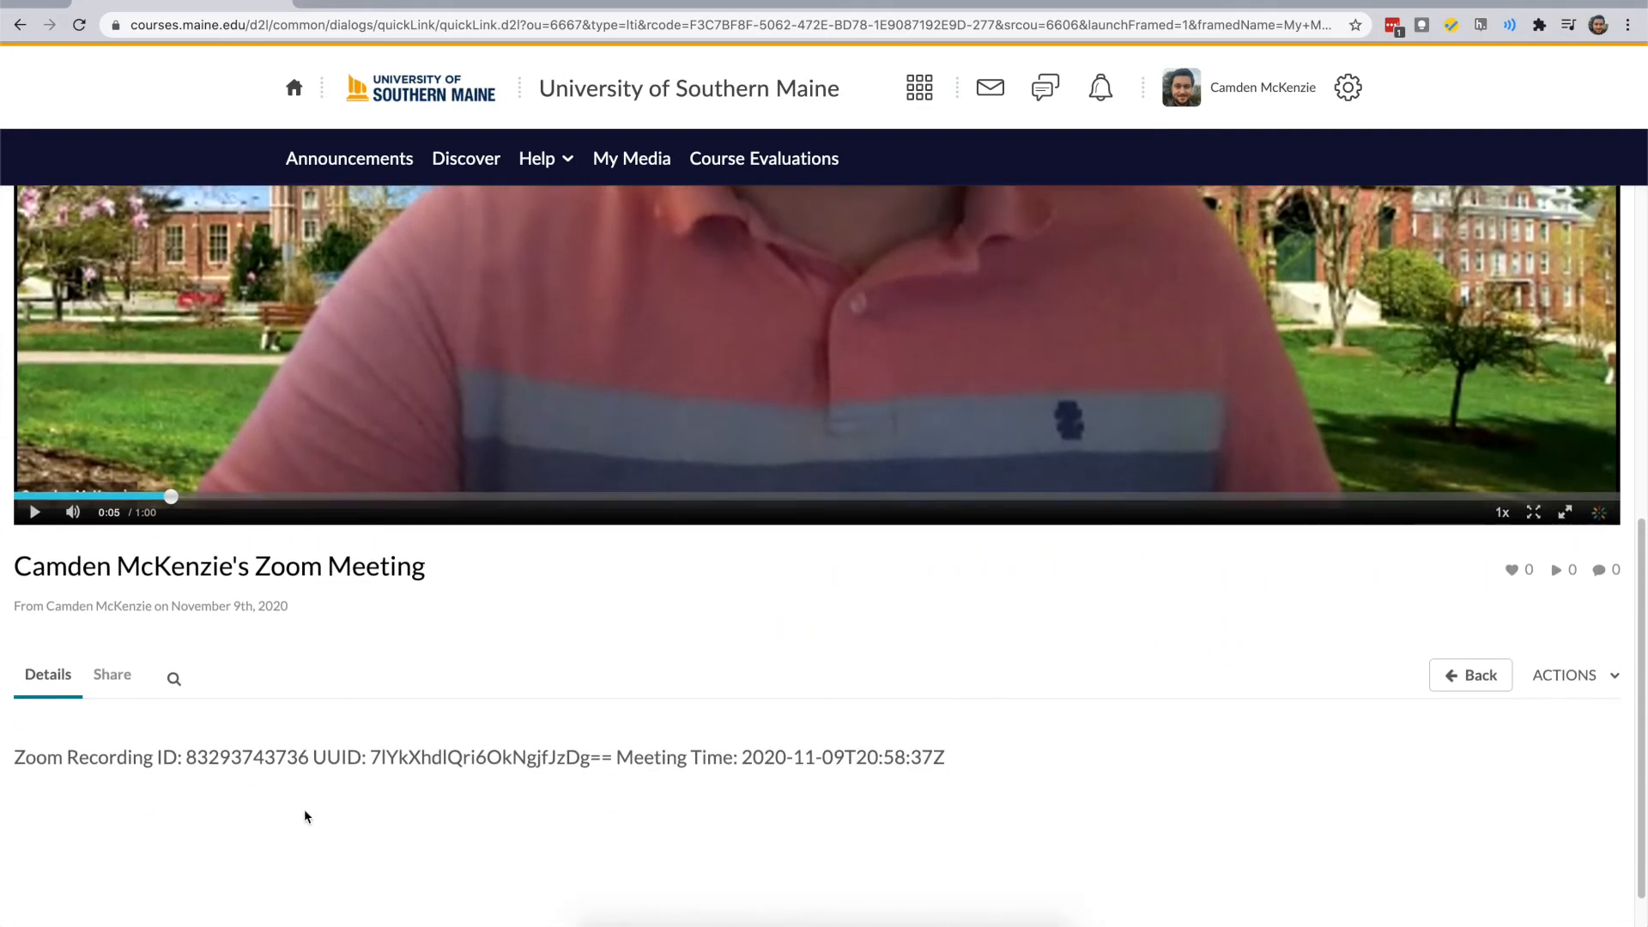
Step: Show the recording's Kaltura embed code under Share and copy it
left_click(112, 673)
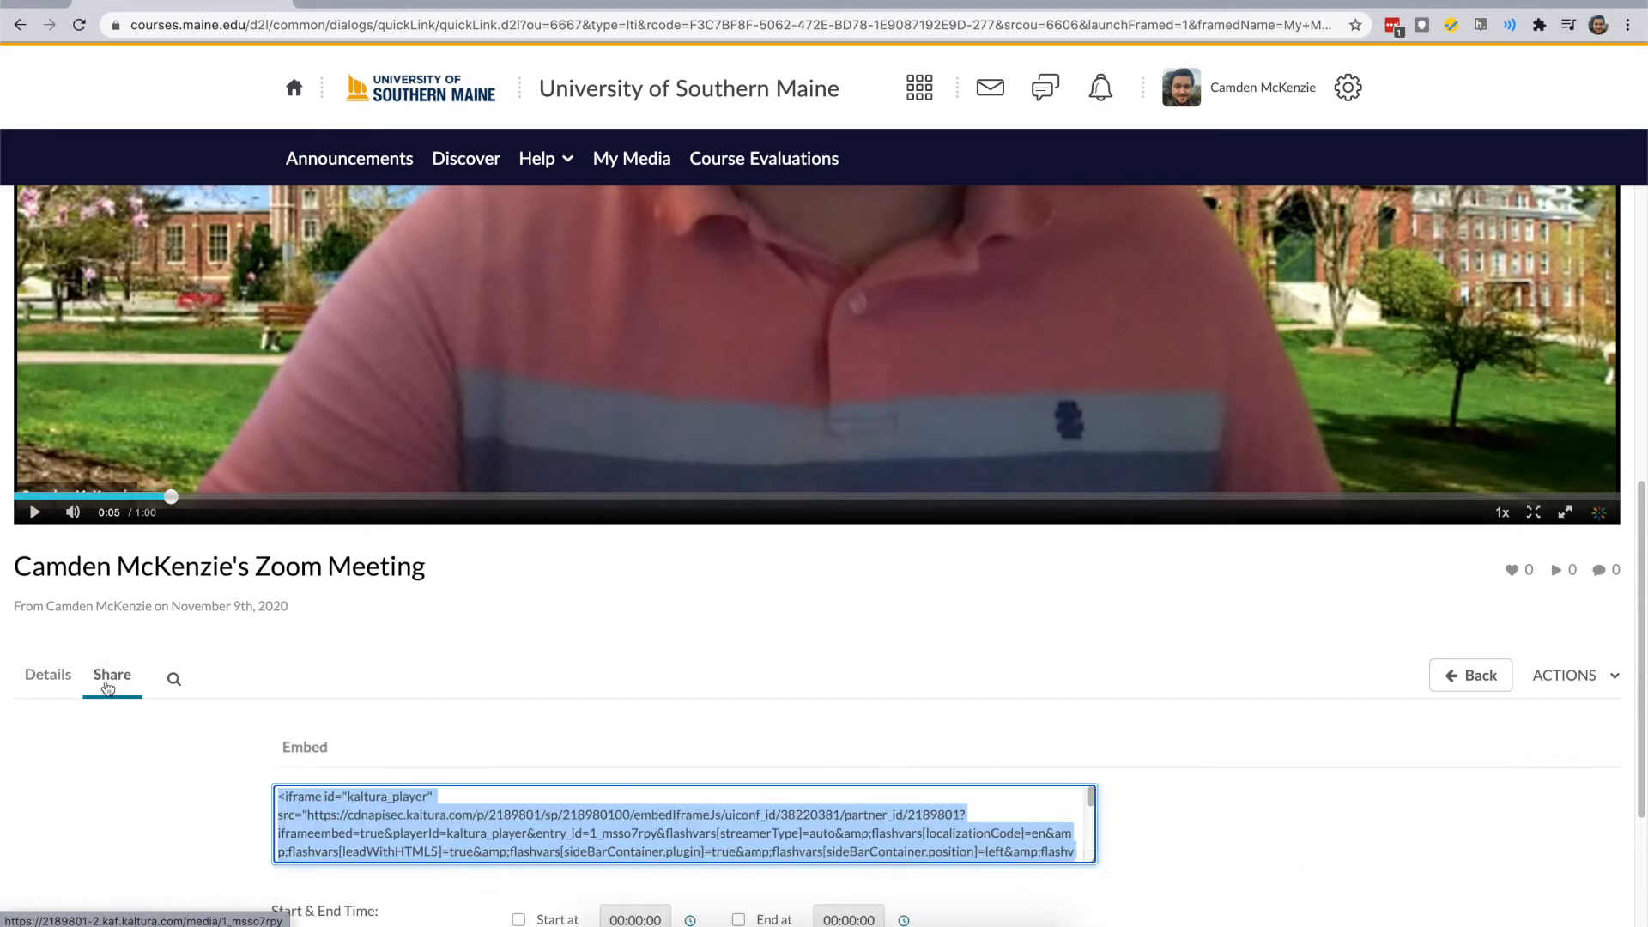
scroll("down", 3)
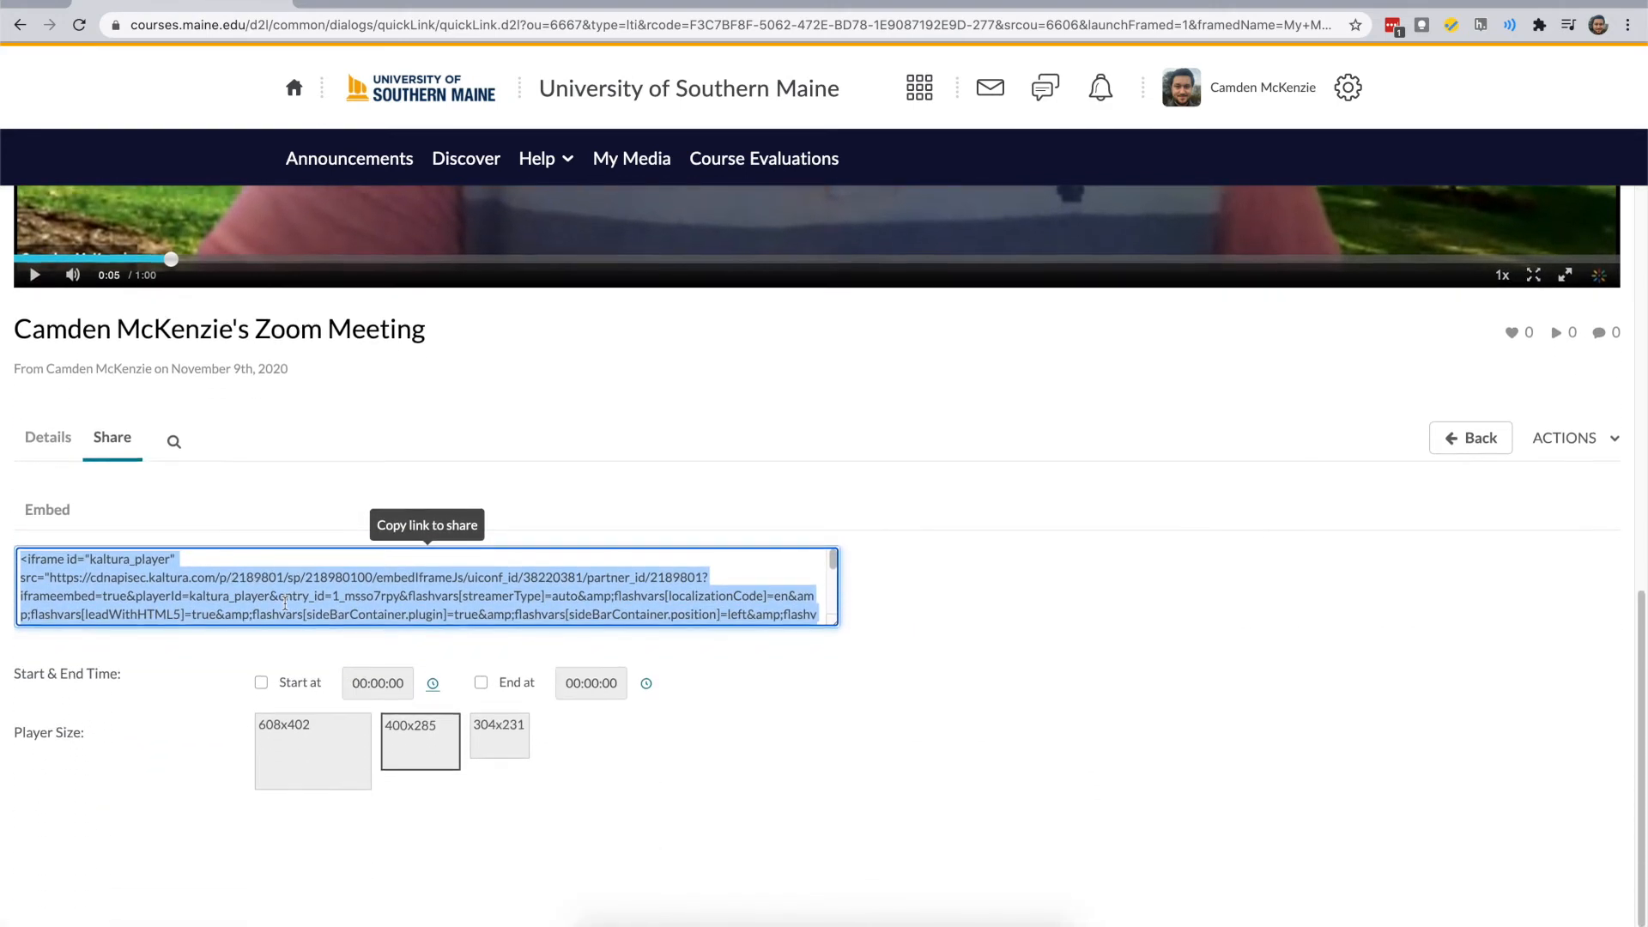
right_click(283, 599)
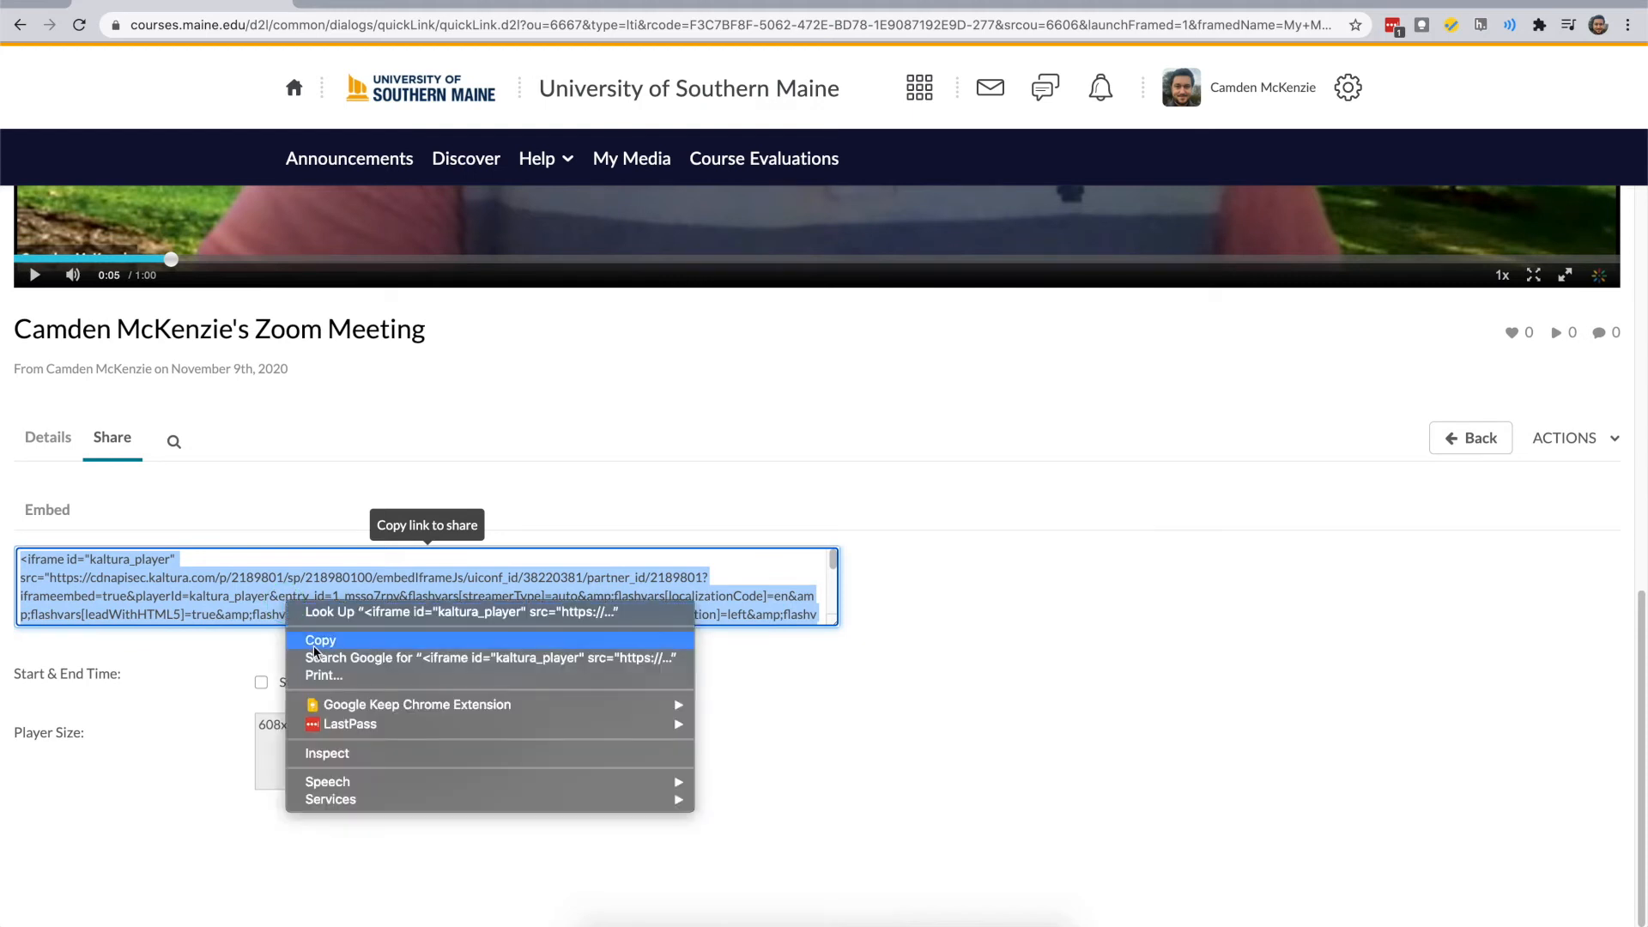
left_click(321, 640)
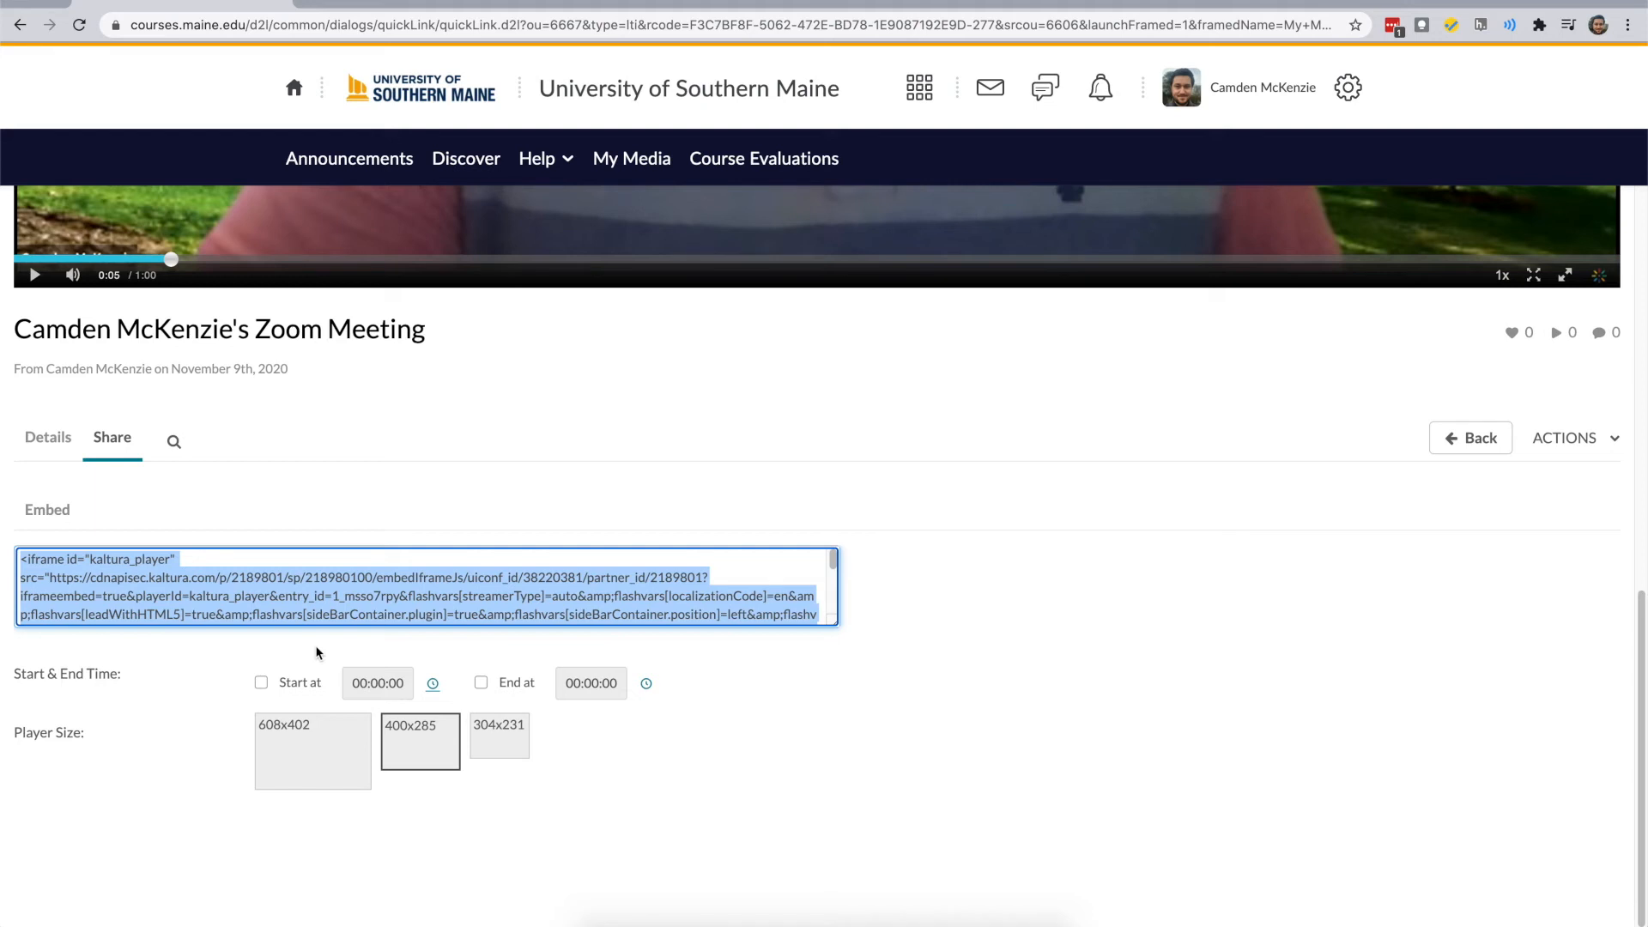
mouse_move(348, 714)
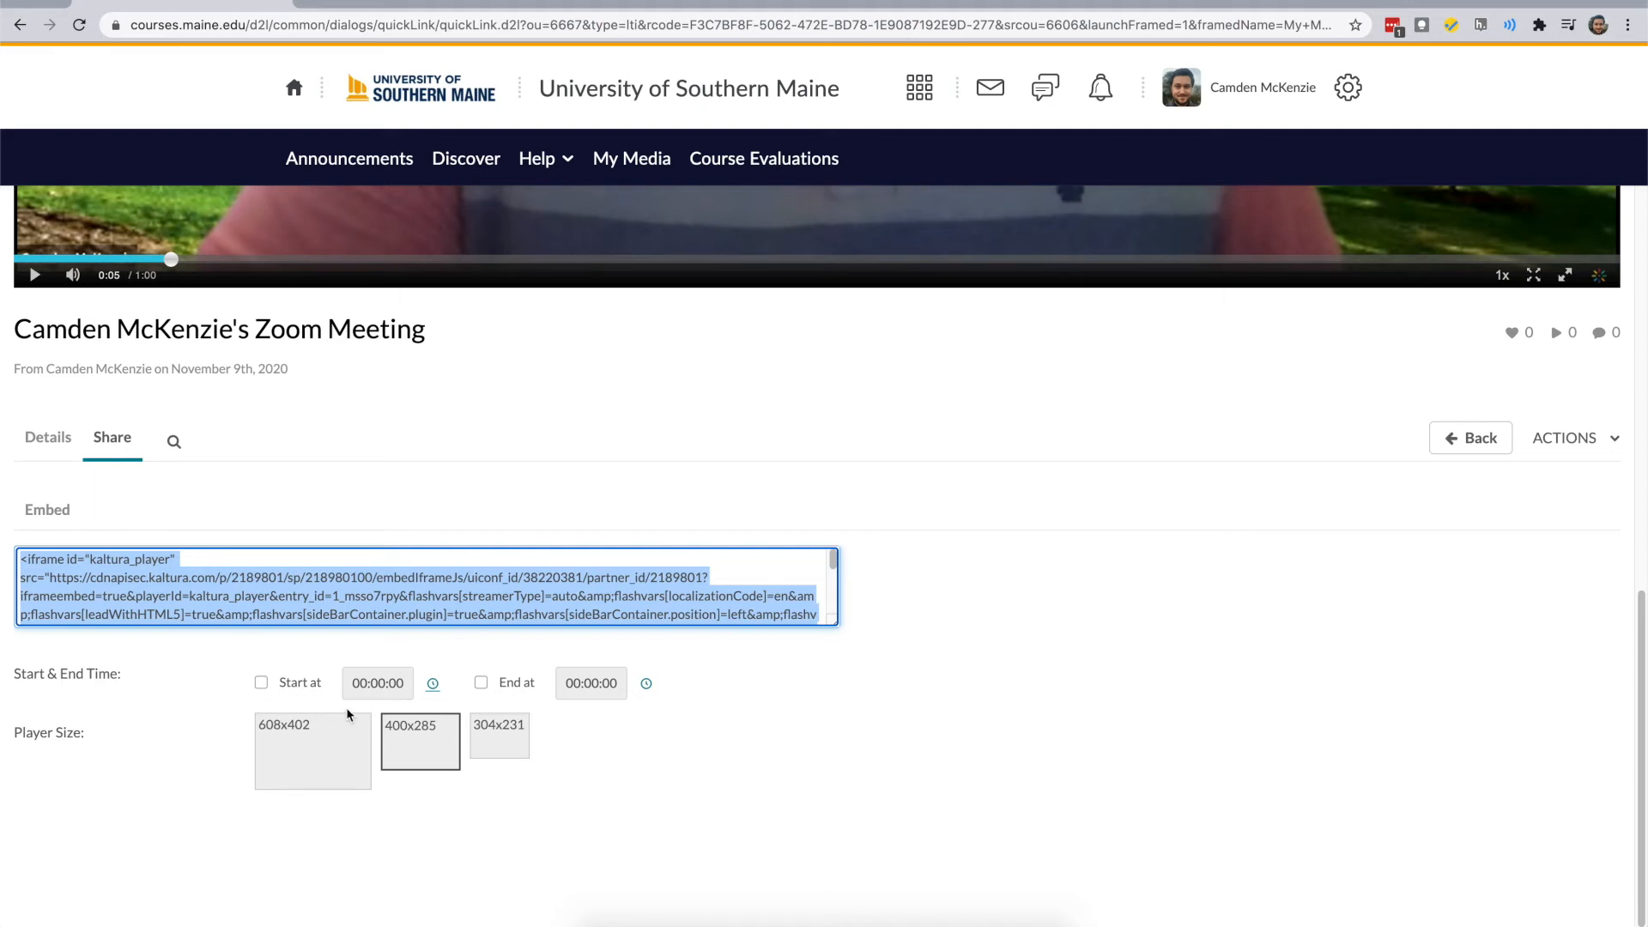
mouse_move(498, 659)
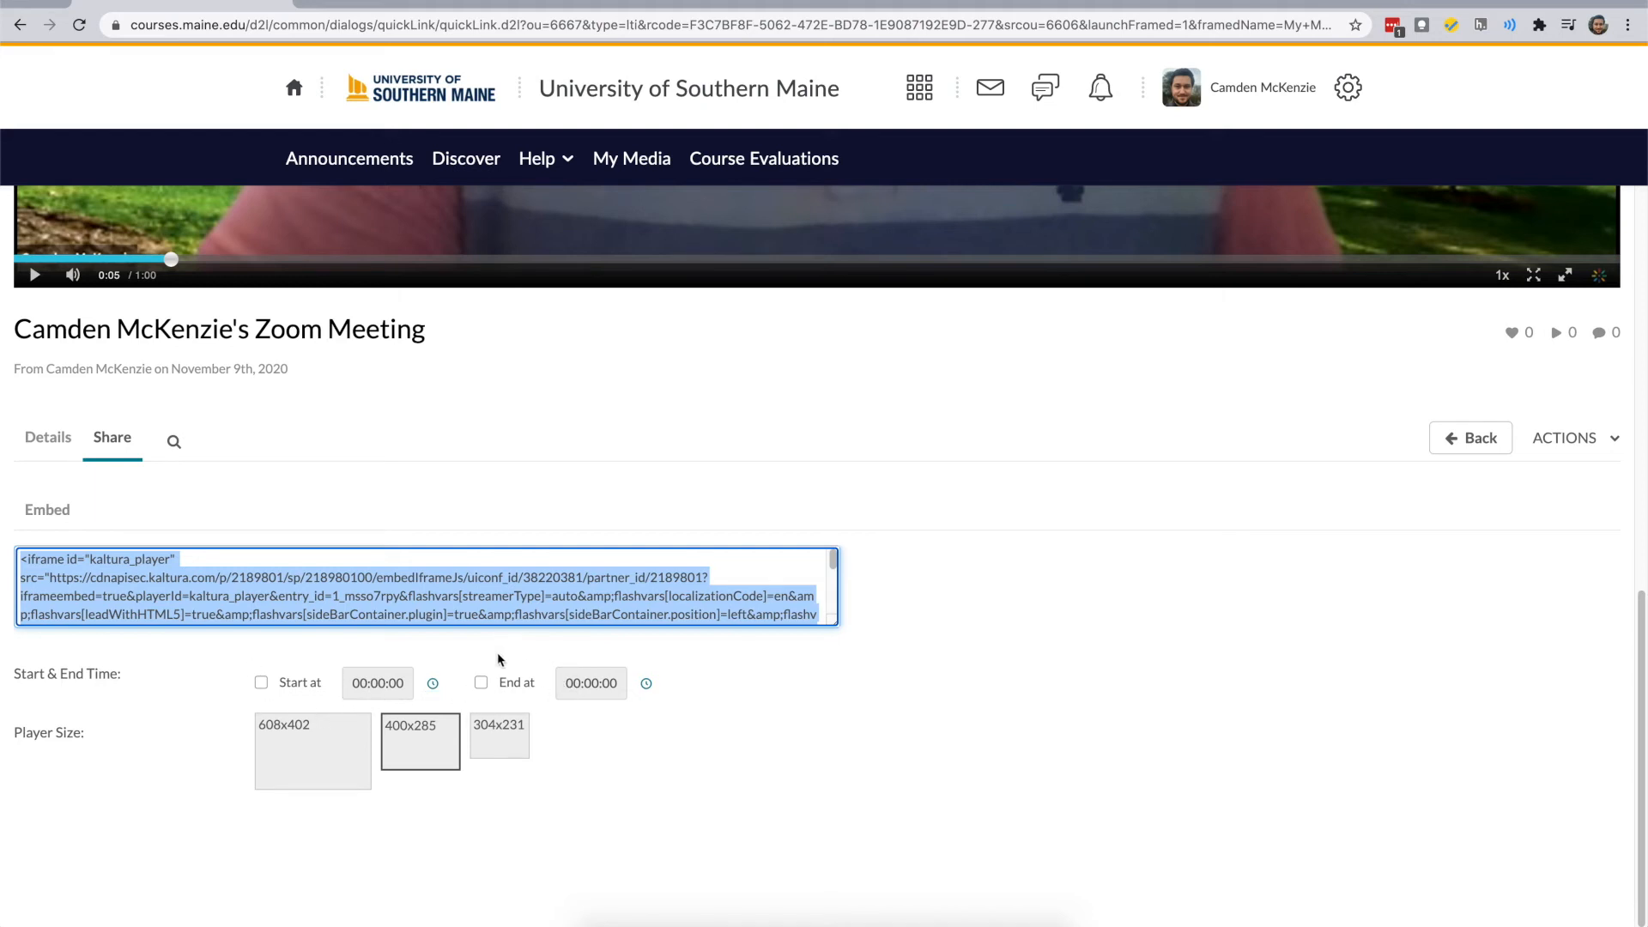
mouse_move(556, 673)
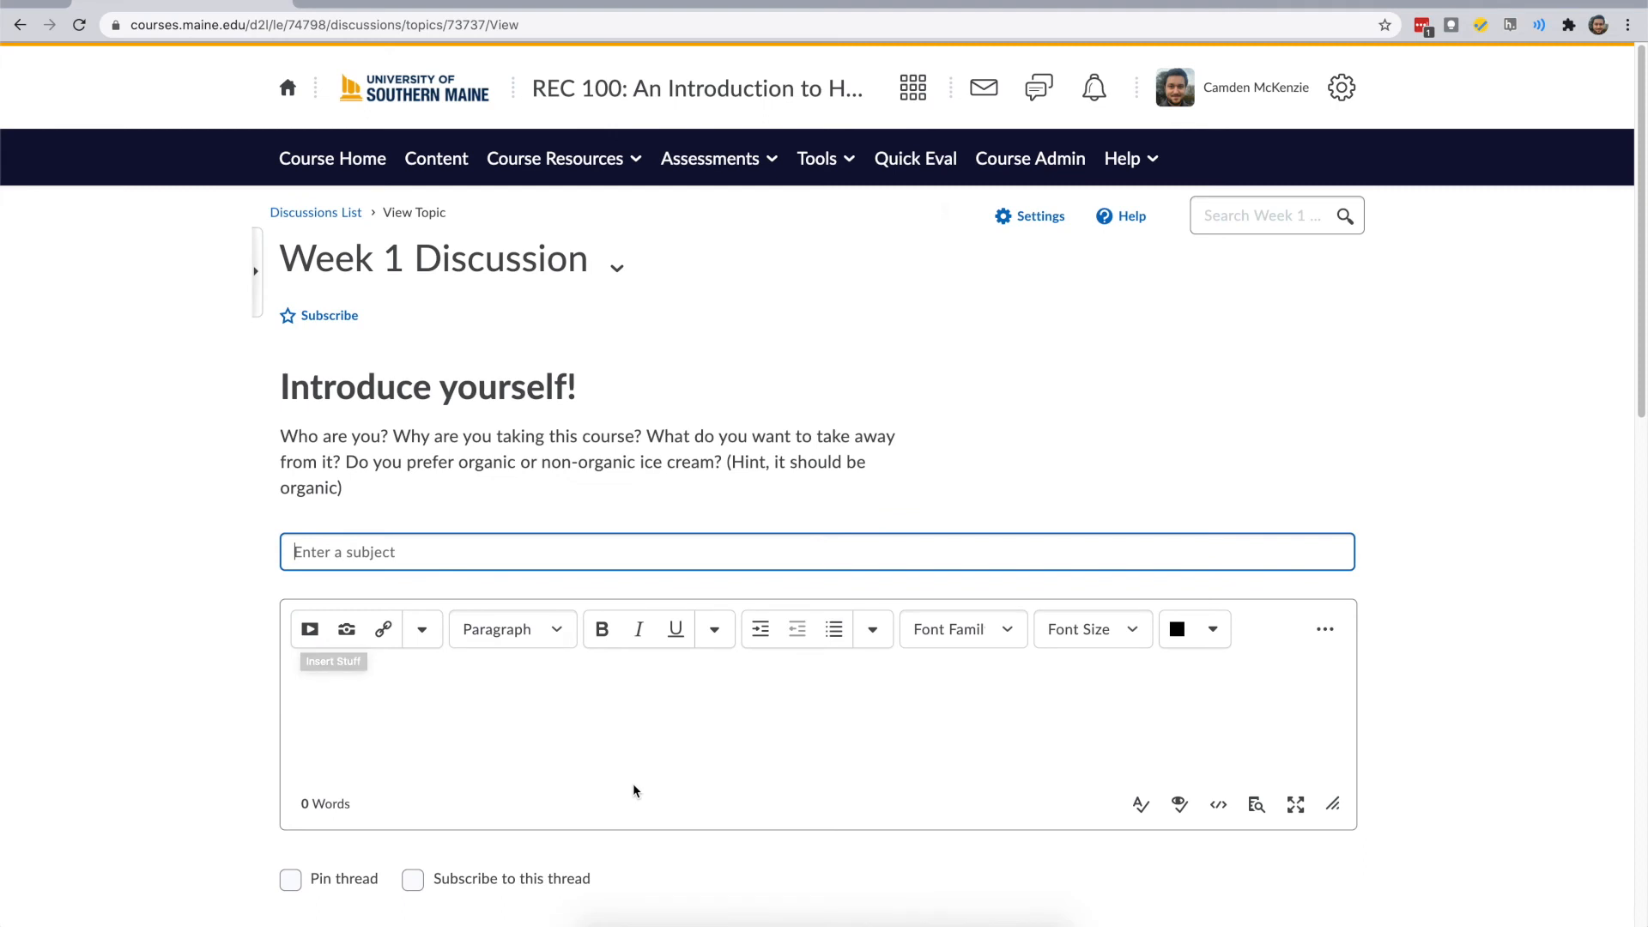
mouse_move(634, 789)
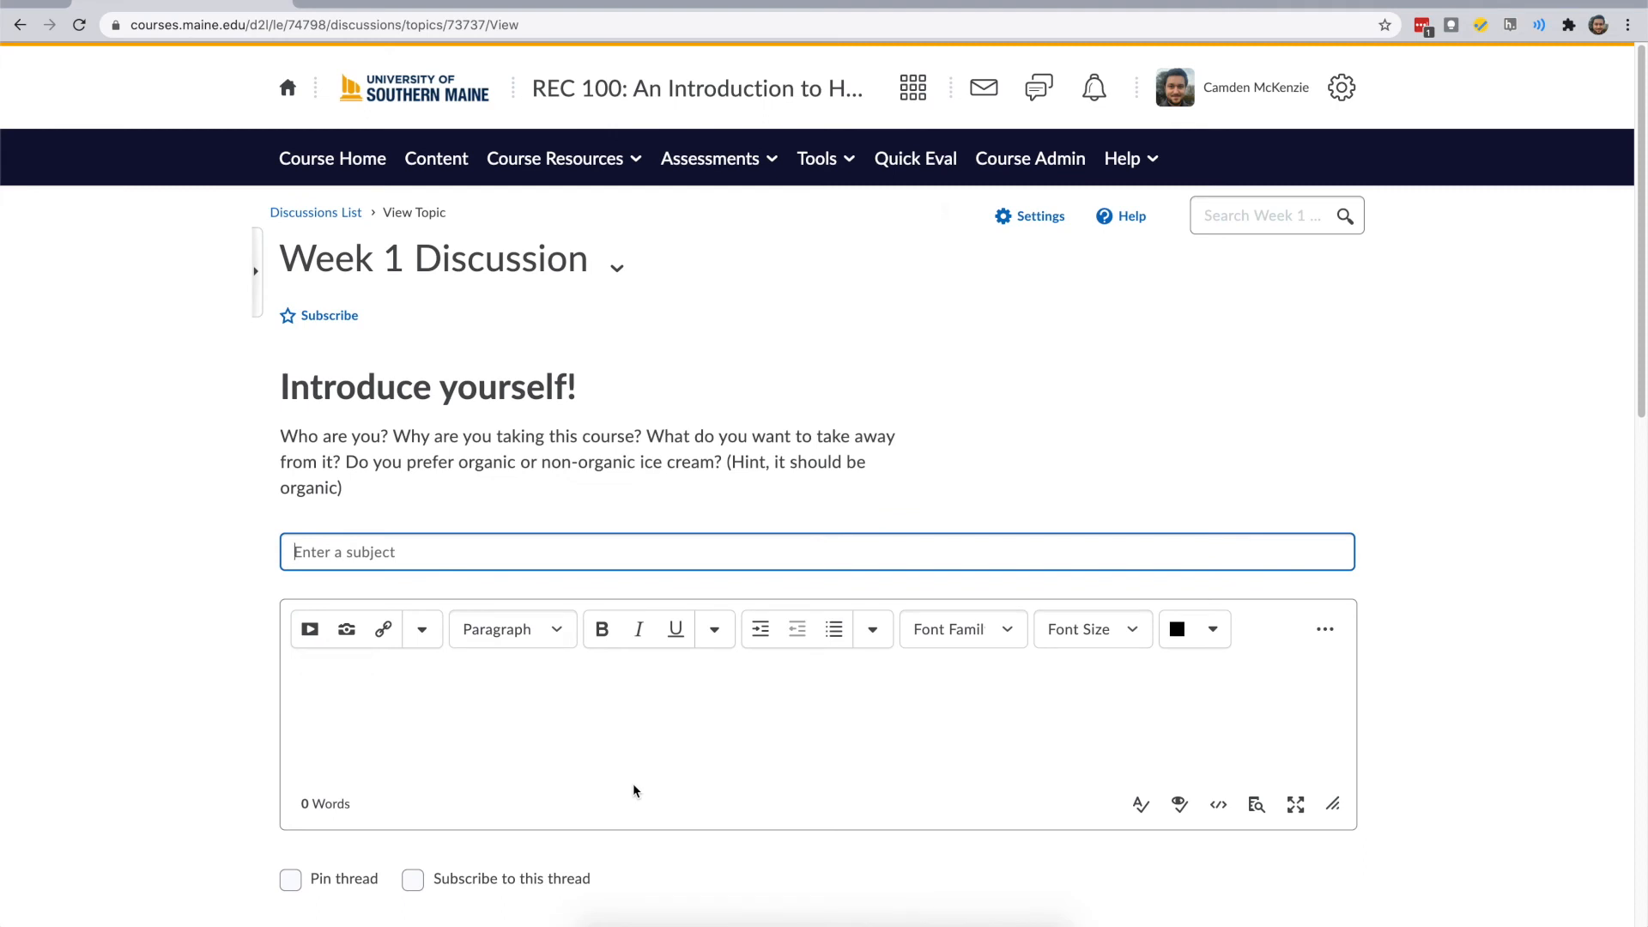
mouse_move(309, 629)
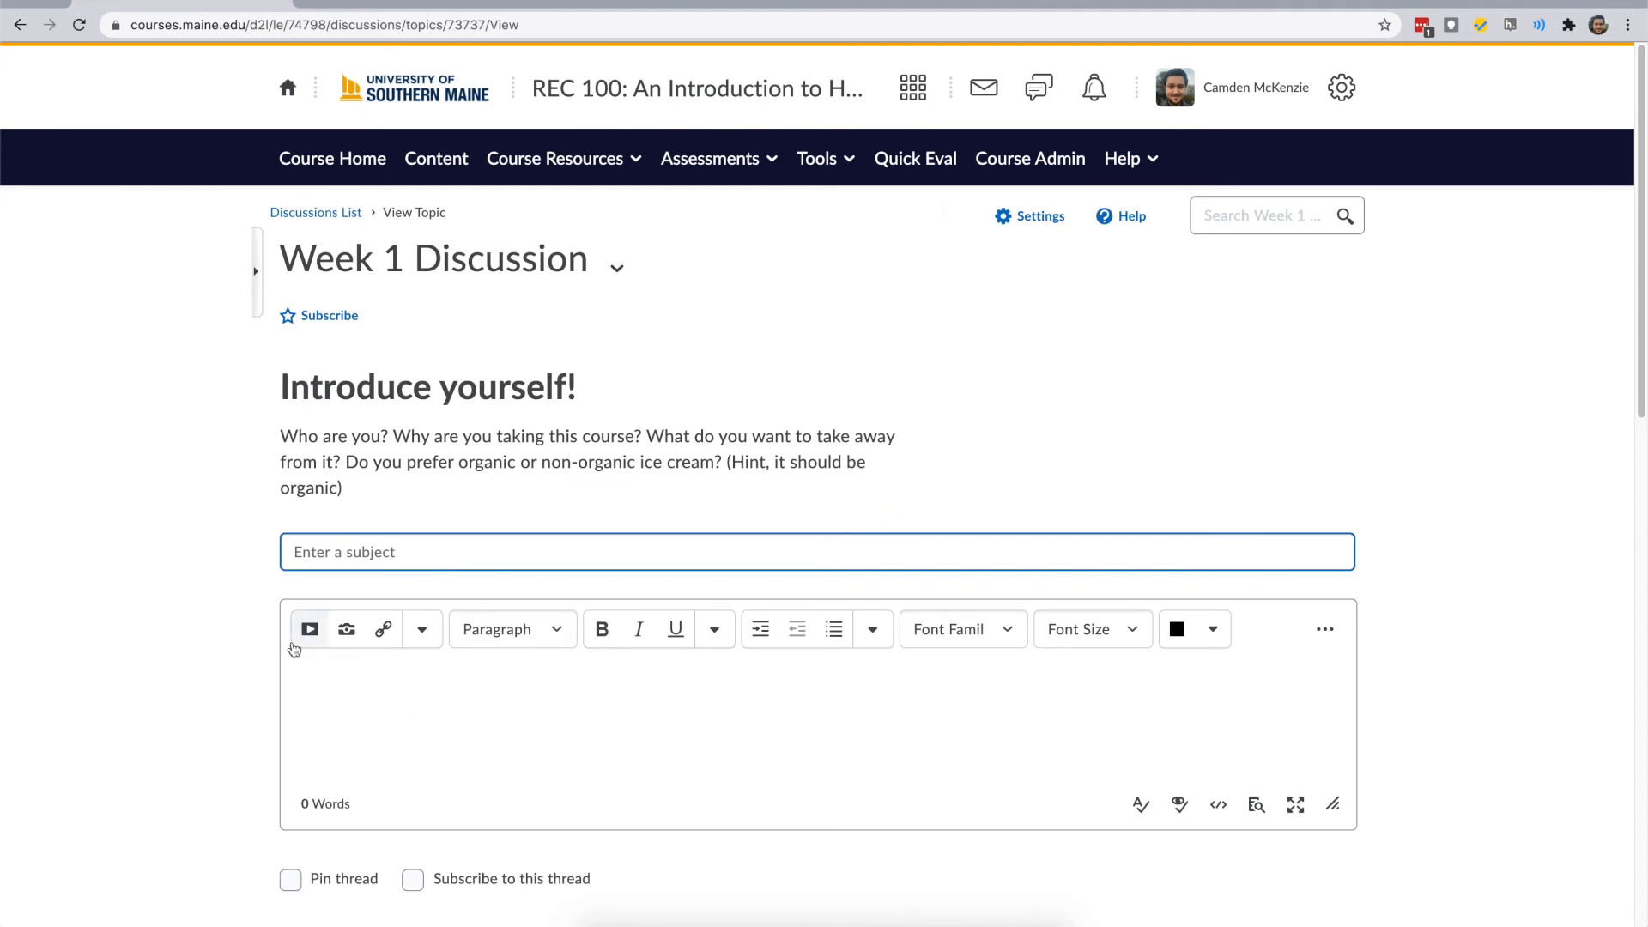
Step: Reveal the Enter Embed Code and Insert Kaltura sources in the Insert Stuff dialog
left_click(309, 628)
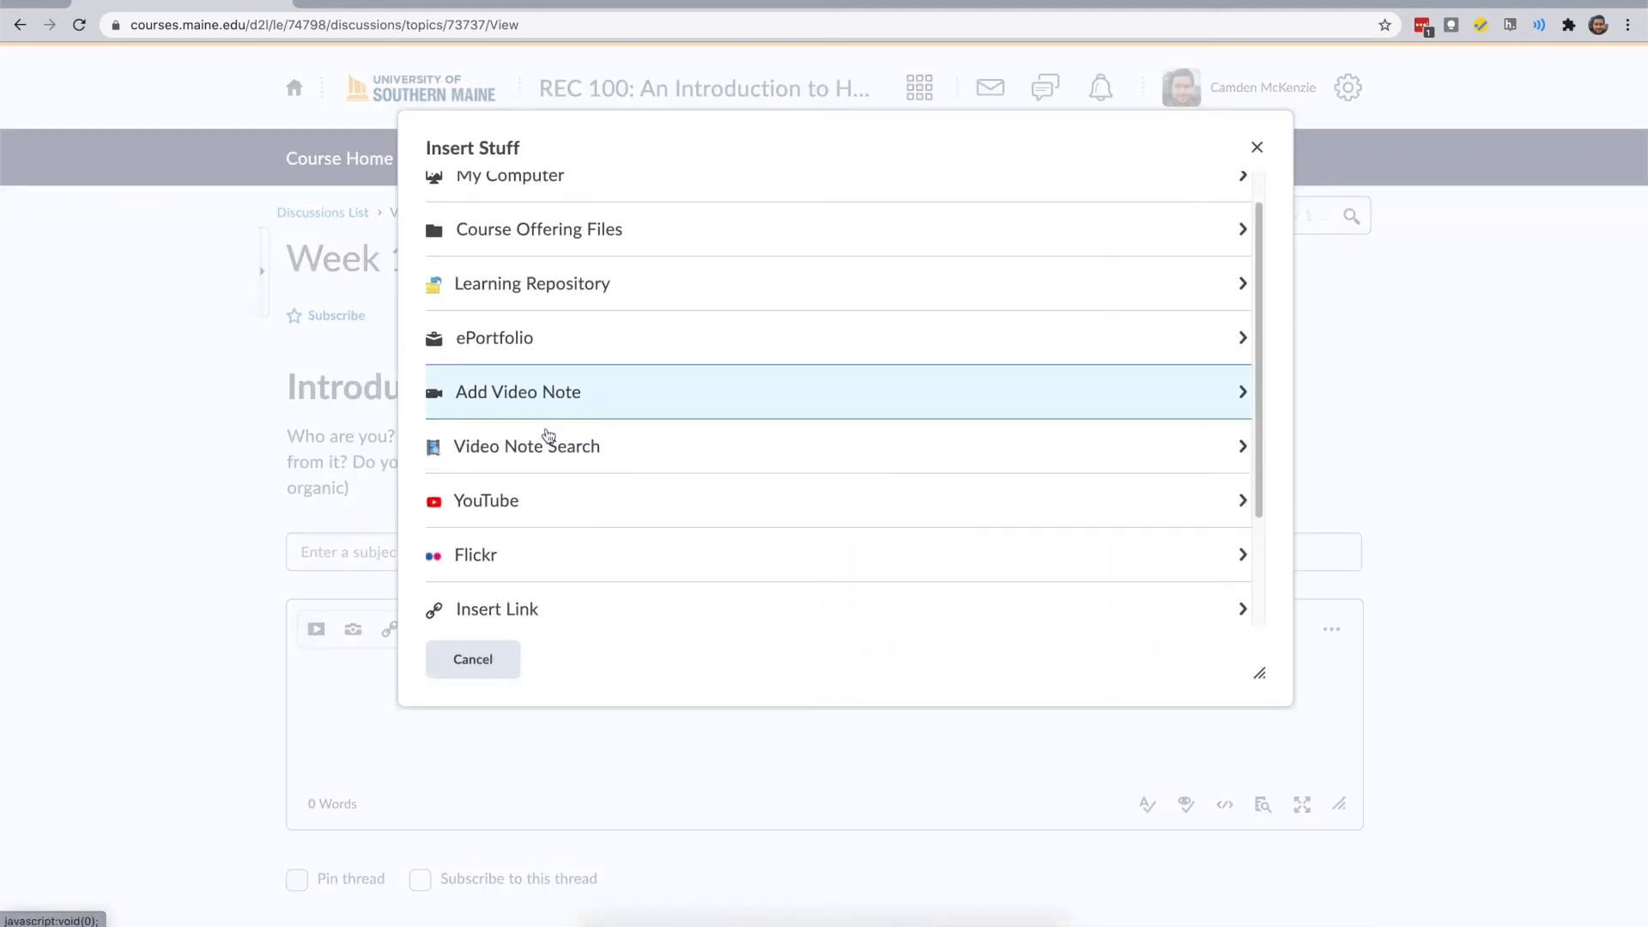
scroll("down", 3)
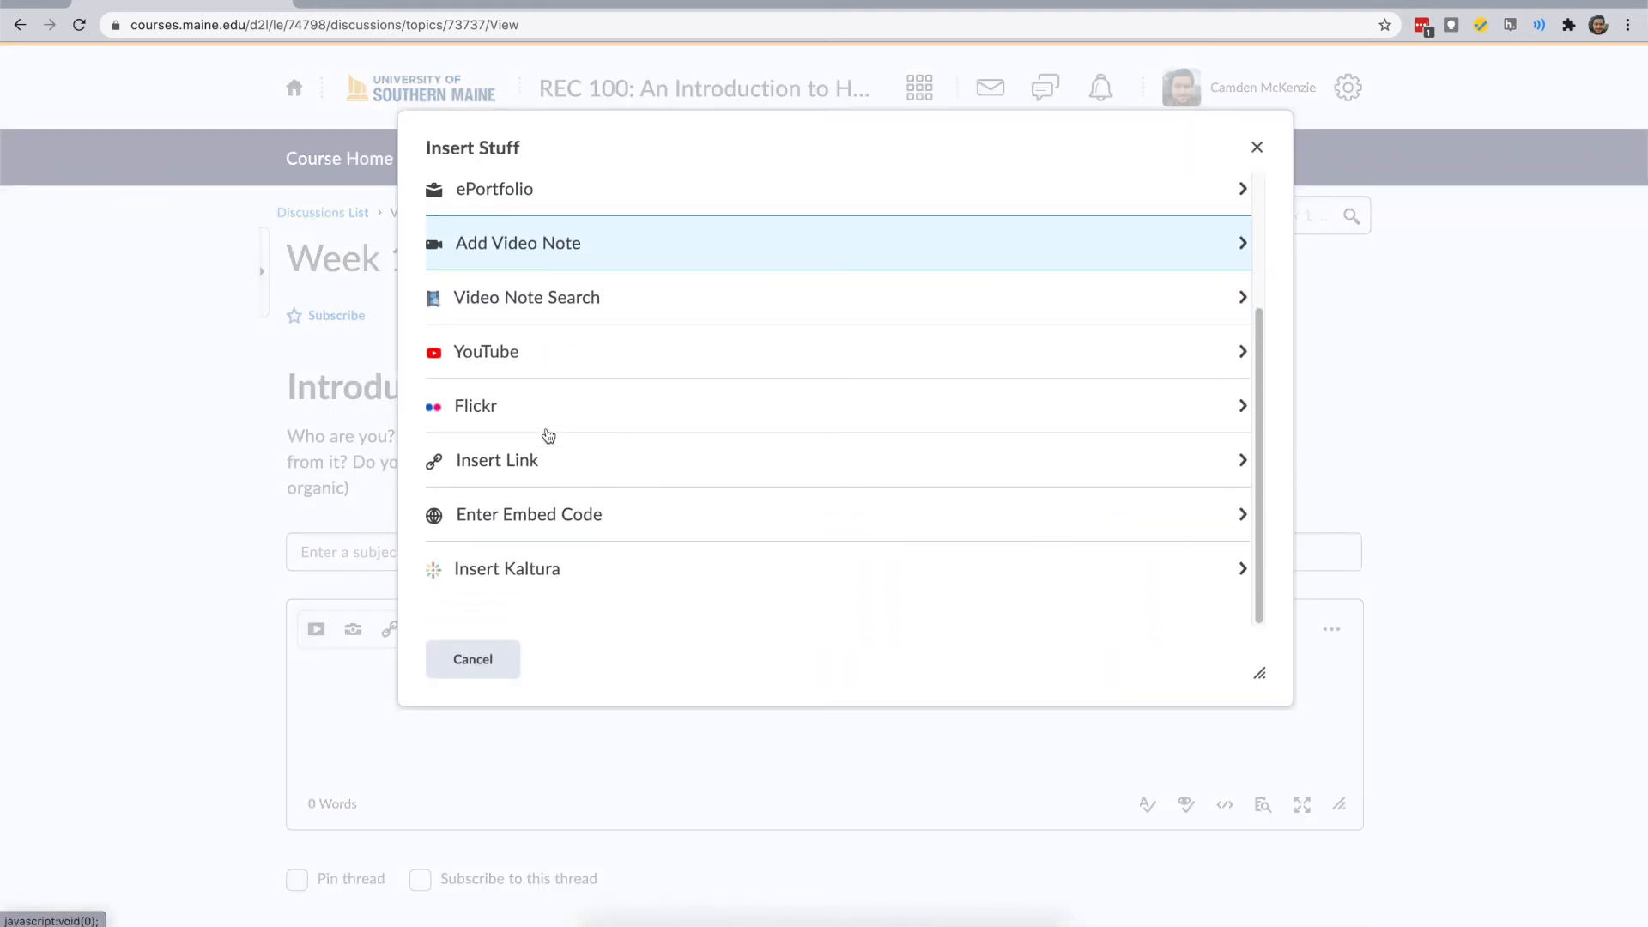
mouse_move(541, 513)
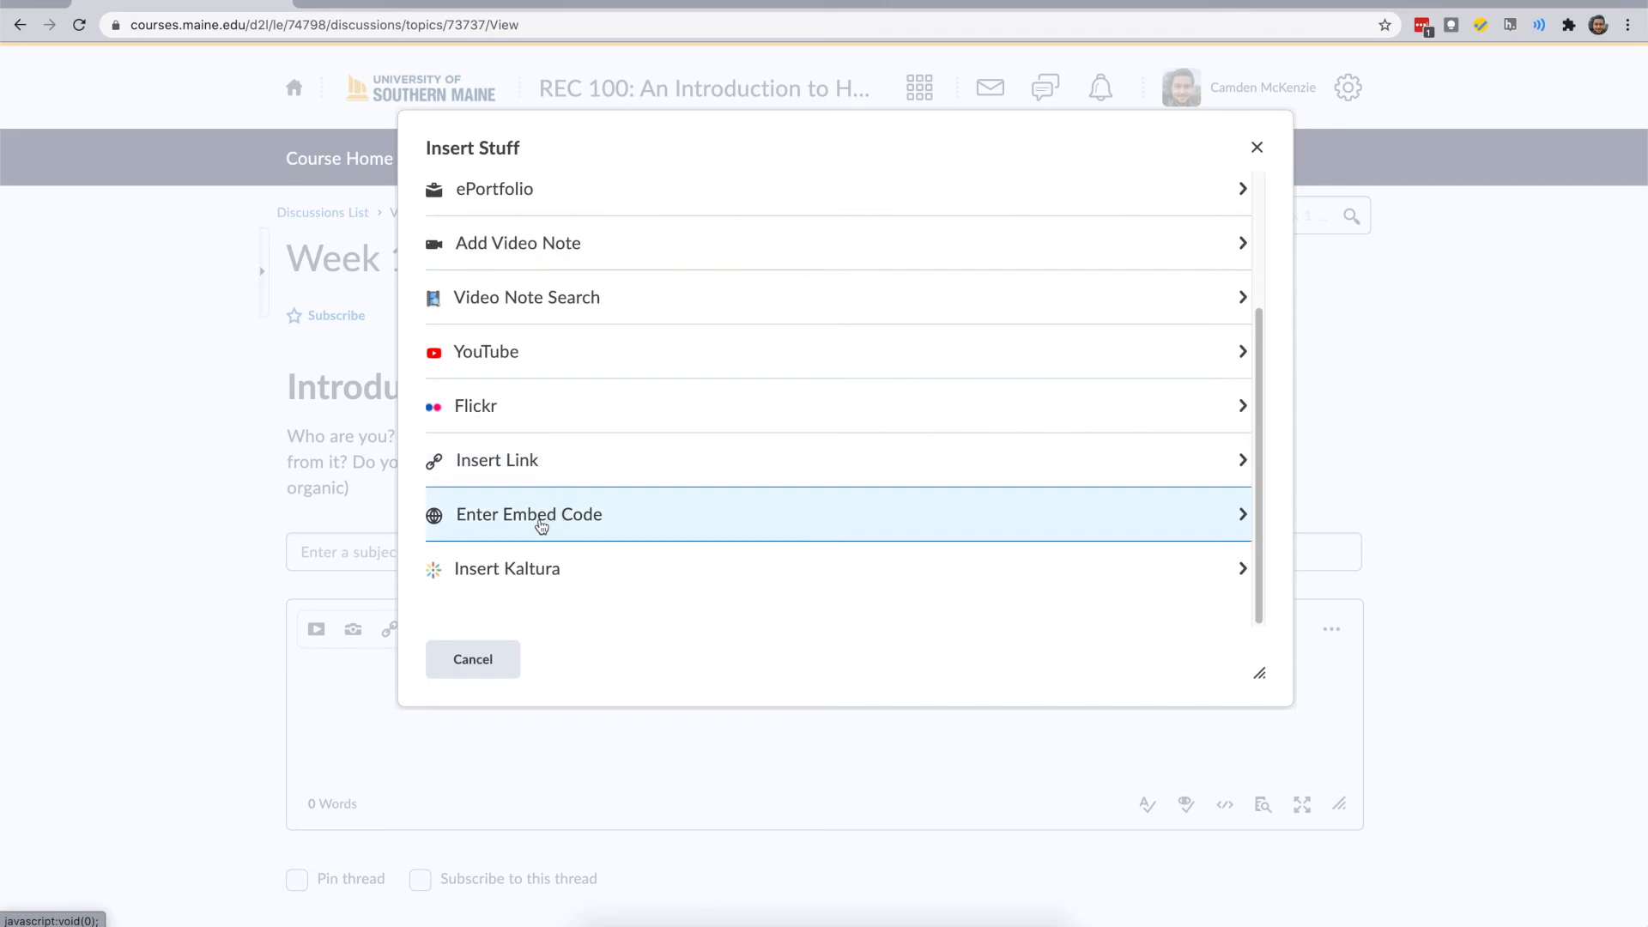
Step: Paste the copied Kaltura embed code via Enter Embed Code and insert the player into the message
left_click(530, 513)
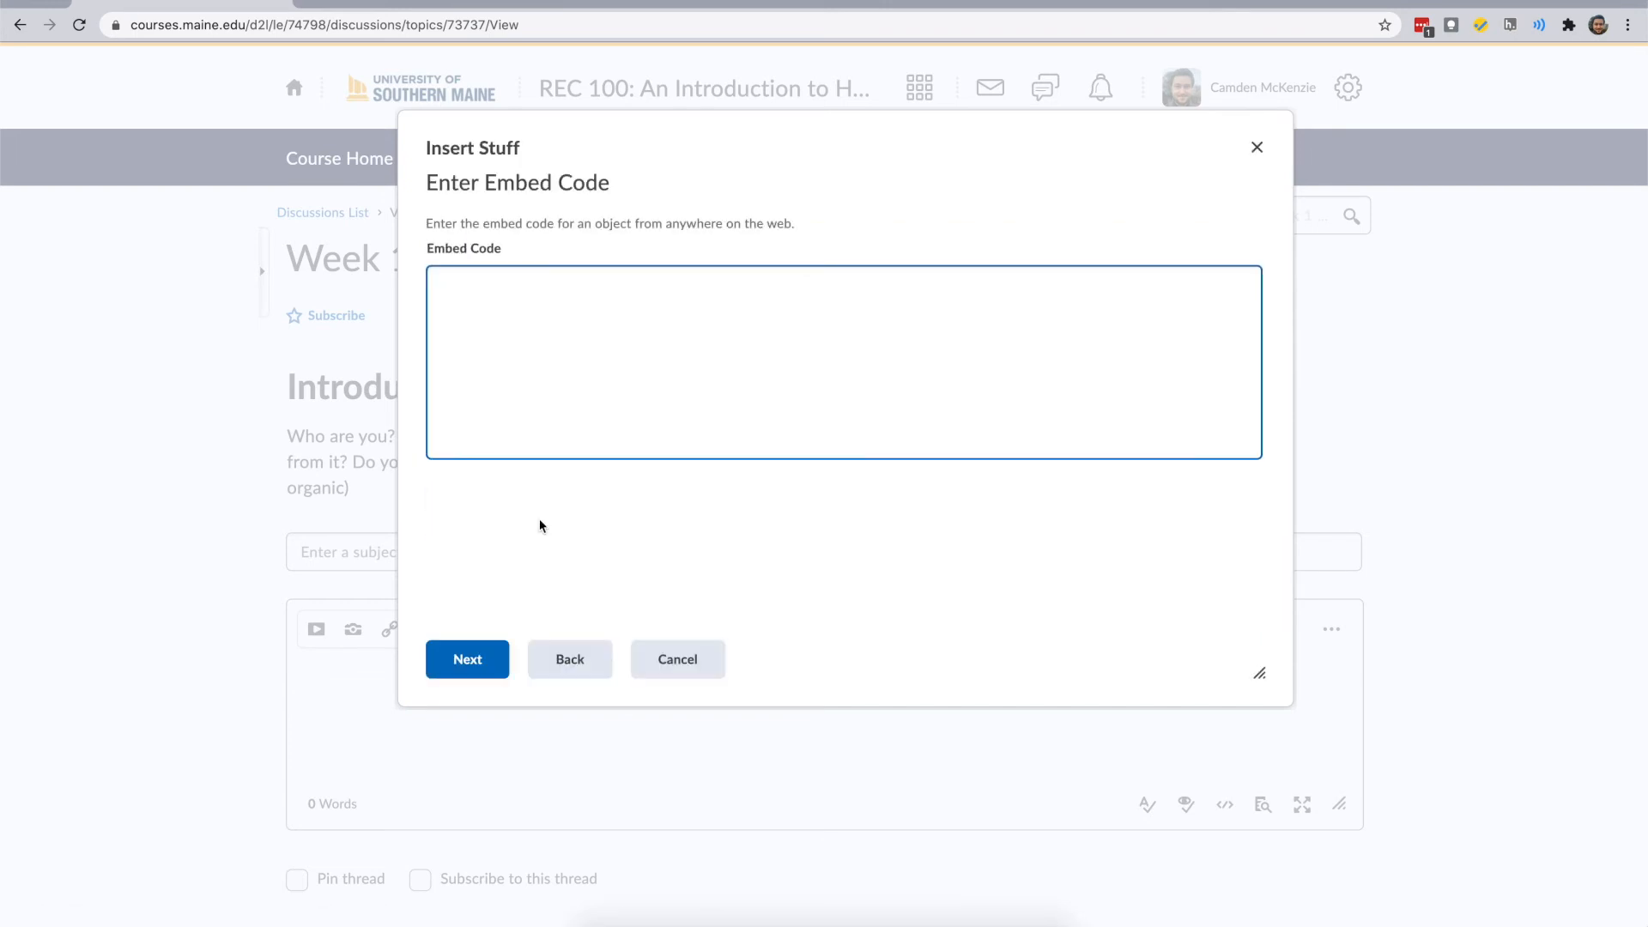
right_click(494, 298)
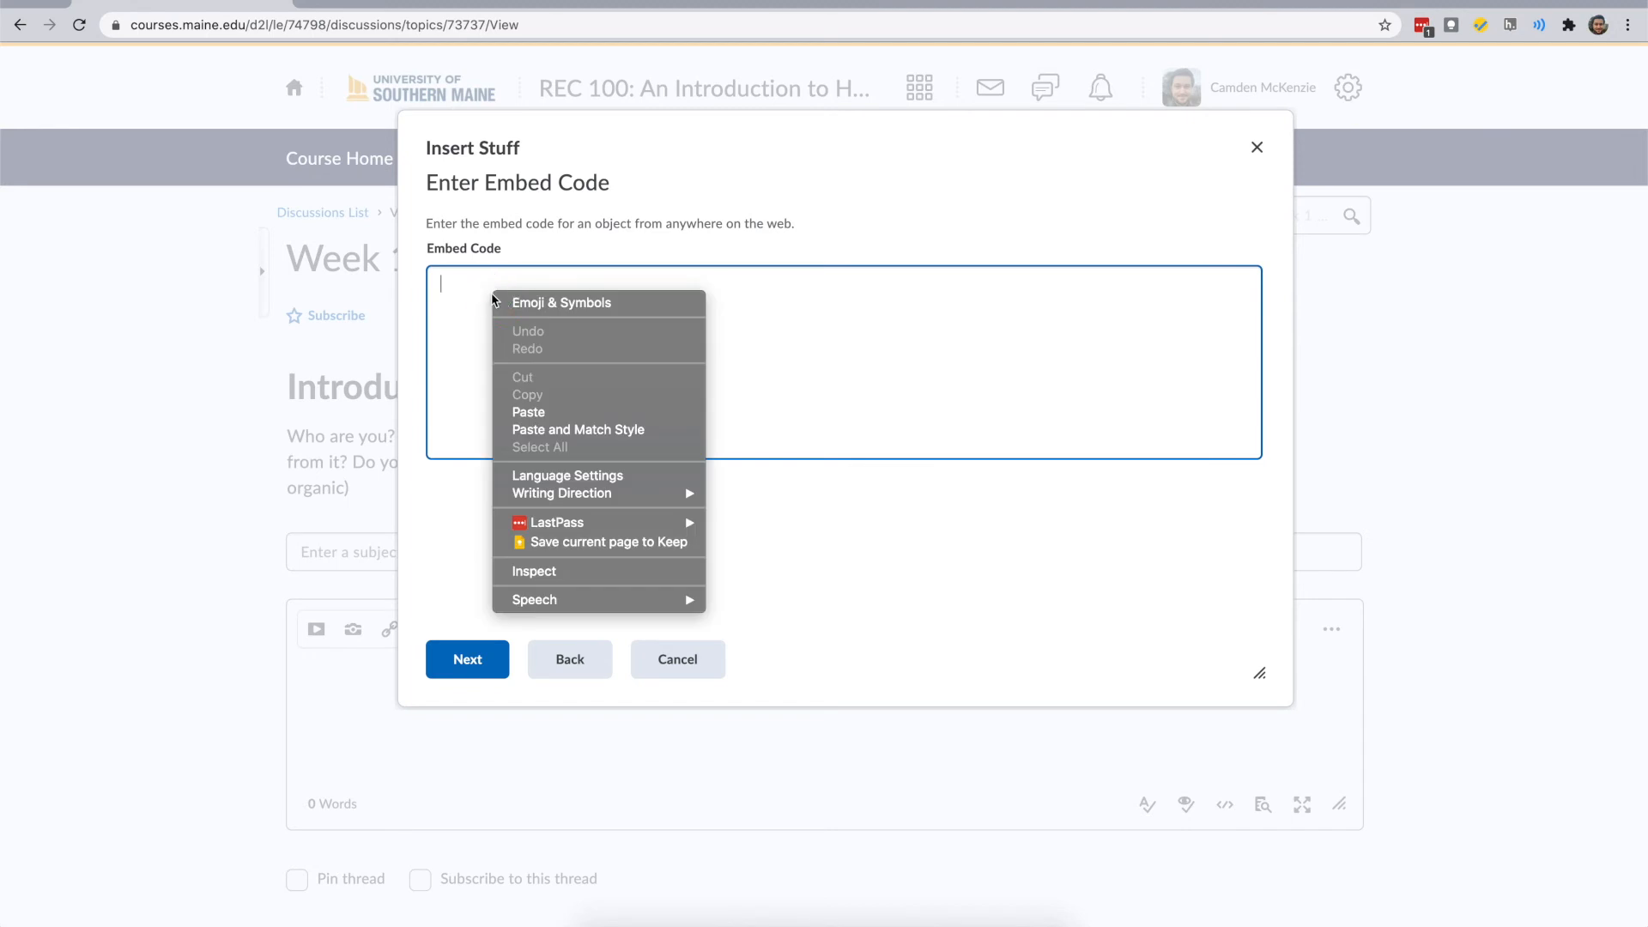
mouse_move(528, 411)
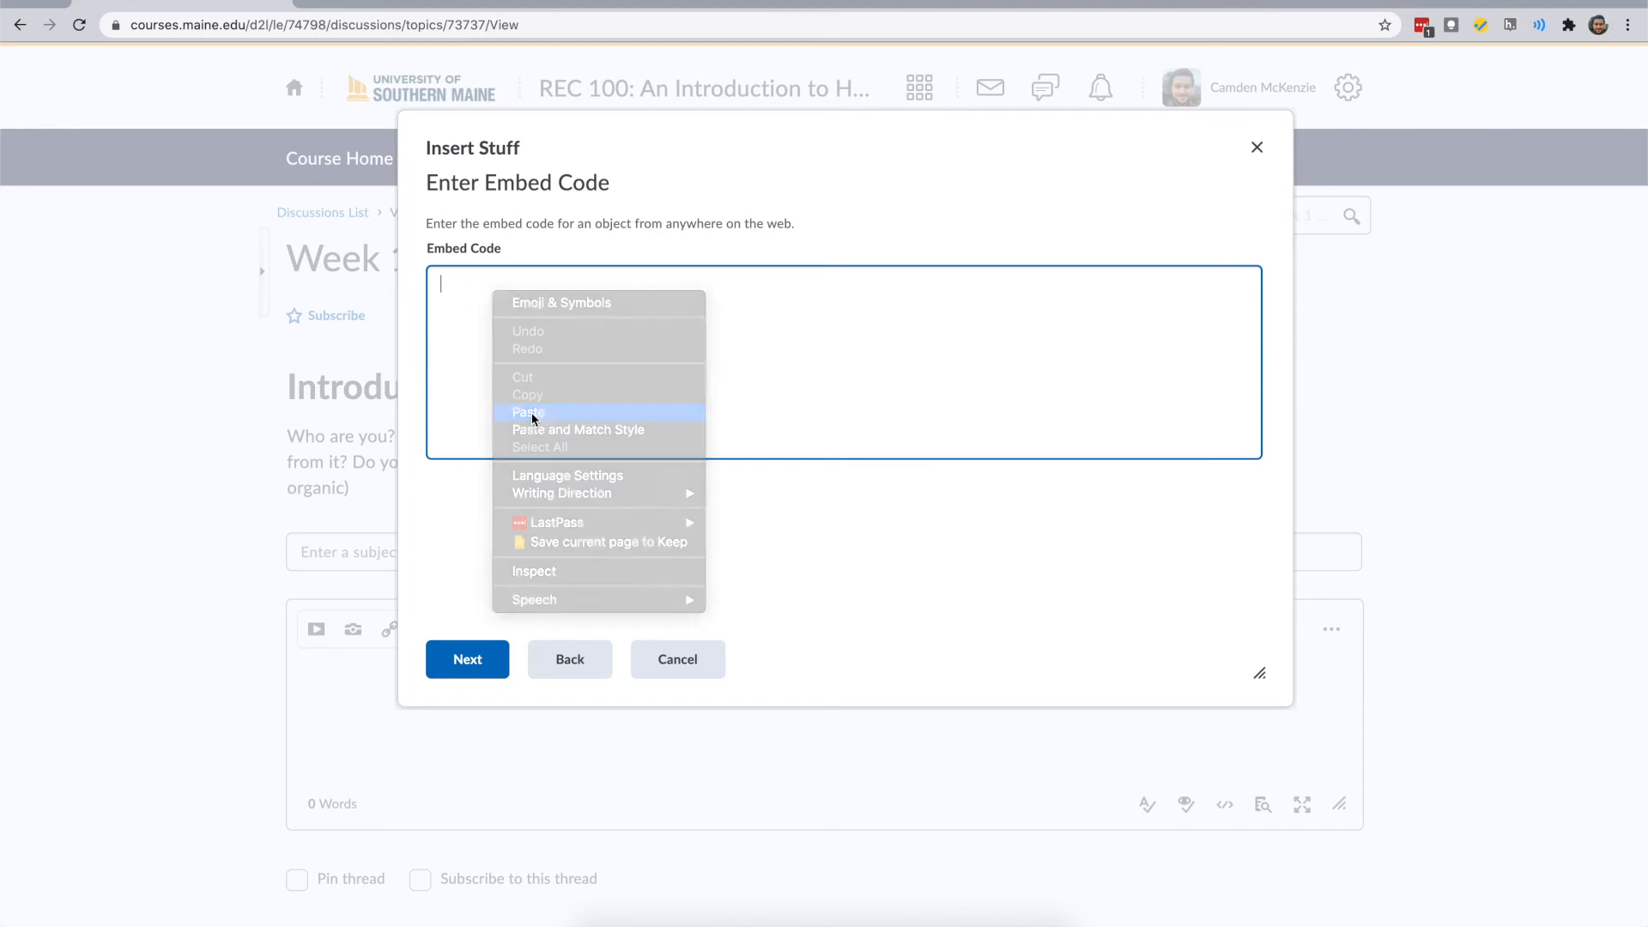
left_click(529, 410)
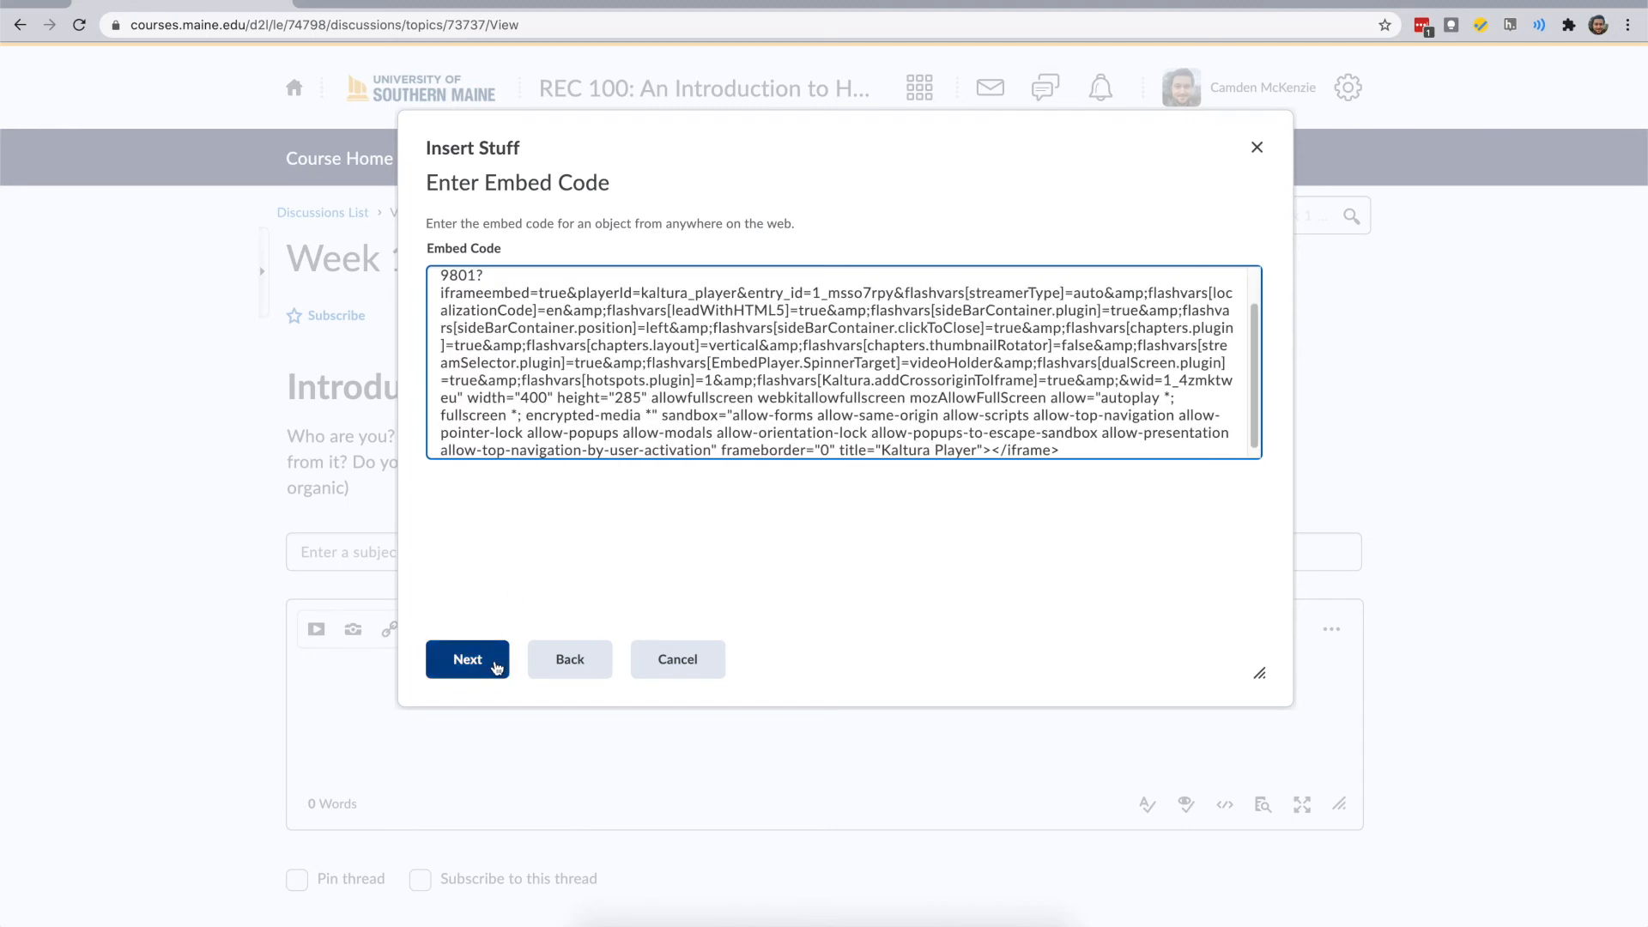
left_click(467, 659)
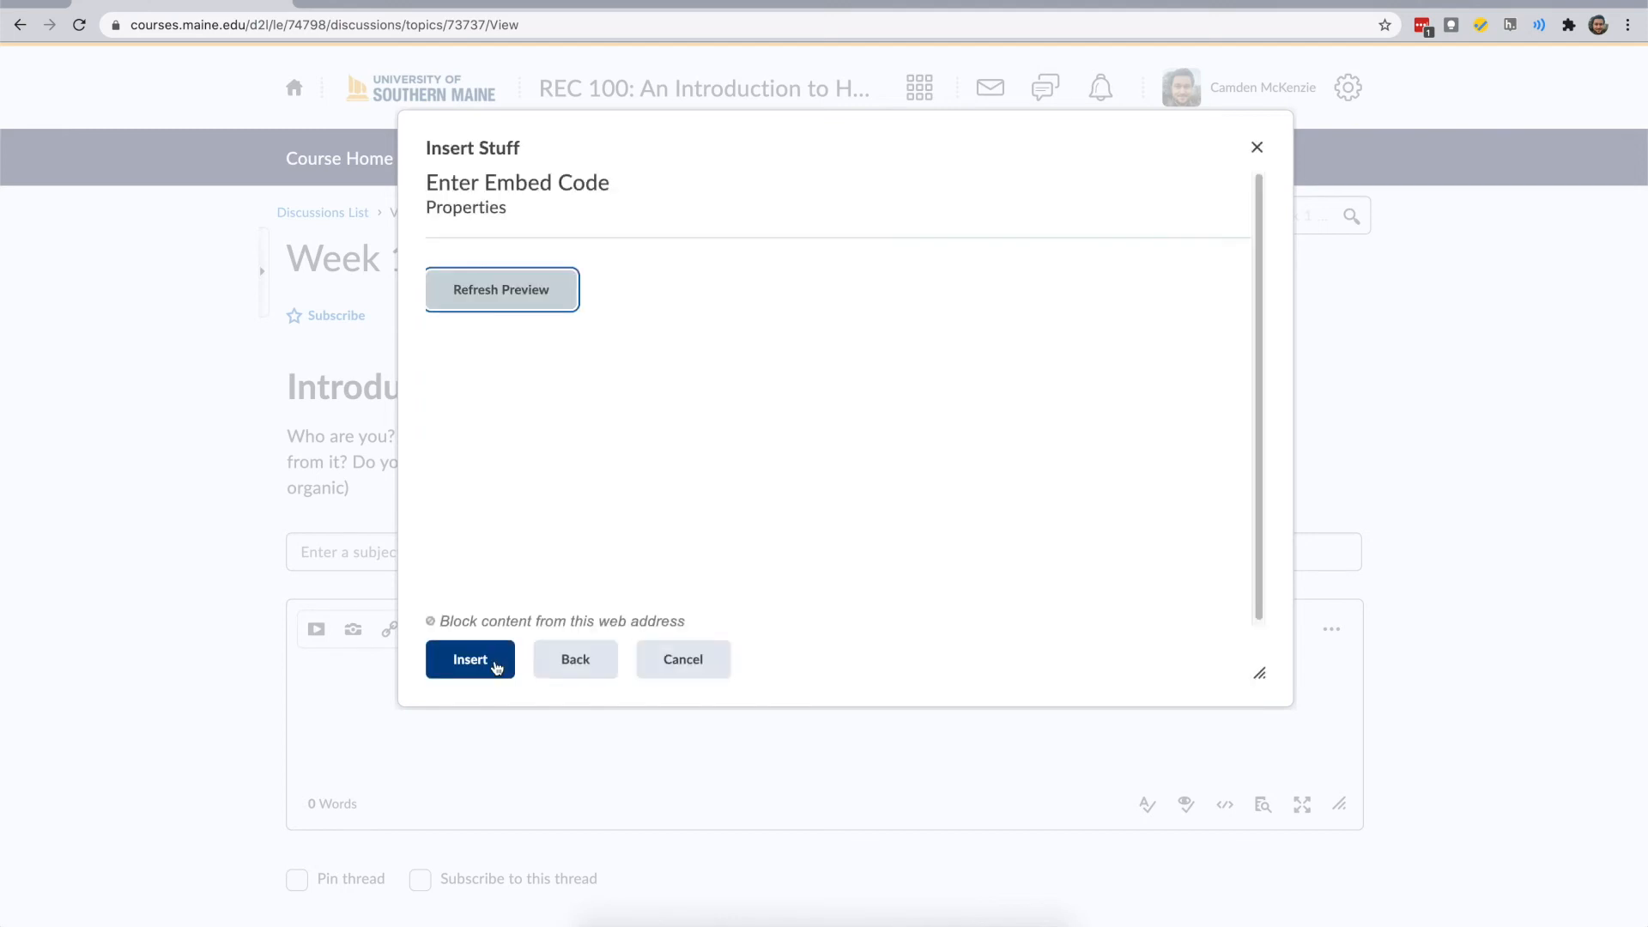
left_click(501, 289)
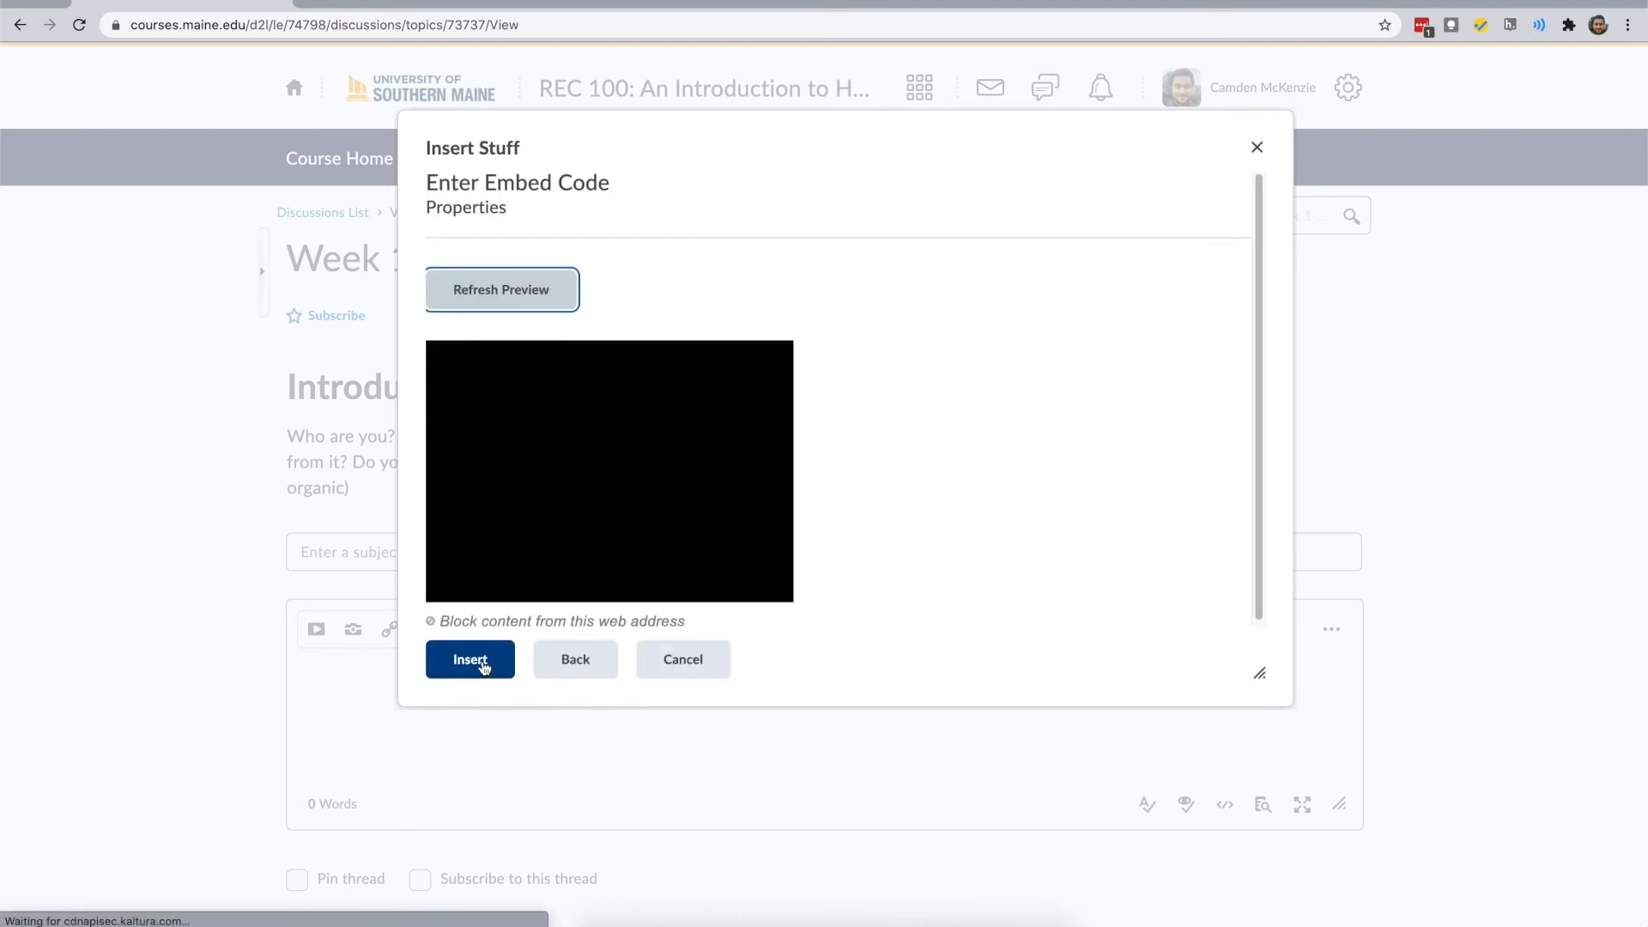
left_click(470, 659)
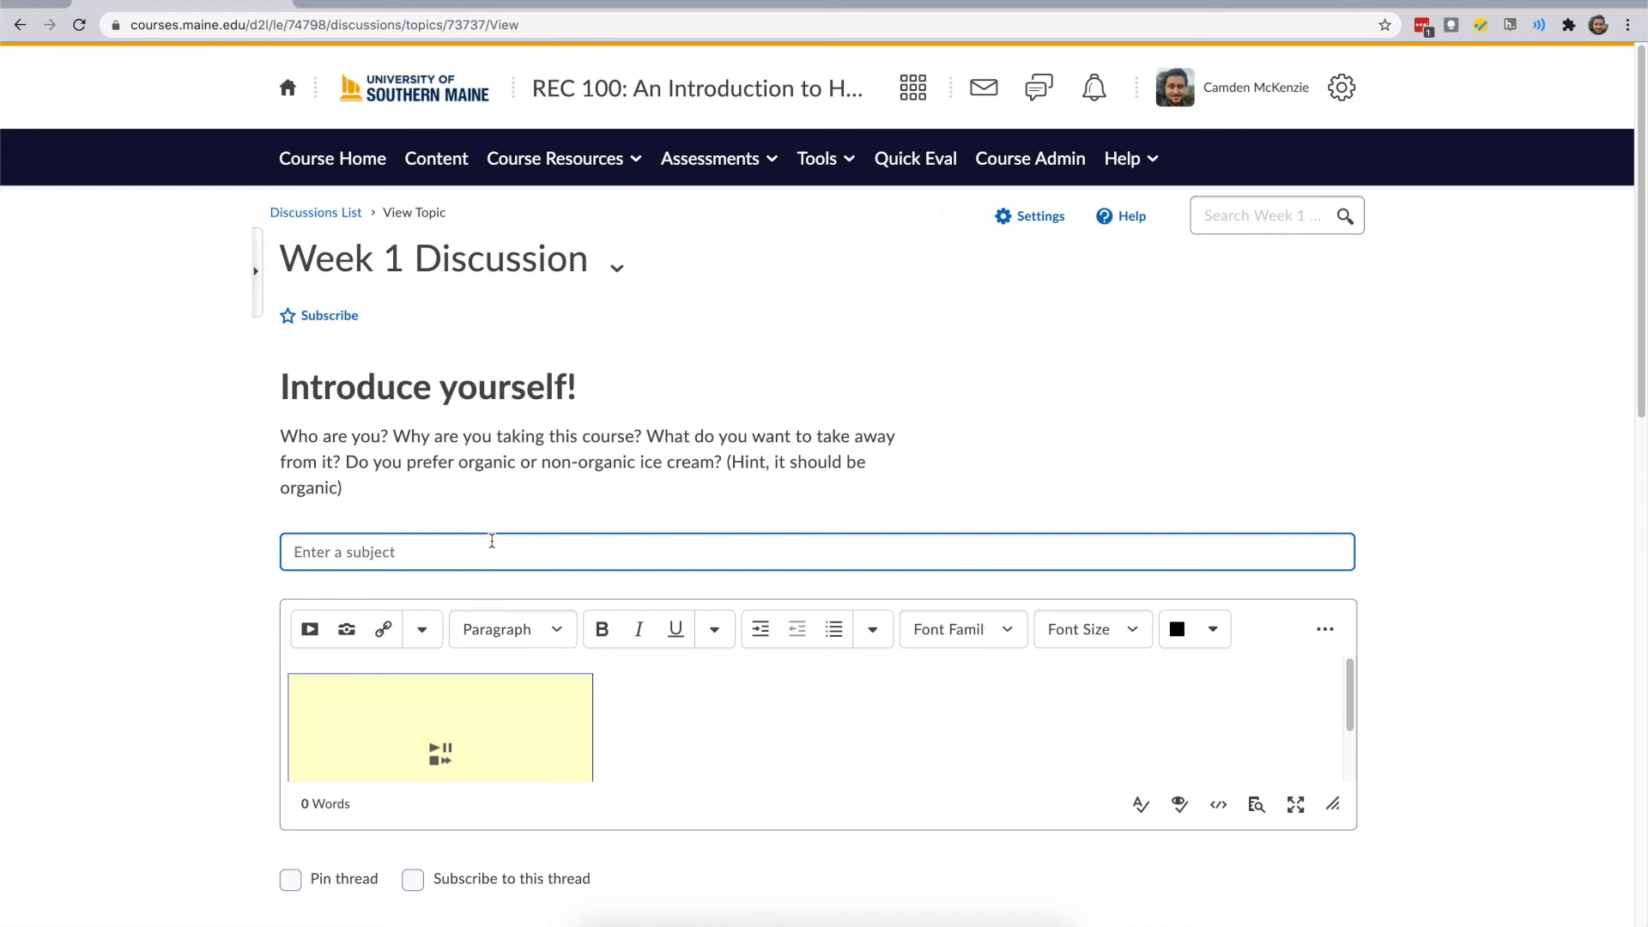
Step: Enter 'Example' as the thread subject above the embedded recording player
type("Example")
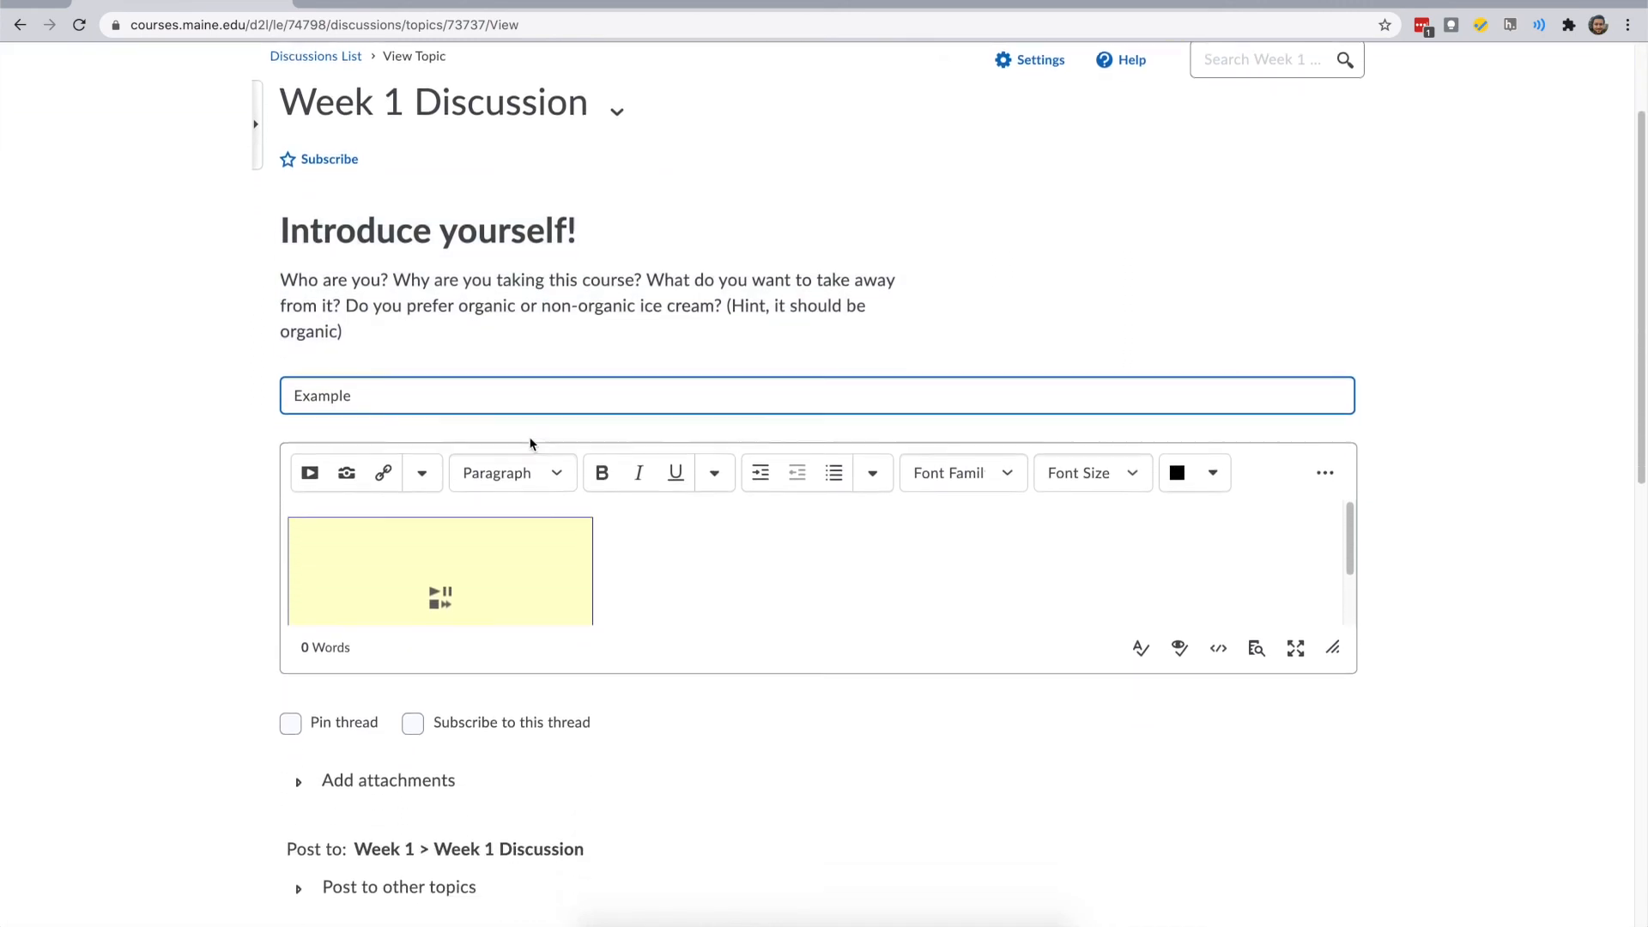
scroll("down", 3)
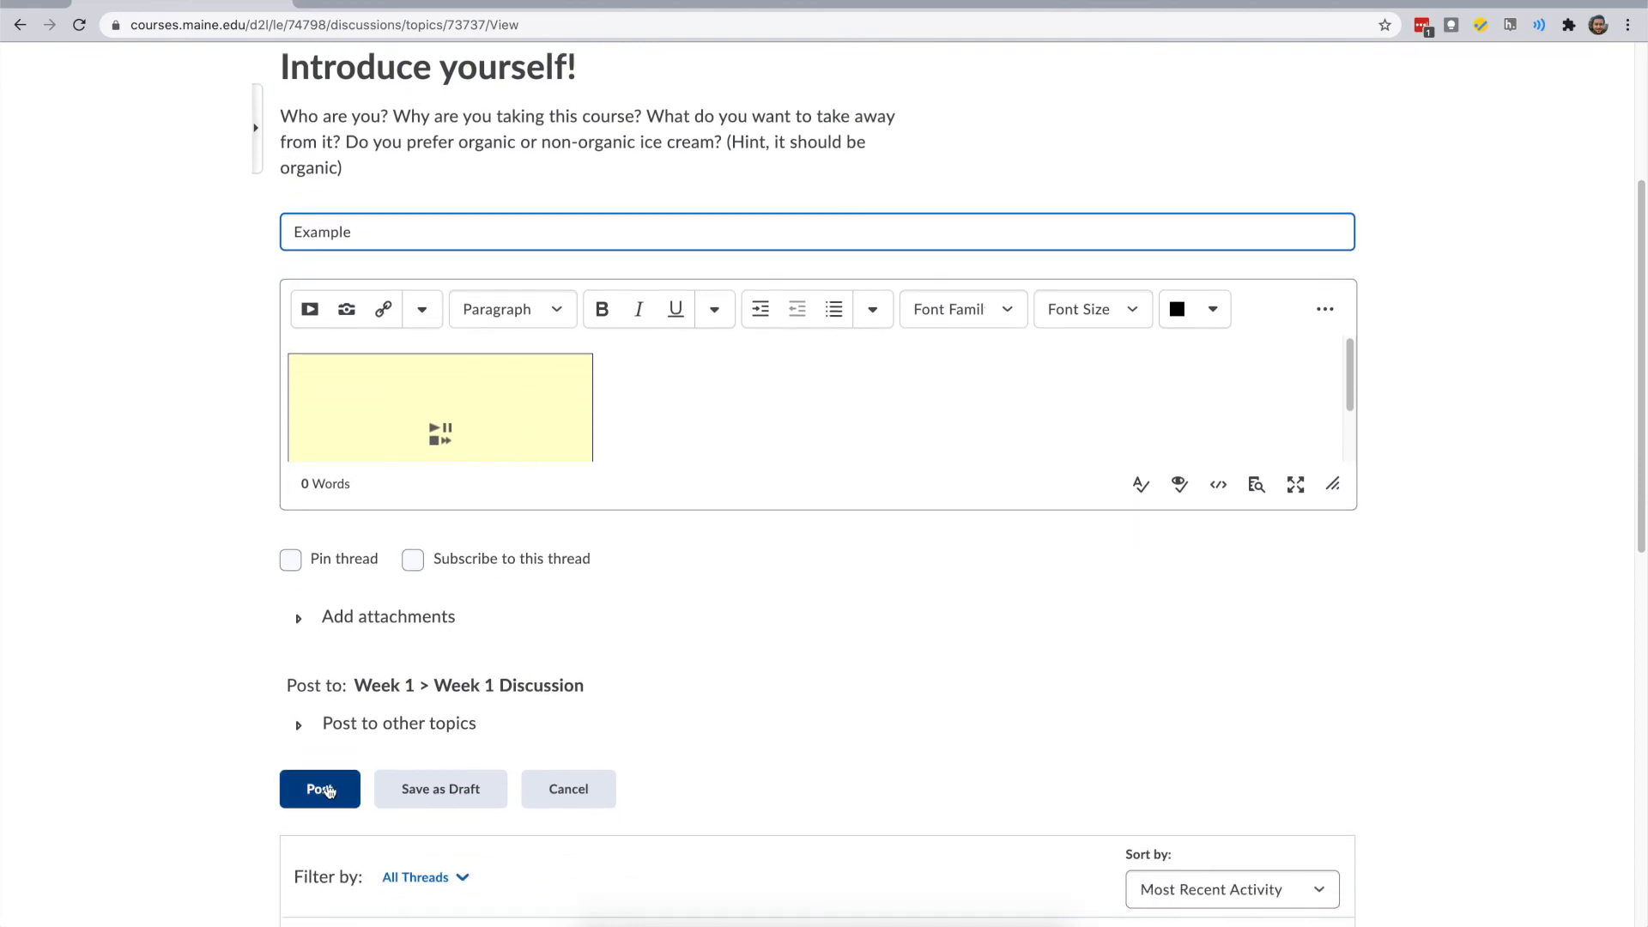
Step: Post the Example thread and expand it to show the embedded Zoom recording
left_click(319, 789)
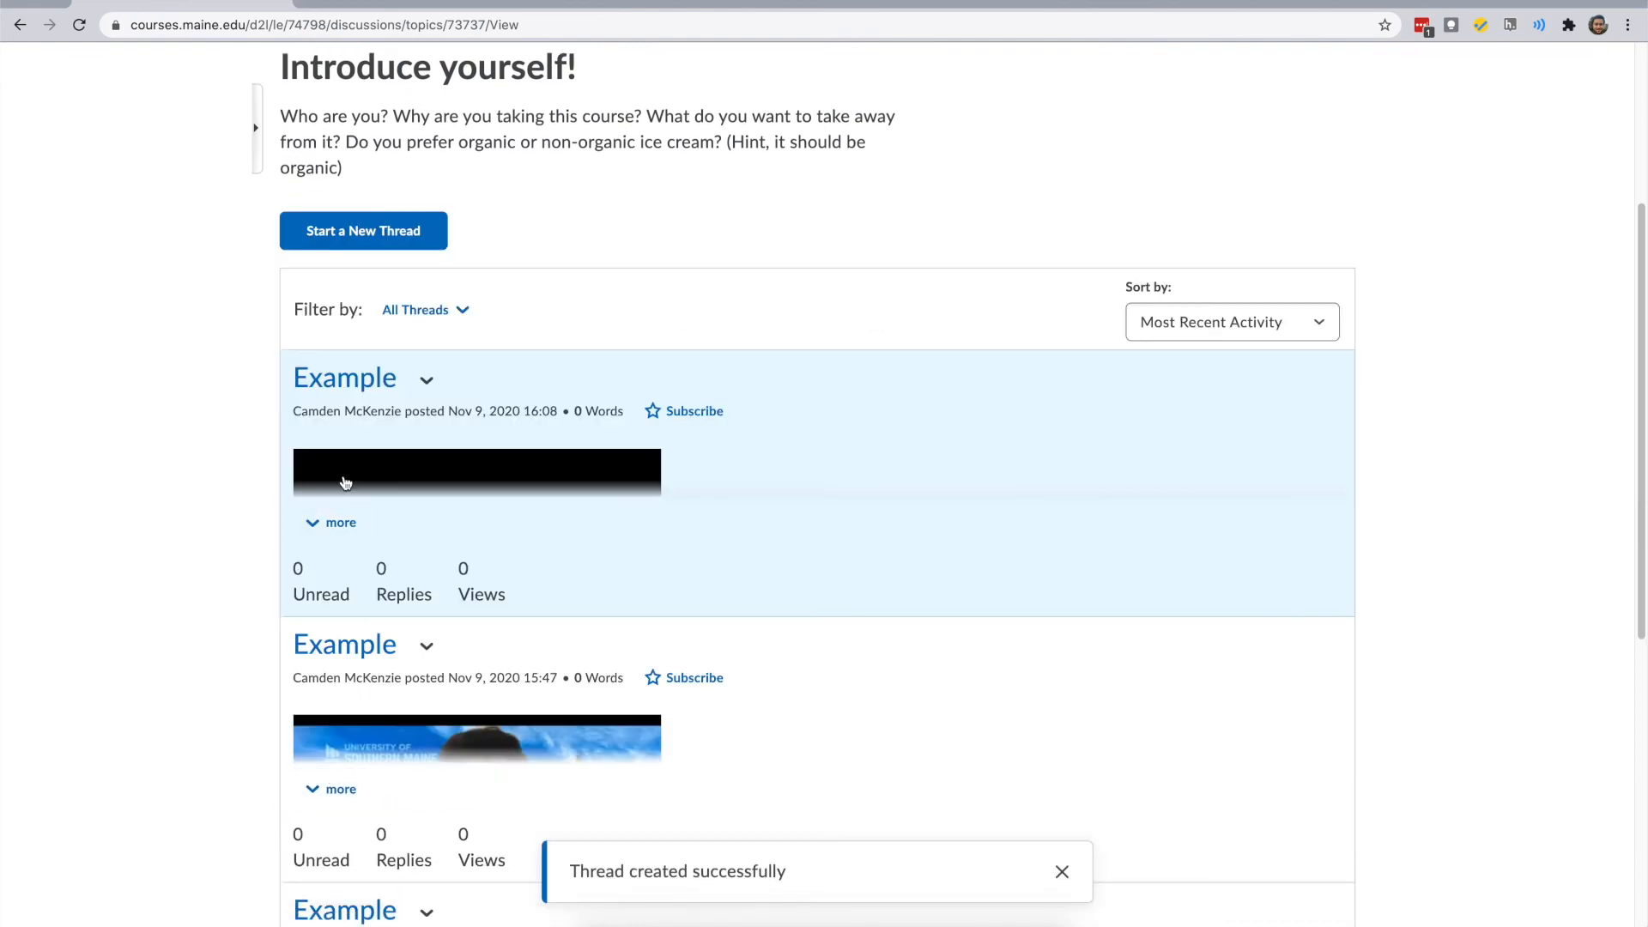
left_click(330, 521)
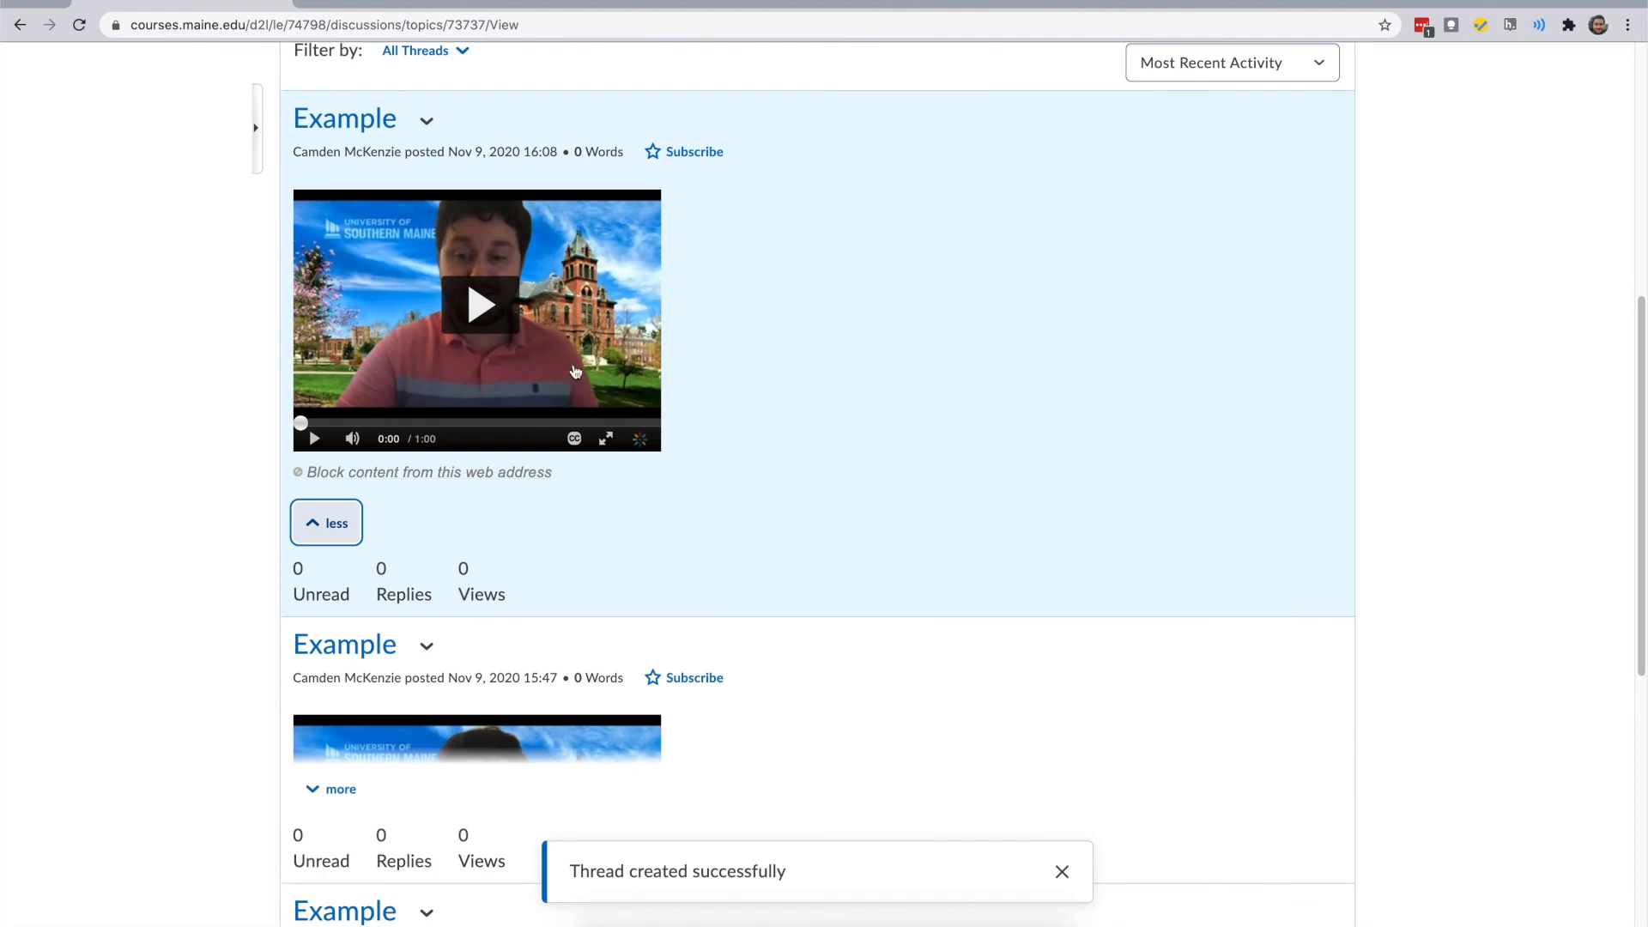
mouse_move(596, 261)
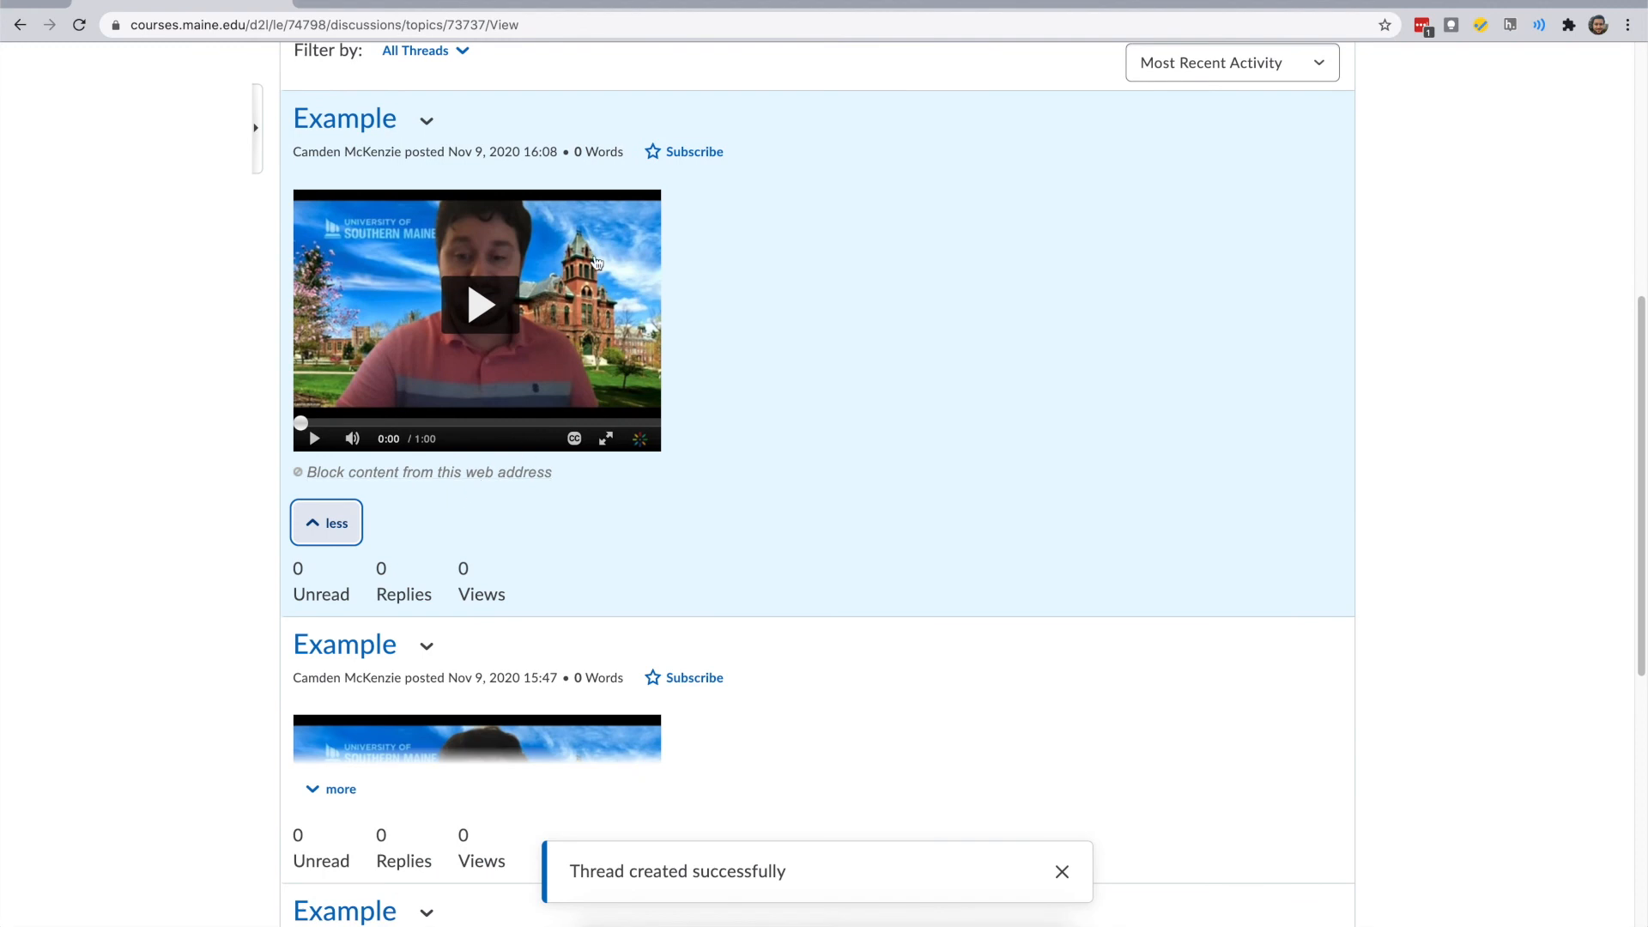